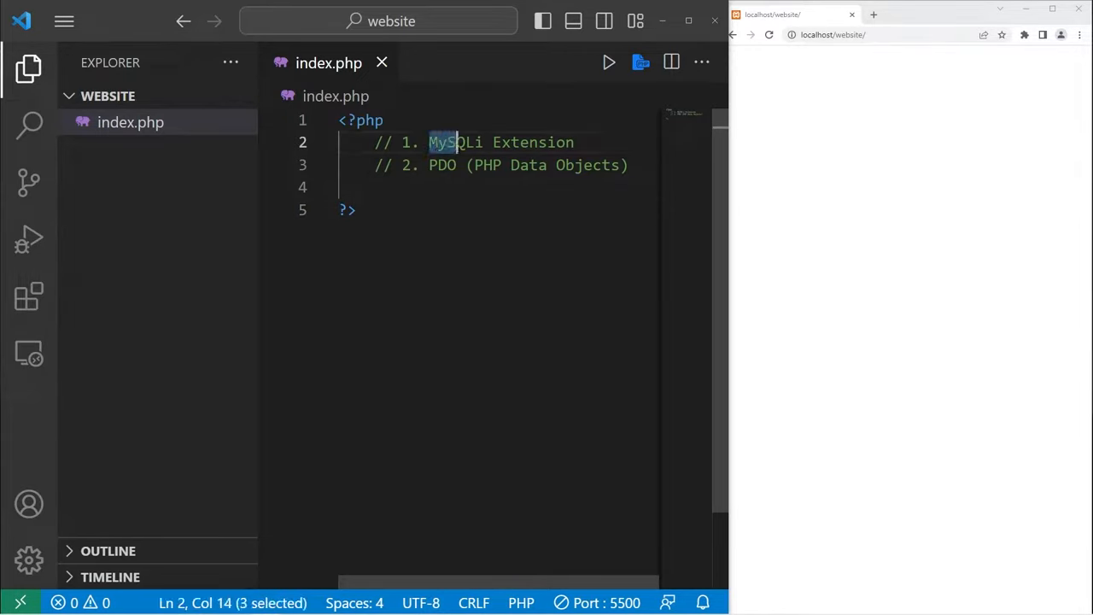
# Delete the MySQLi Extension and PDO comment lines from index.php's PHP block
pyautogui.moveTo(458, 142); pyautogui.dragTo(574, 142)
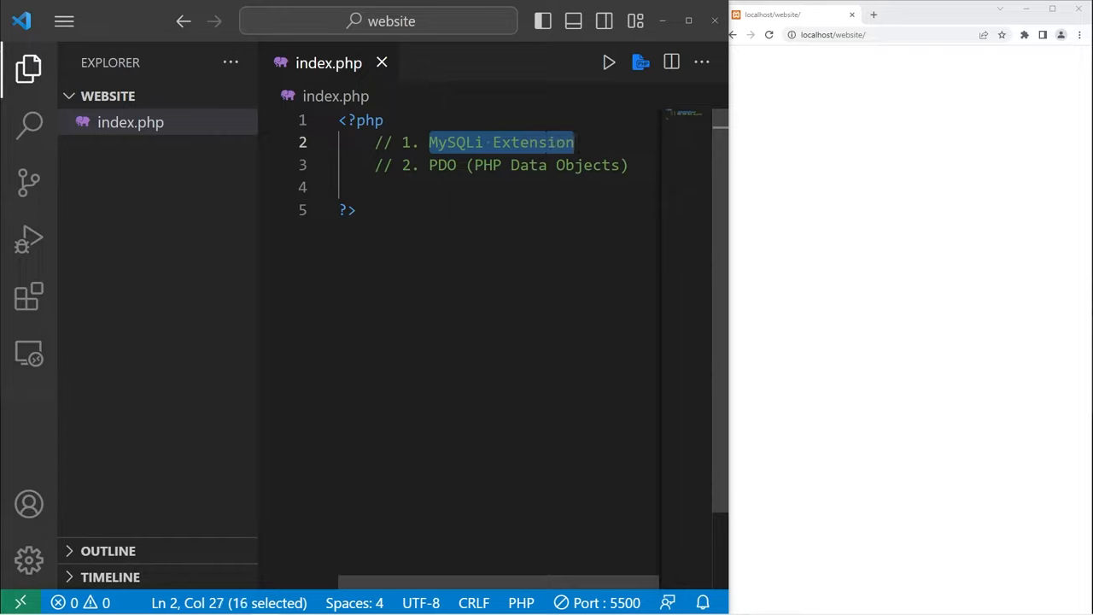
pyautogui.click(575, 142)
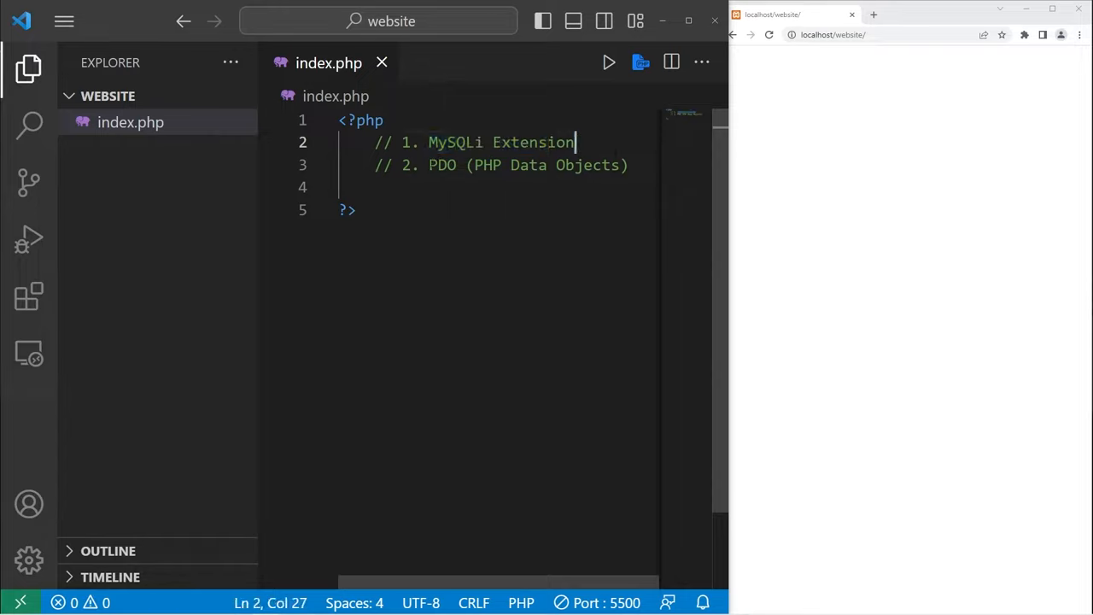
pyautogui.doubleClick(442, 165)
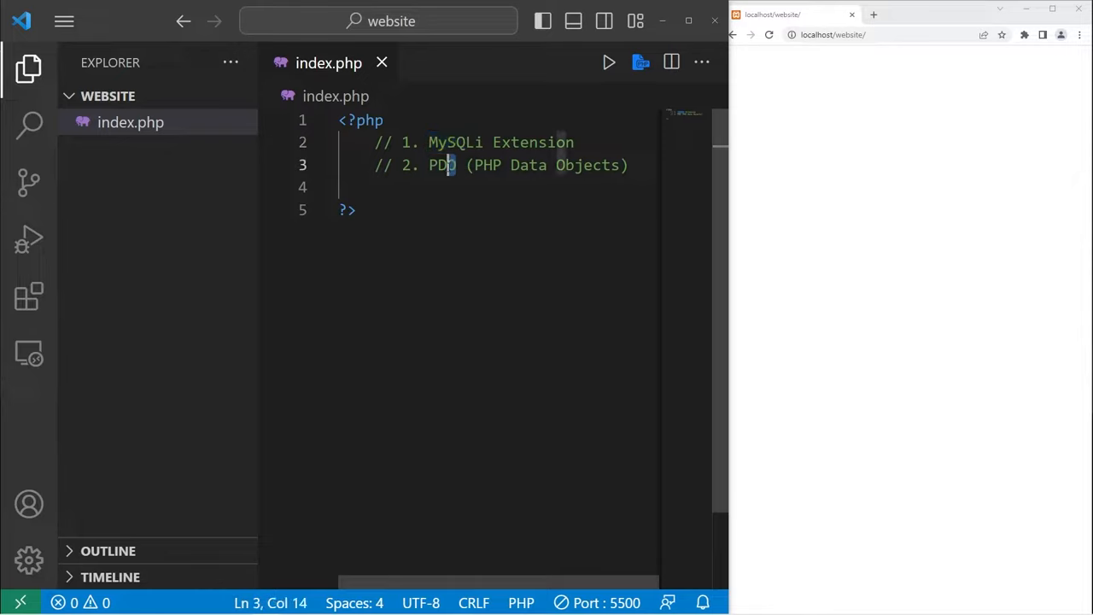
pyautogui.doubleClick(442, 165)
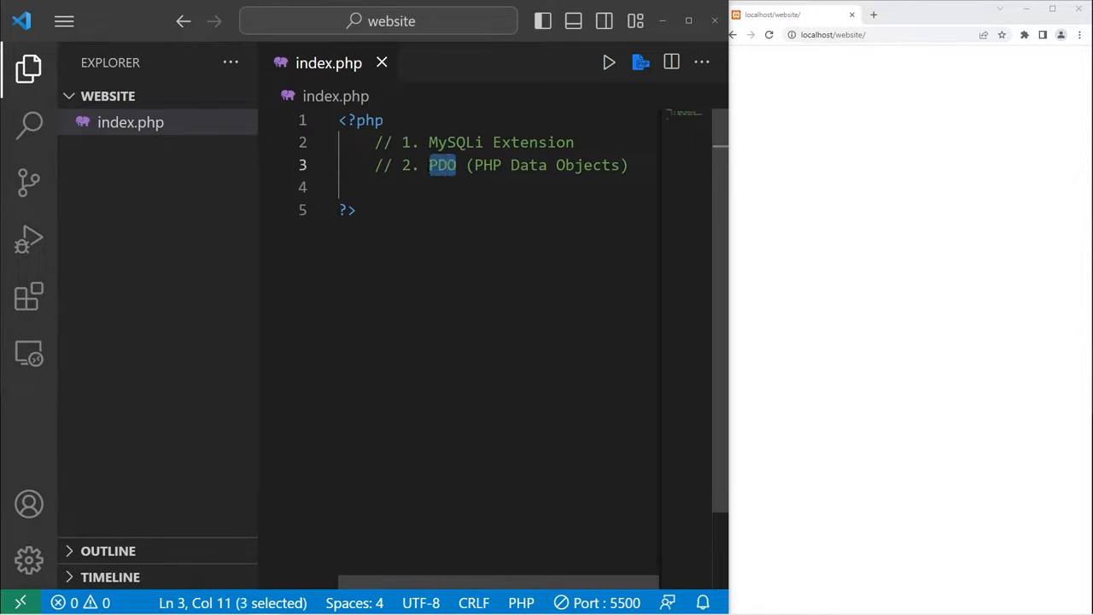
pyautogui.moveTo(441, 165)
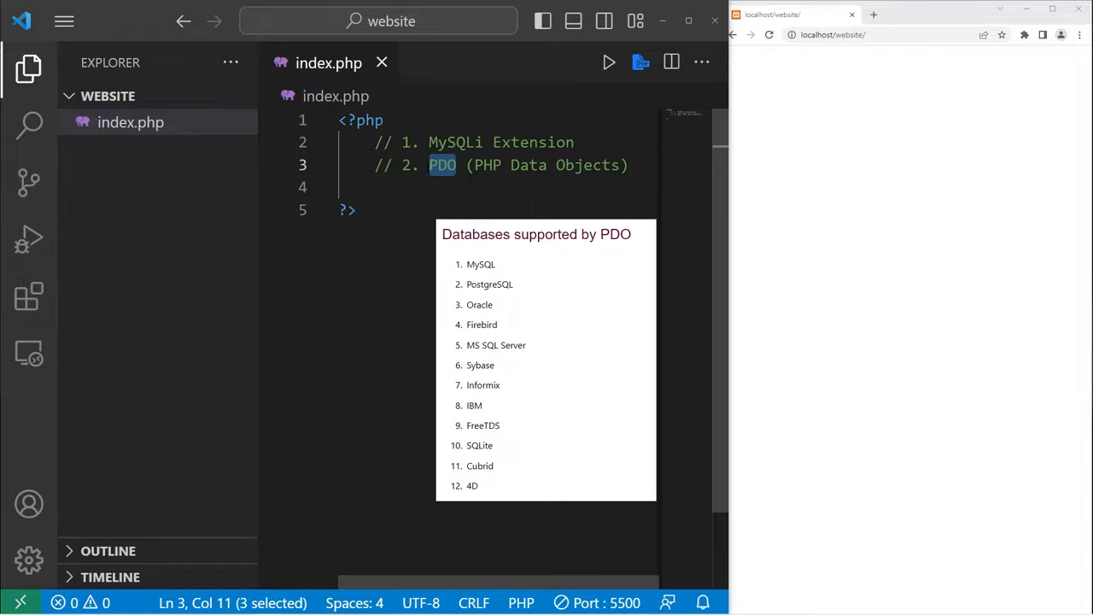
pyautogui.moveTo(455, 164); pyautogui.dragTo(627, 165)
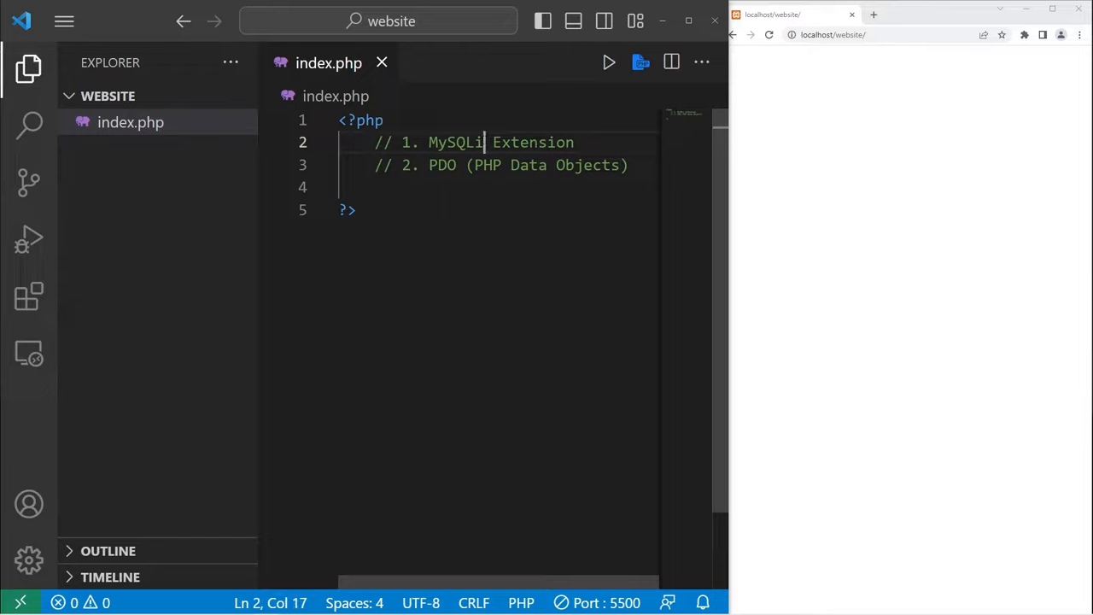
pyautogui.doubleClick(455, 141)
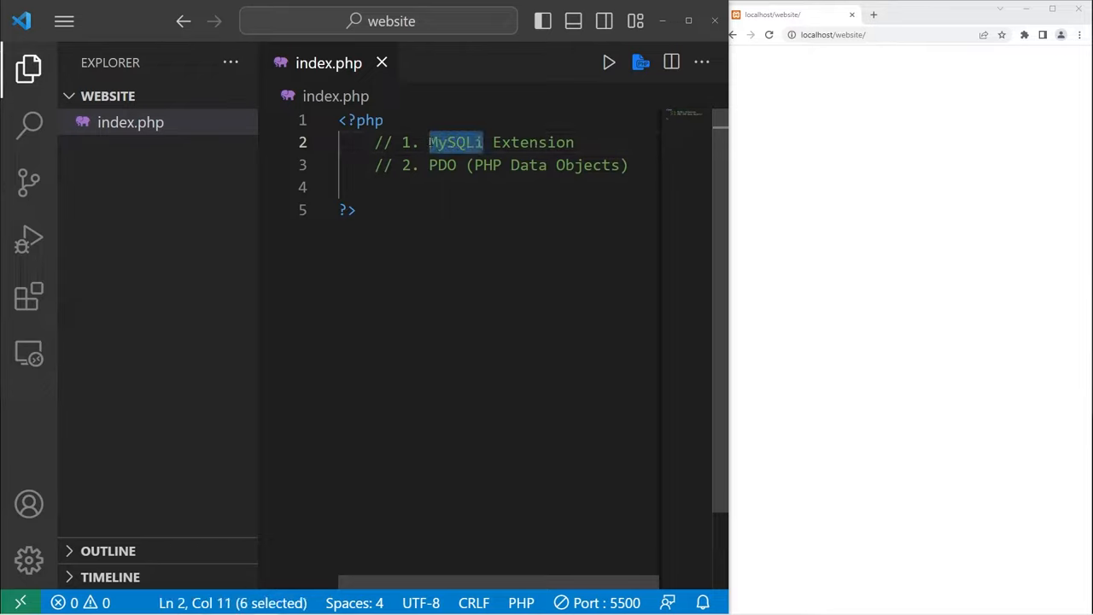
pyautogui.moveTo(429, 141); pyautogui.dragTo(627, 165)
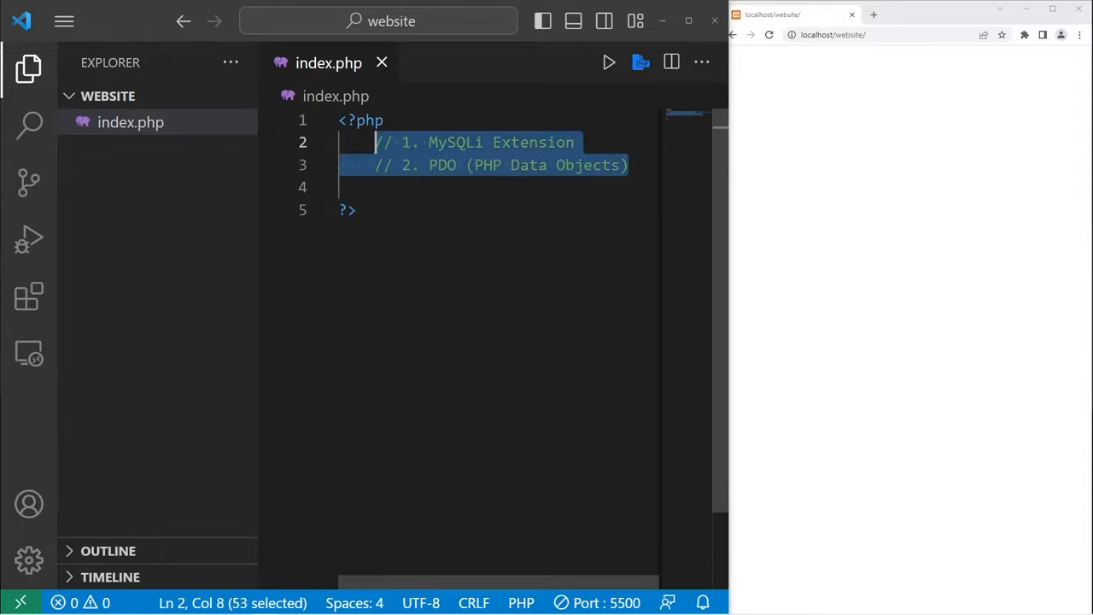
pyautogui.press('Delete')
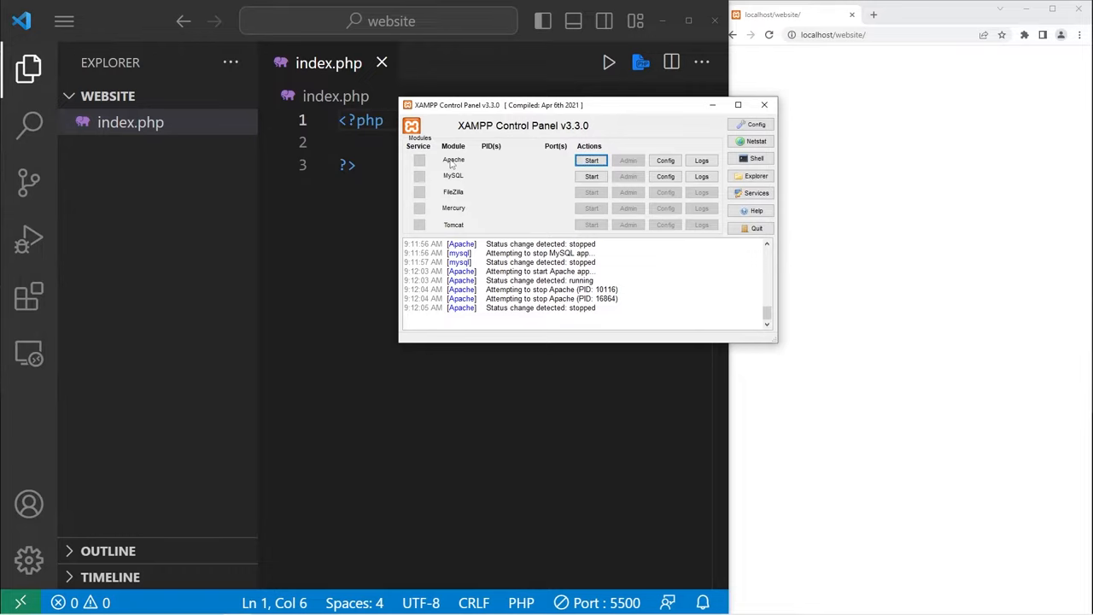
pyautogui.moveTo(530, 185)
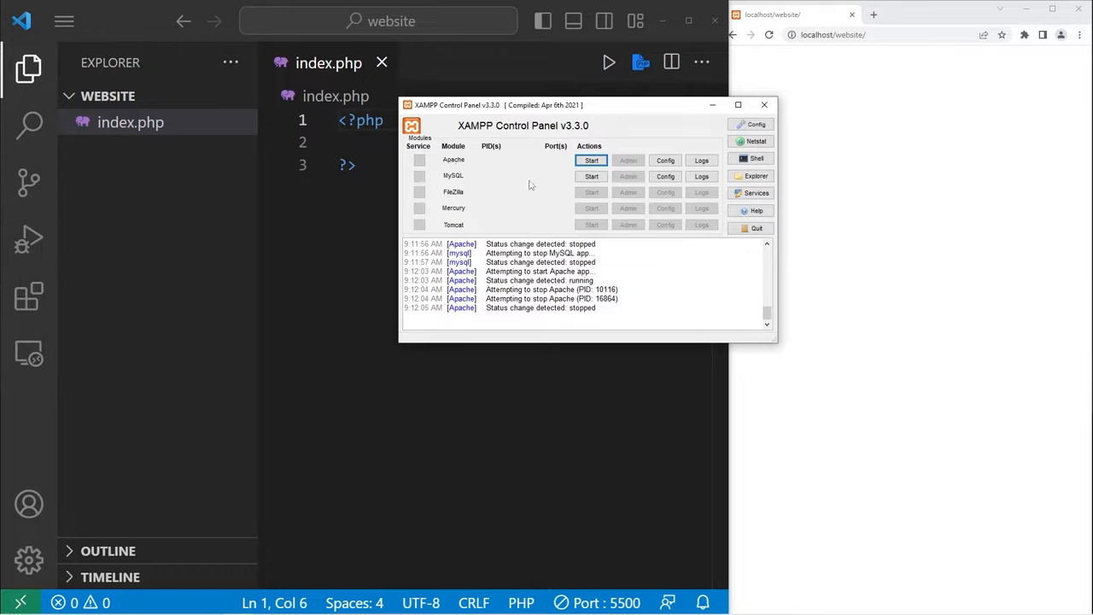
# Start Apache in XAMPP and open MySQL's Admin page in phpMyAdmin
pyautogui.click(591, 176)
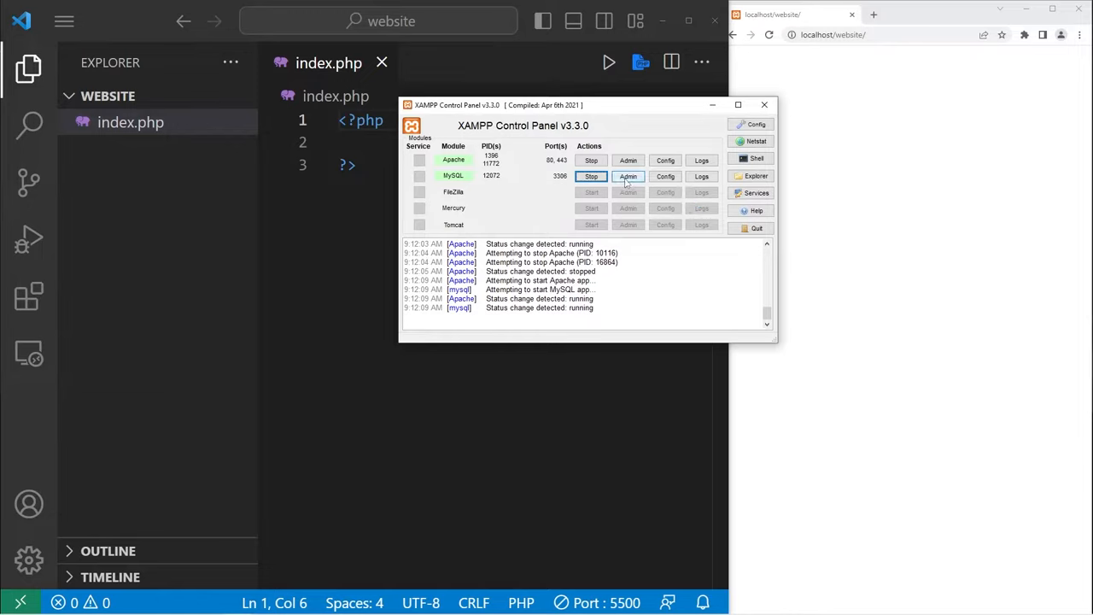
pyautogui.click(628, 176)
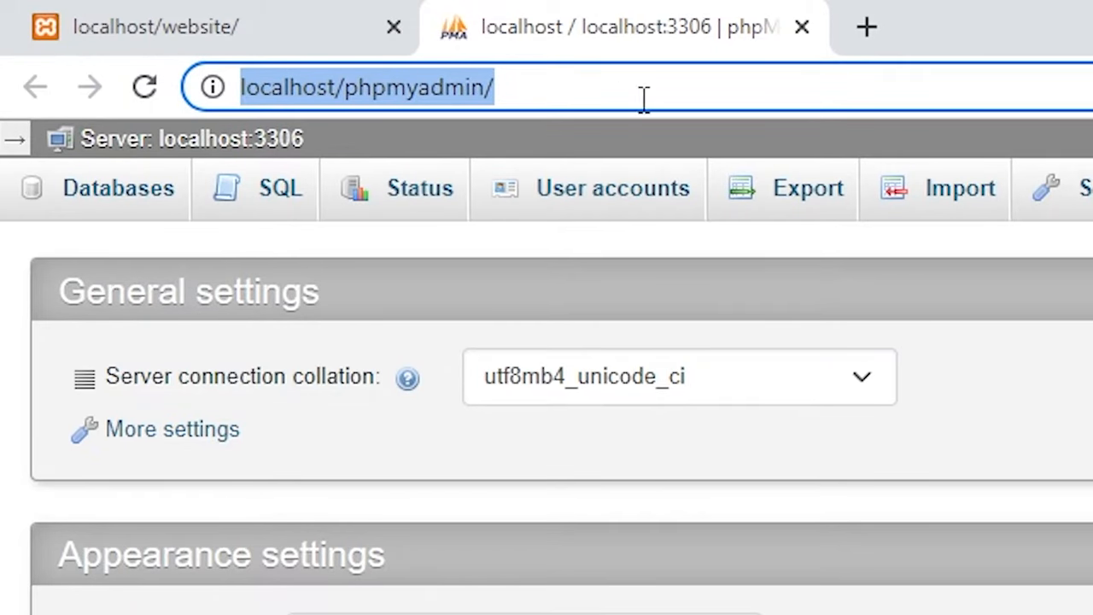
# Create the businessdb database under Databases and confirm it appears in the list
pyautogui.click(397, 86)
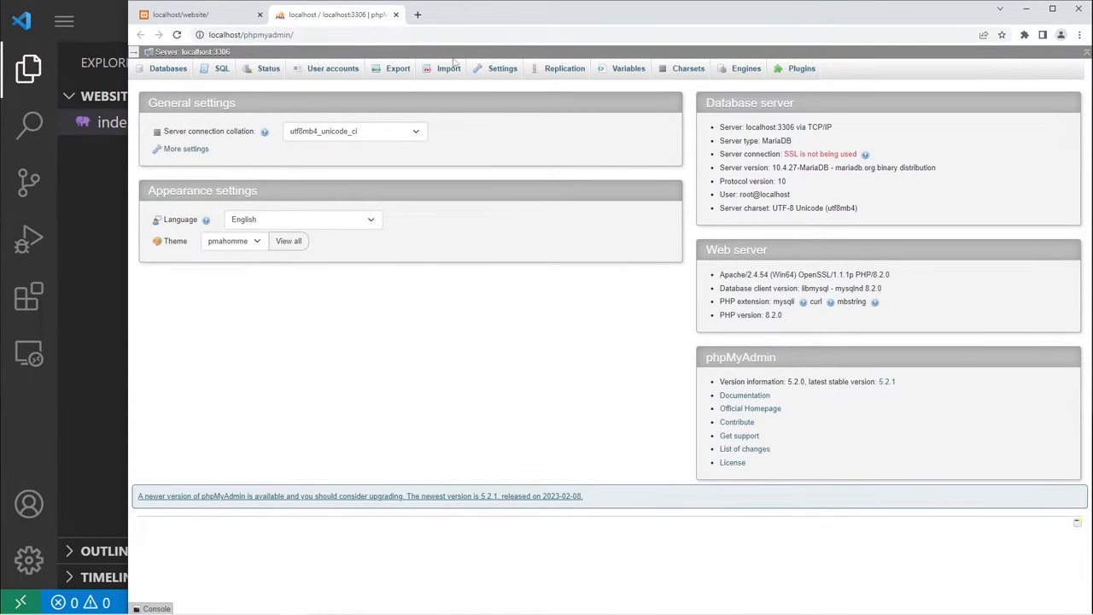
pyautogui.moveTo(221, 68)
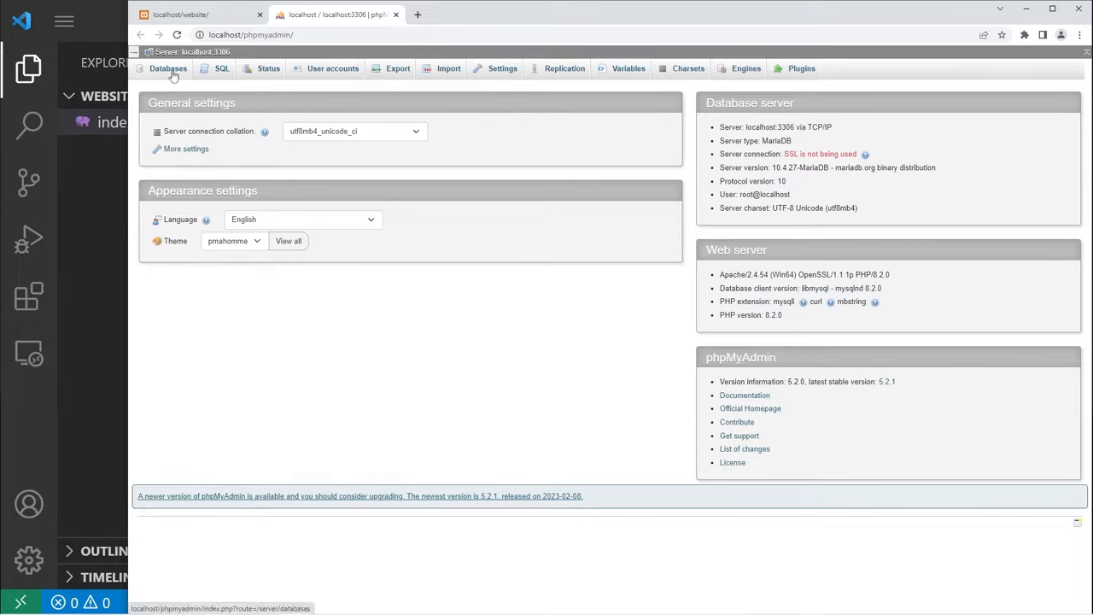
pyautogui.click(168, 68)
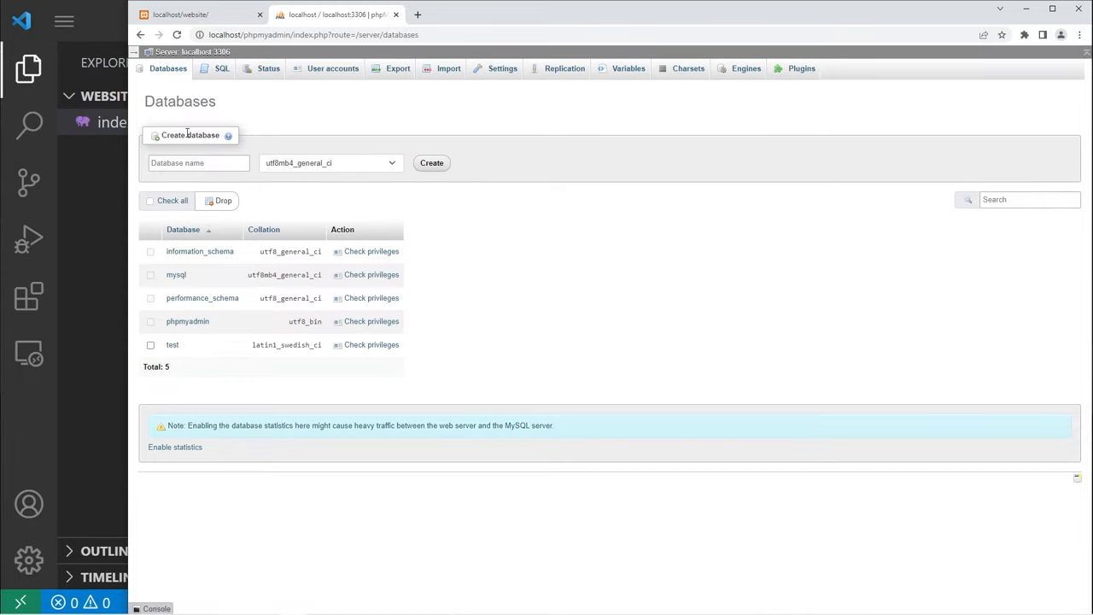
pyautogui.click(198, 163)
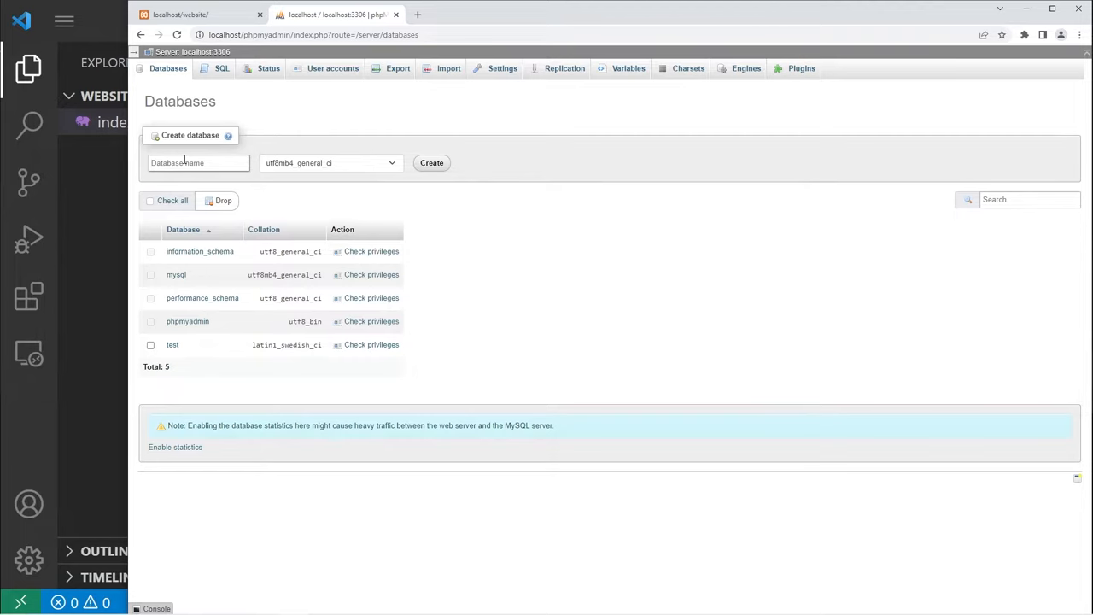
pyautogui.write('businessdb')
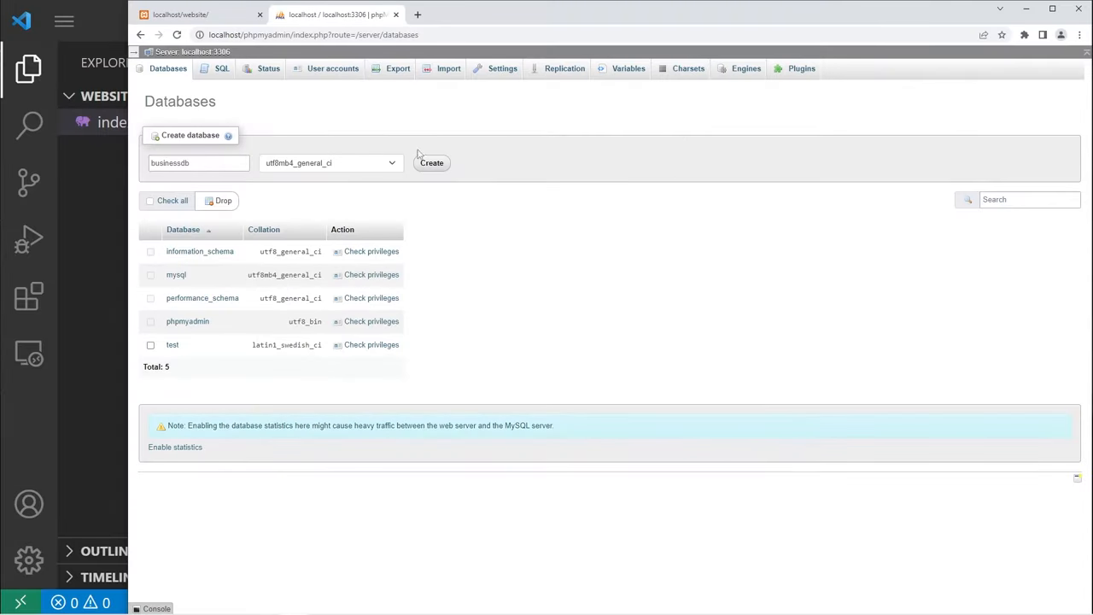
pyautogui.click(431, 163)
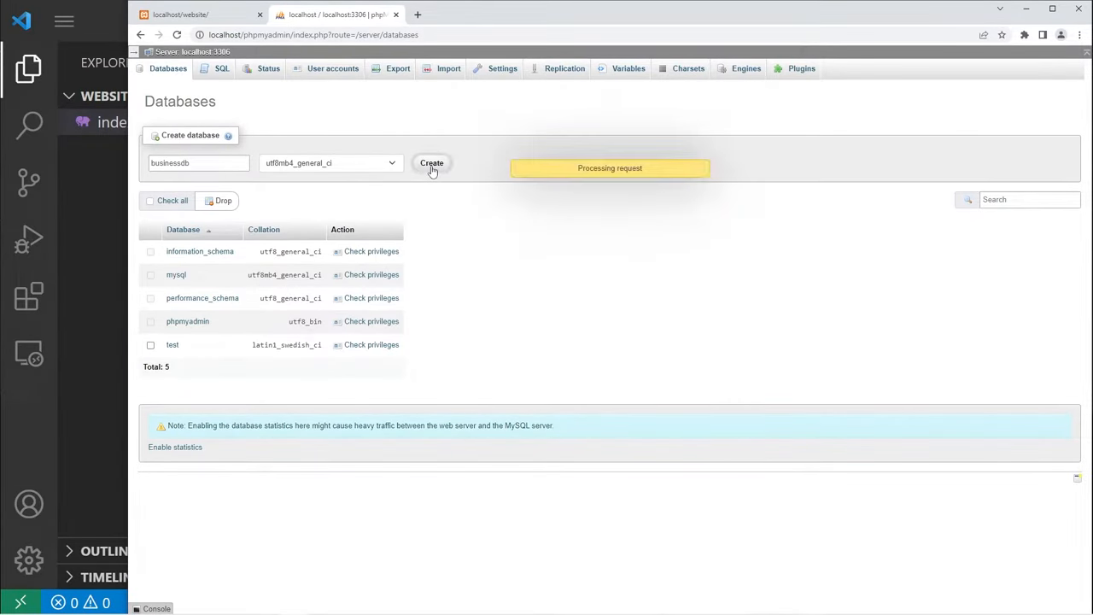
pyautogui.click(432, 163)
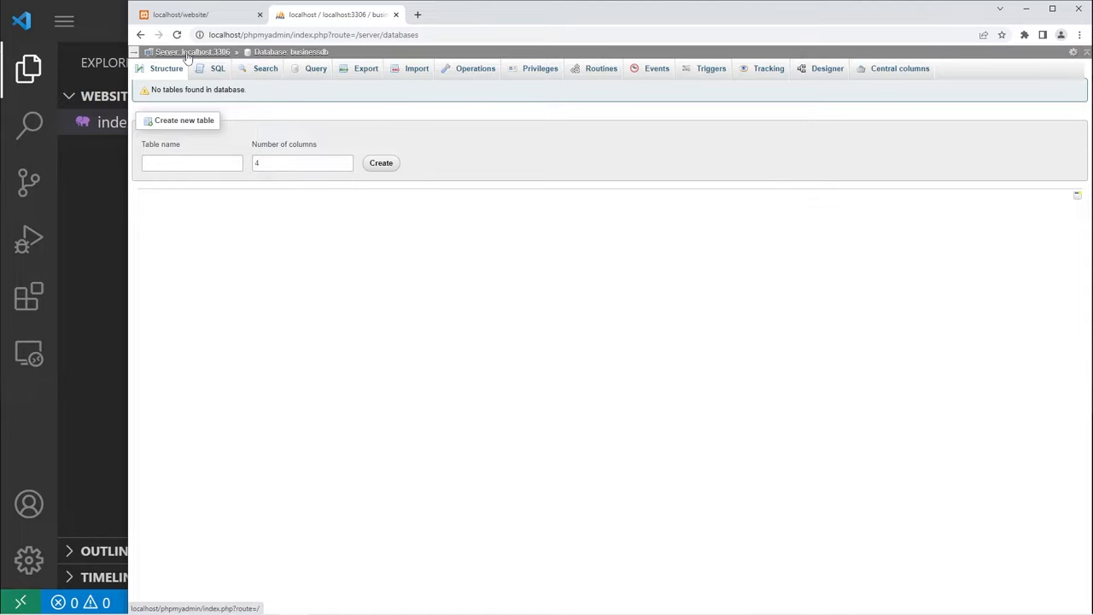
pyautogui.click(193, 51)
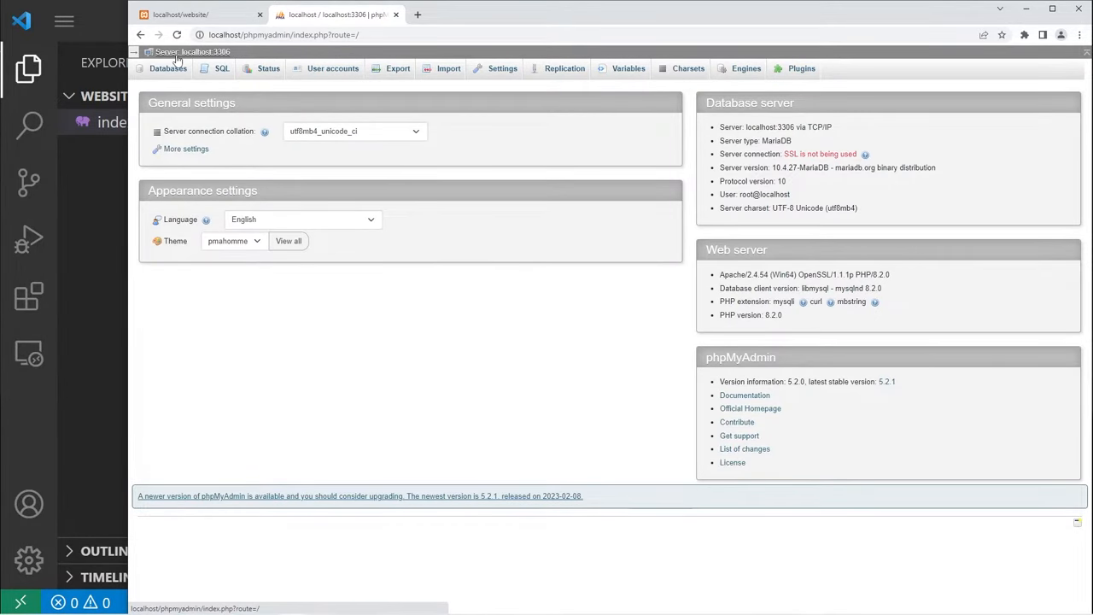
pyautogui.click(167, 69)
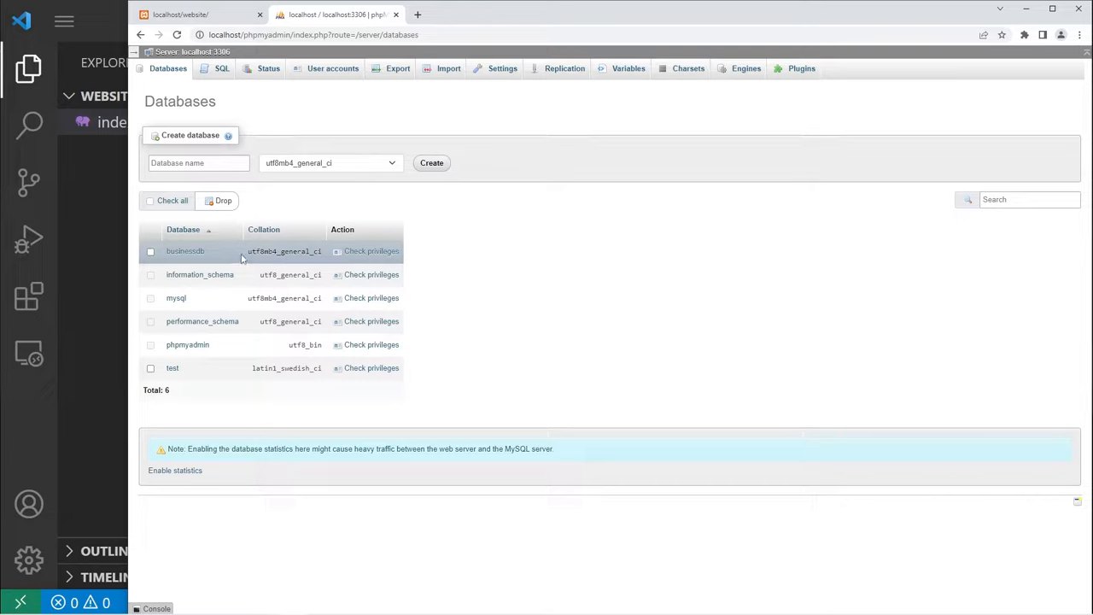
pyautogui.click(151, 251)
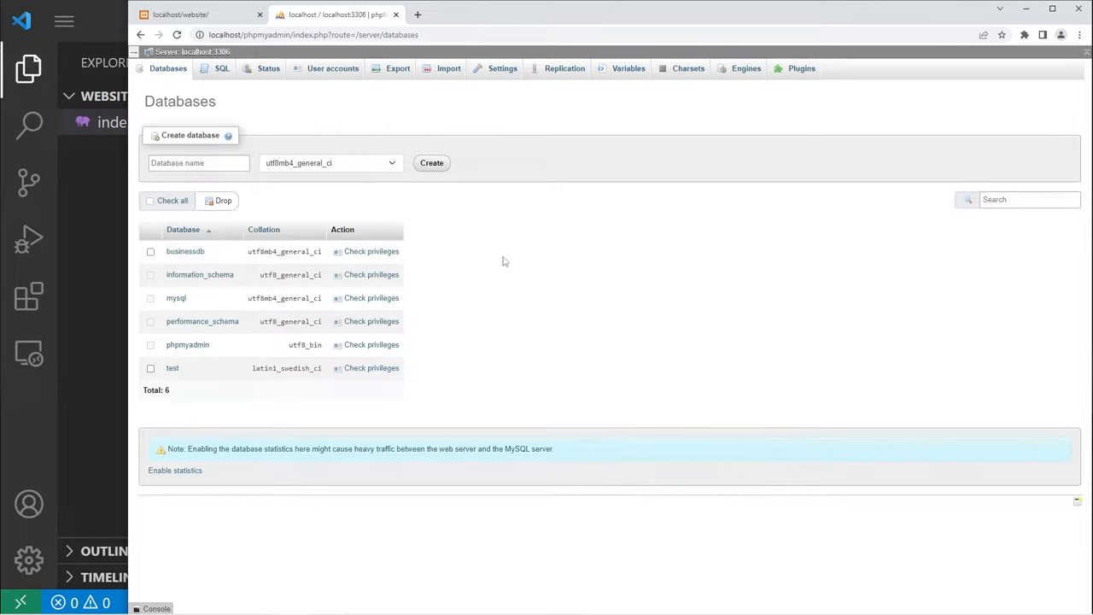
pyautogui.moveTo(384, 83)
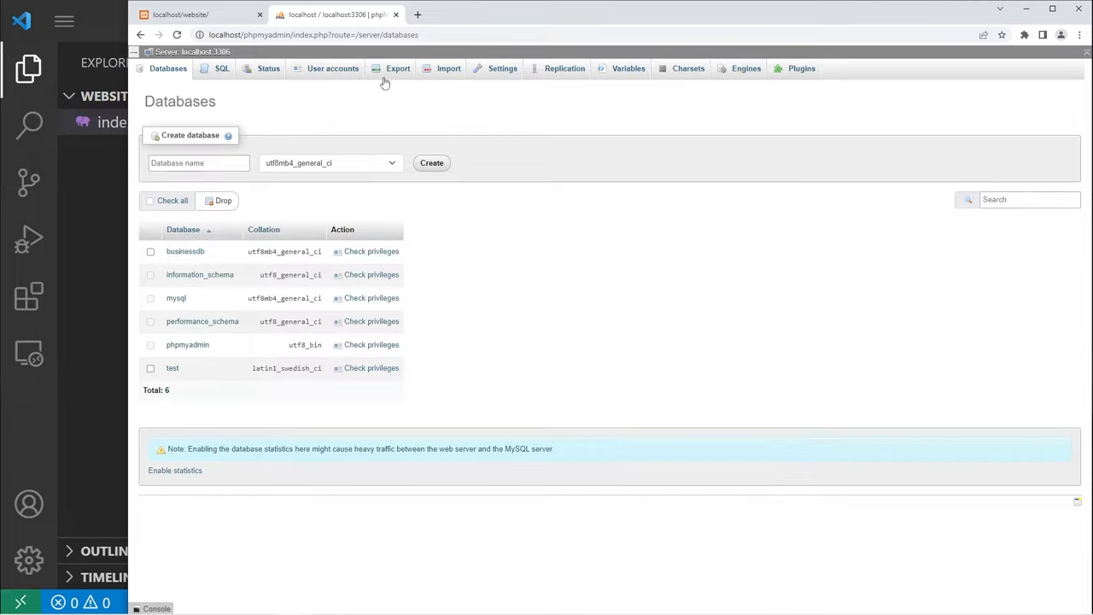
pyautogui.moveTo(332, 69)
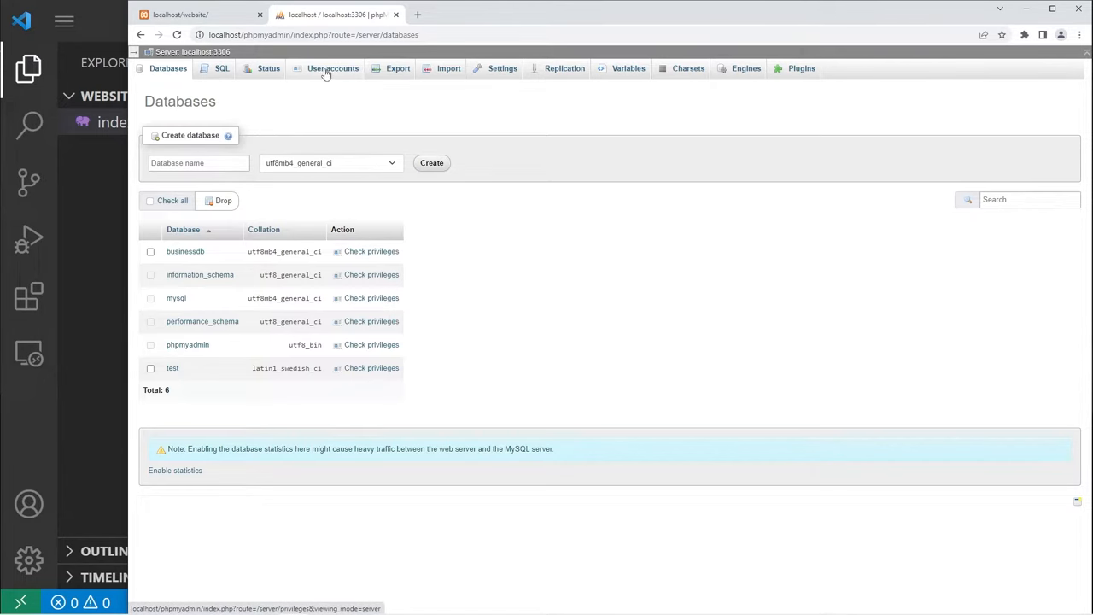
# Open phpMyAdmin's User accounts overview and select the root localhost account name
pyautogui.click(332, 68)
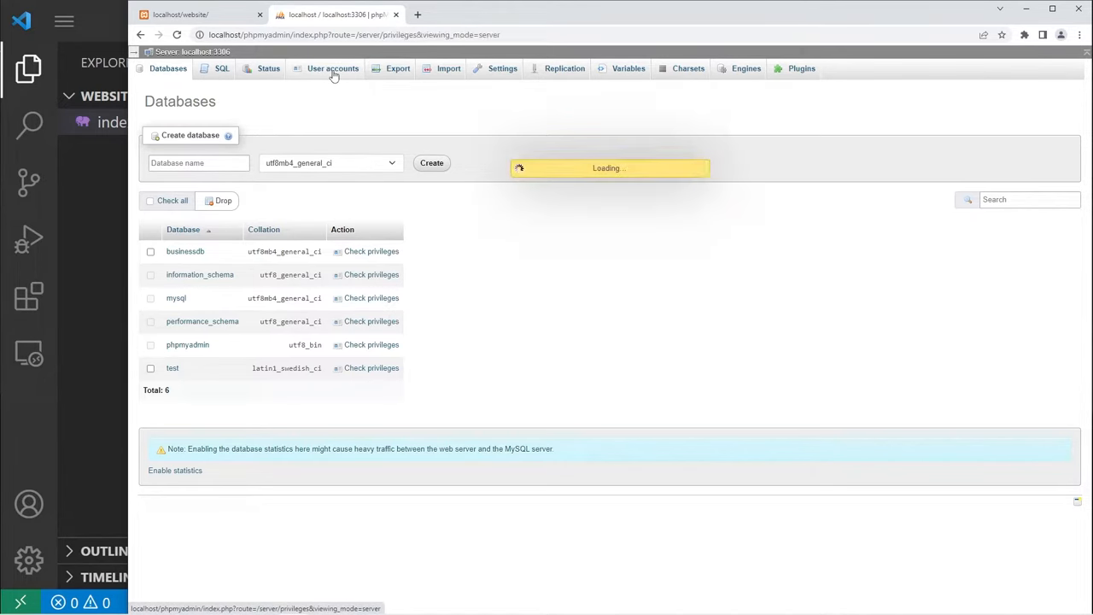
pyautogui.click(332, 68)
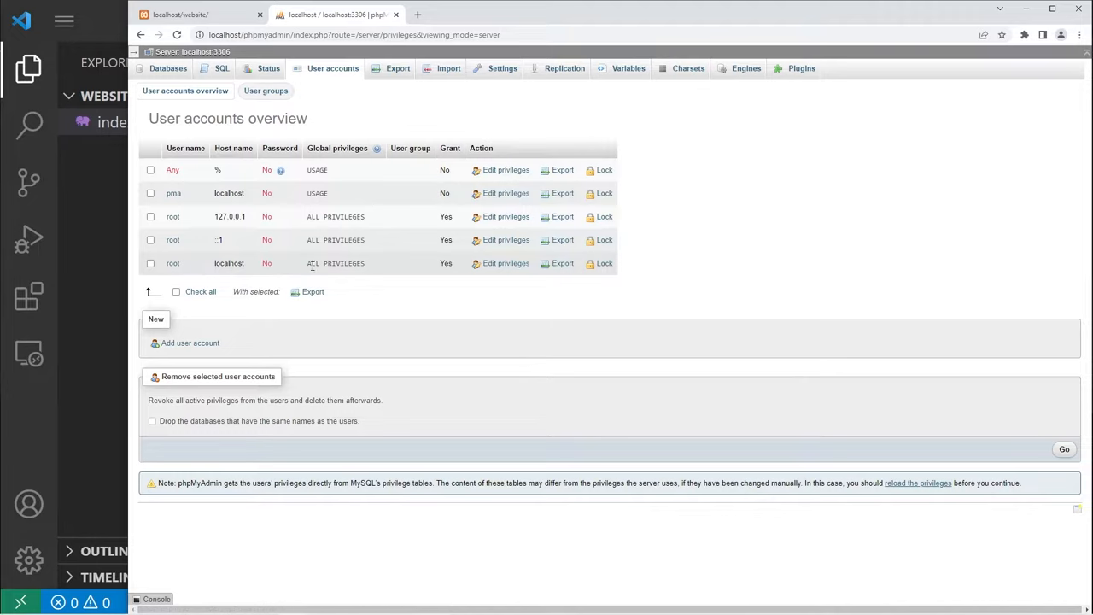
pyautogui.moveTo(246, 266)
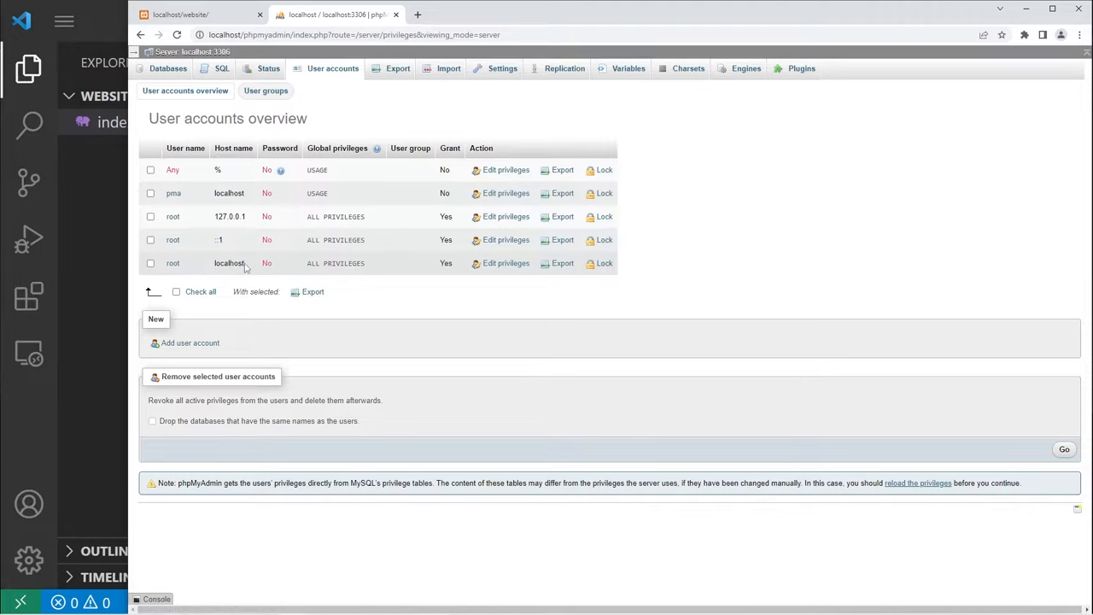
pyautogui.doubleClick(172, 263)
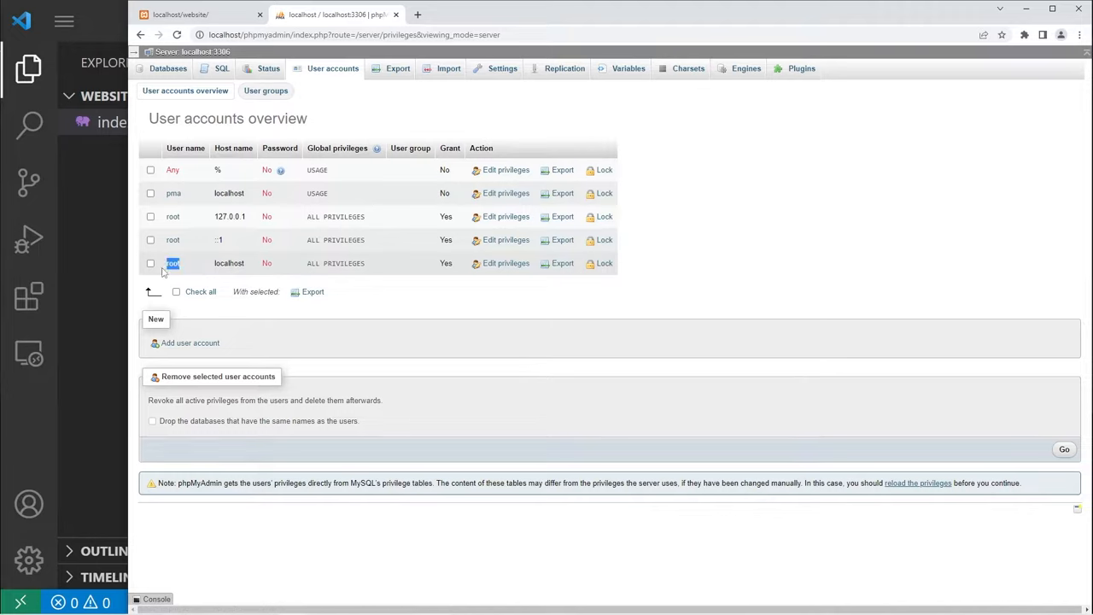
pyautogui.moveTo(276, 267)
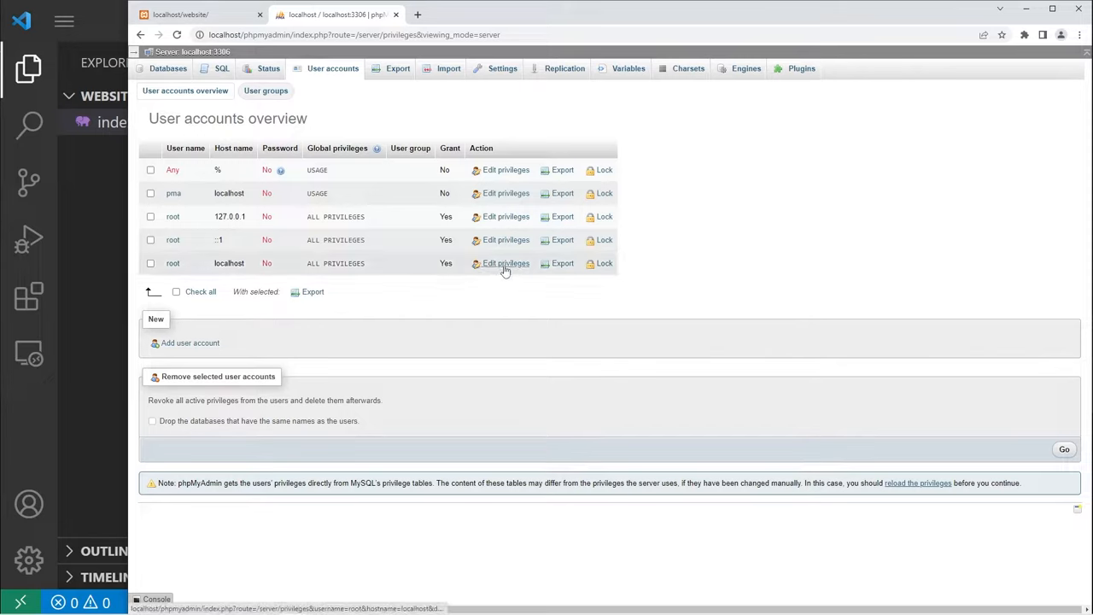
pyautogui.moveTo(489, 294)
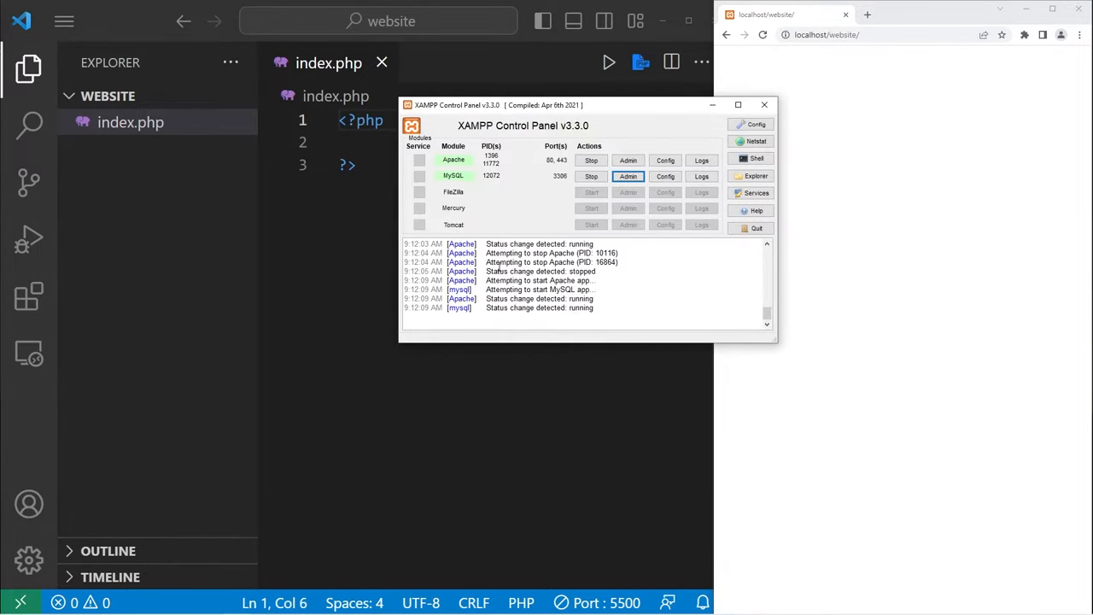
# Create a new file named database.php in the website folder
pyautogui.click(591, 176)
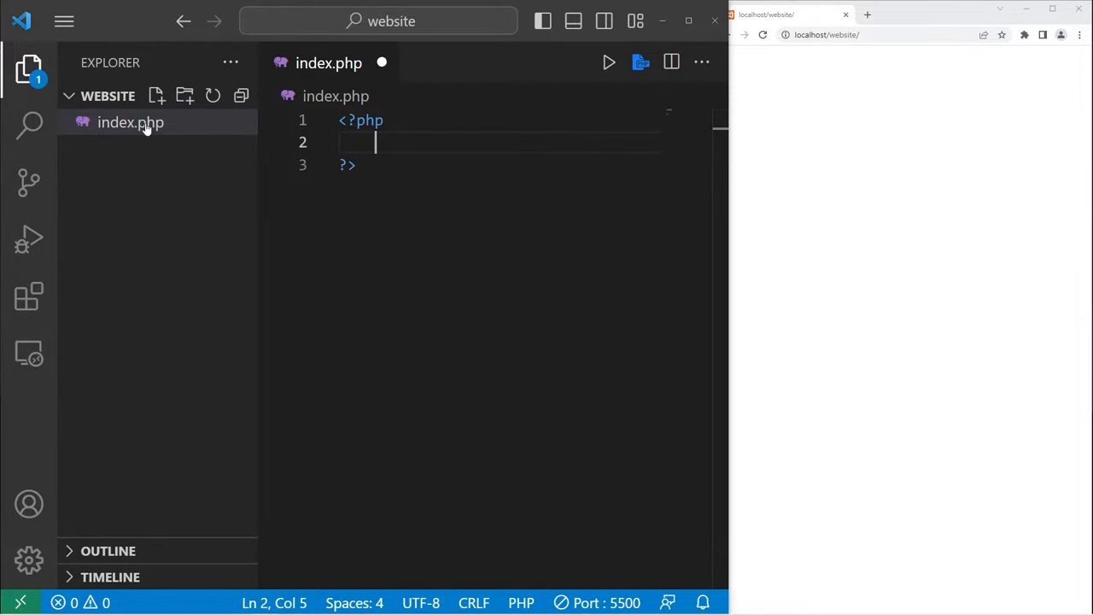
pyautogui.moveTo(130, 122)
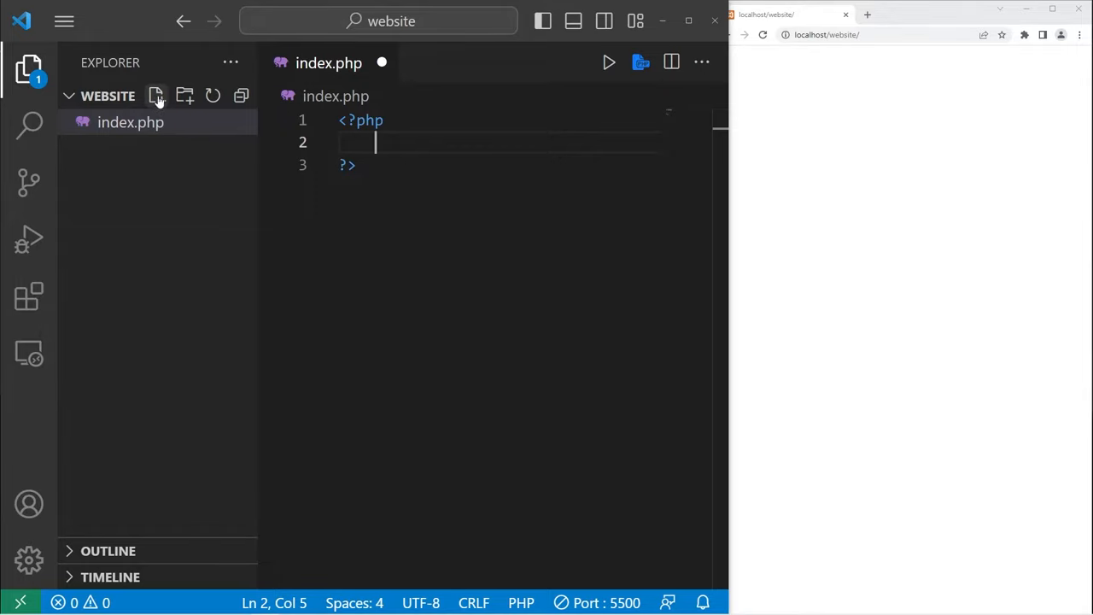
pyautogui.click(157, 96)
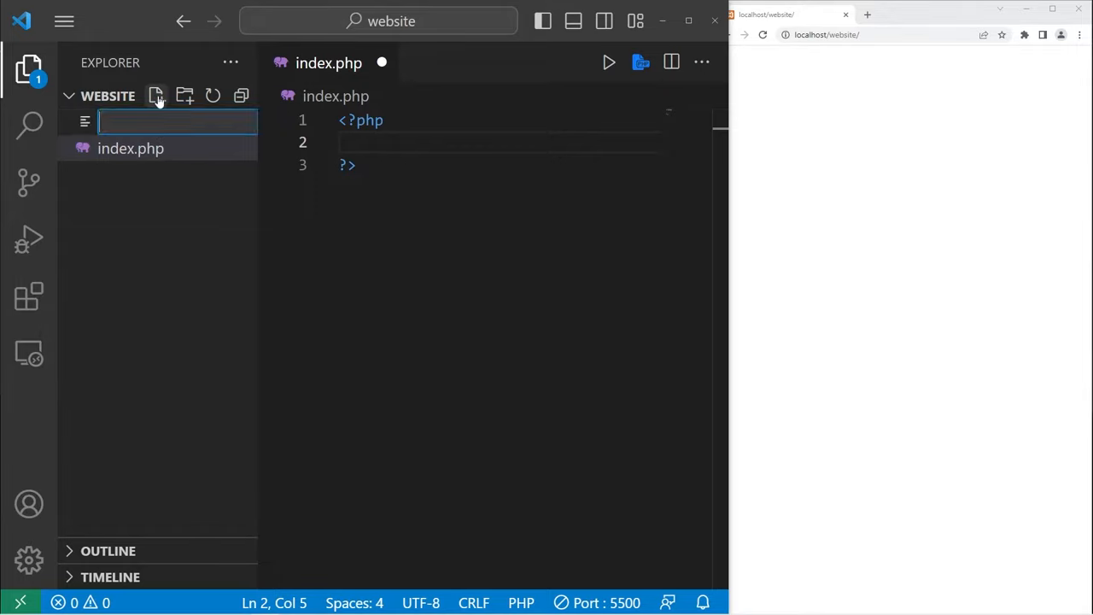
pyautogui.write('dat')
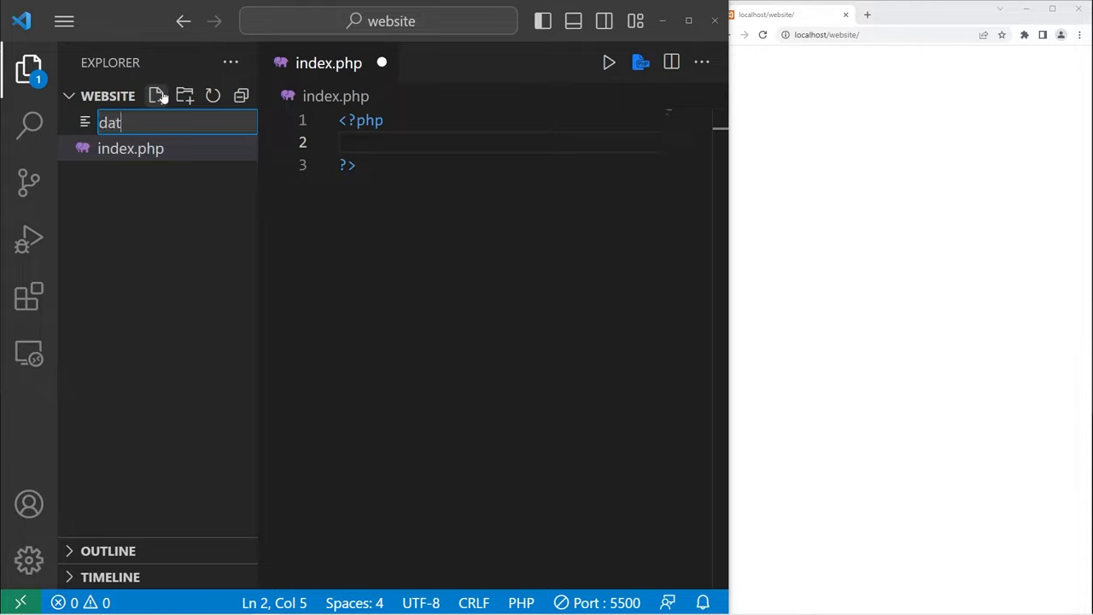
pyautogui.write('abase.php')
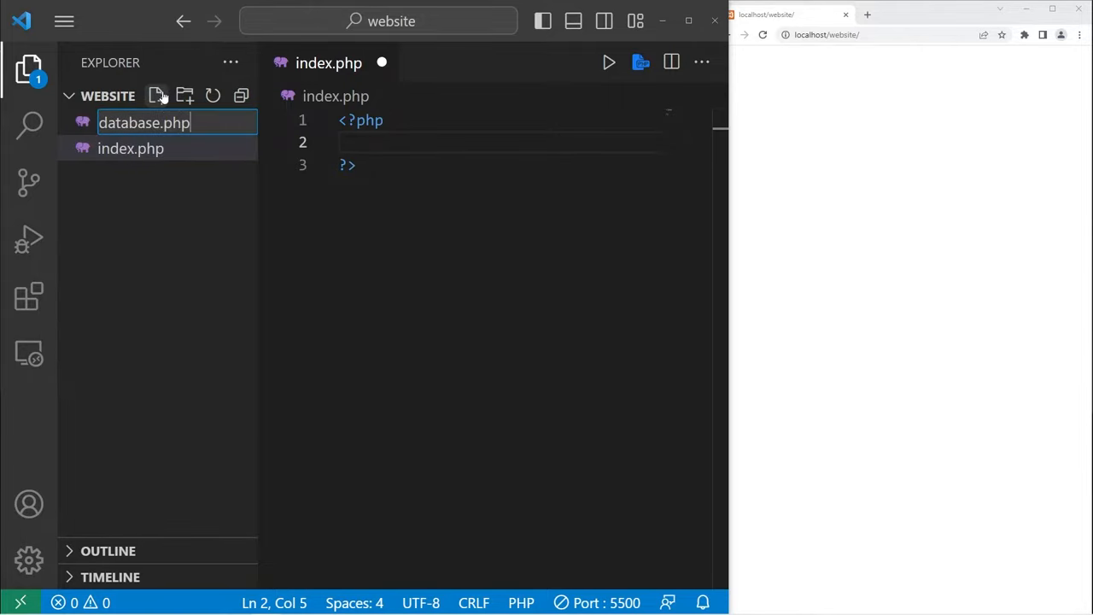
pyautogui.press('Enter')
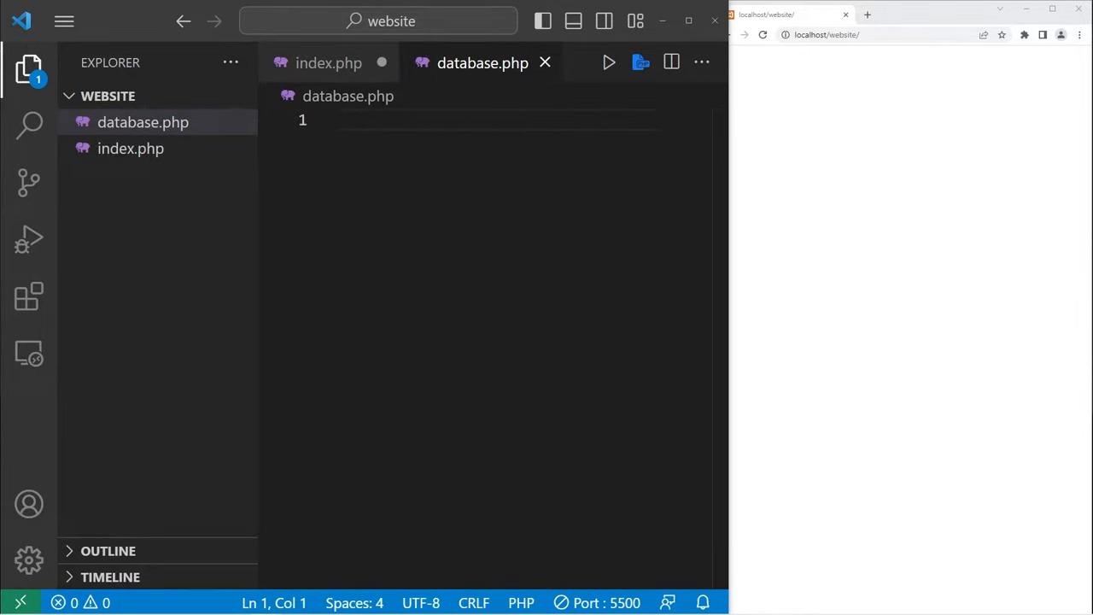
# Start the PHP block with $db_server = "localhost" and $db_user = "root"
pyautogui.write('<?php')
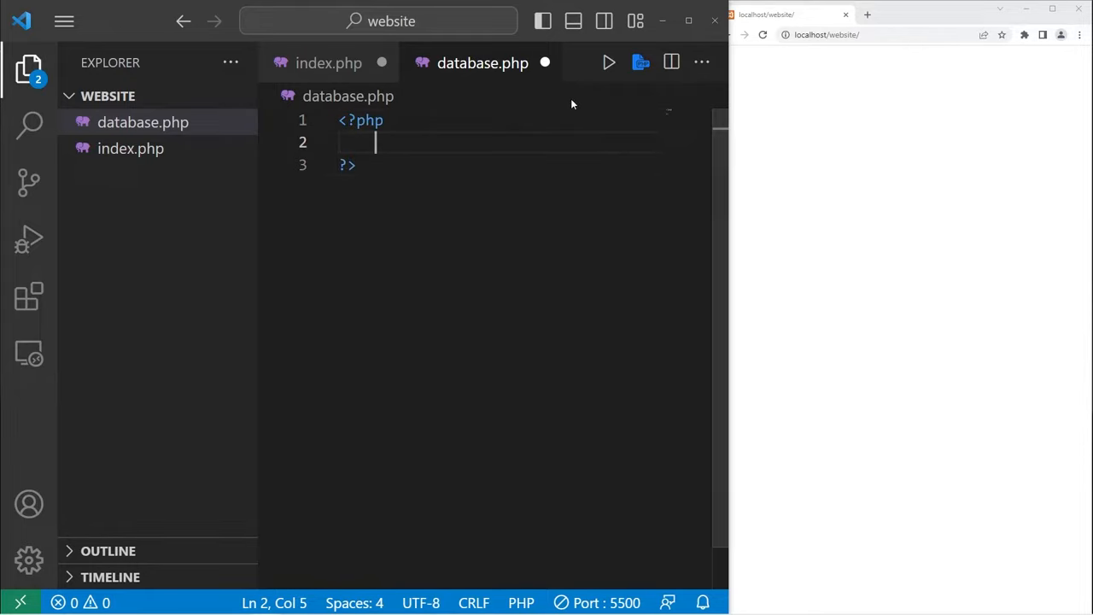
pyautogui.write('$')
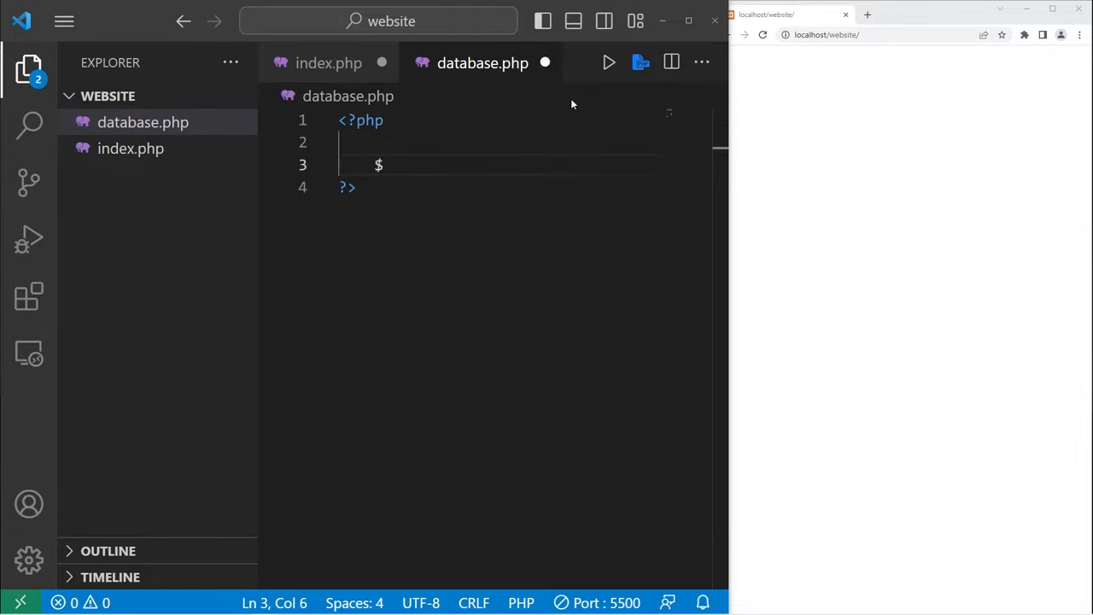
pyautogui.write('db_serv')
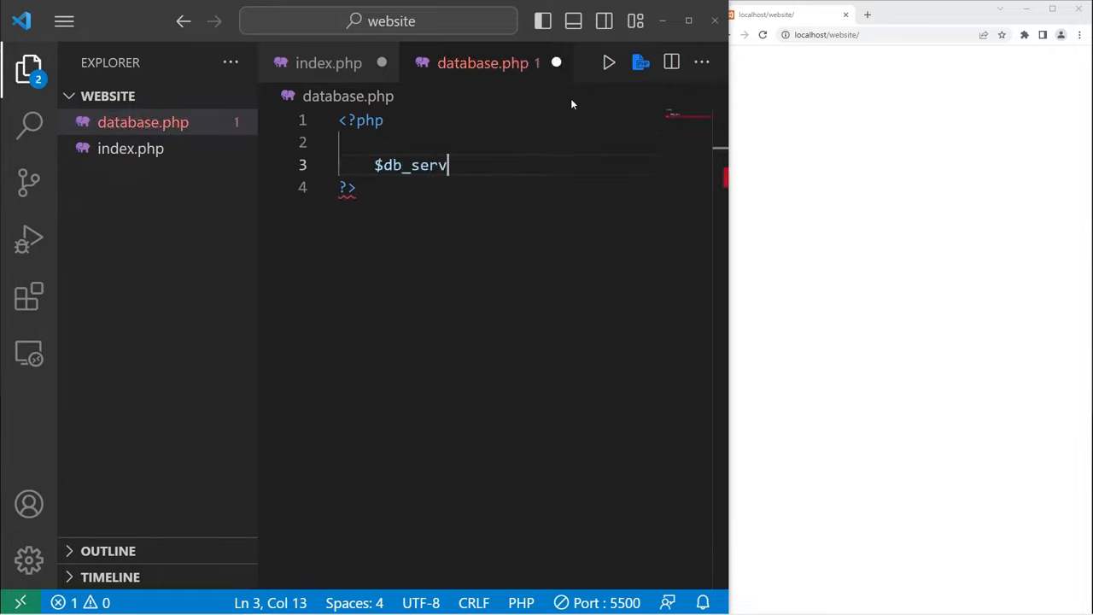
pyautogui.write('er = ""')
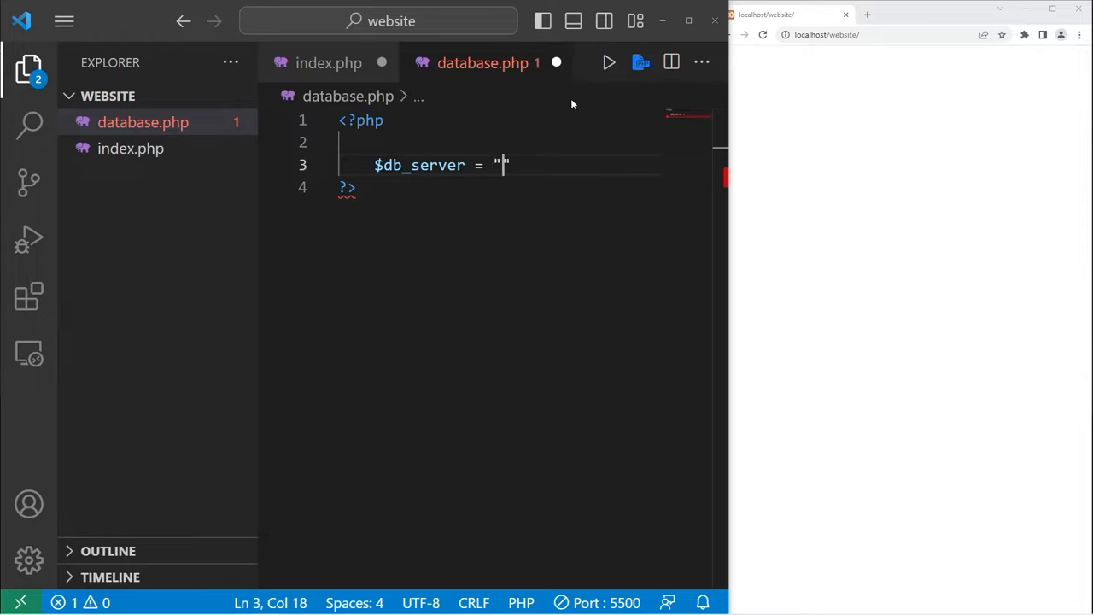
pyautogui.write(';')
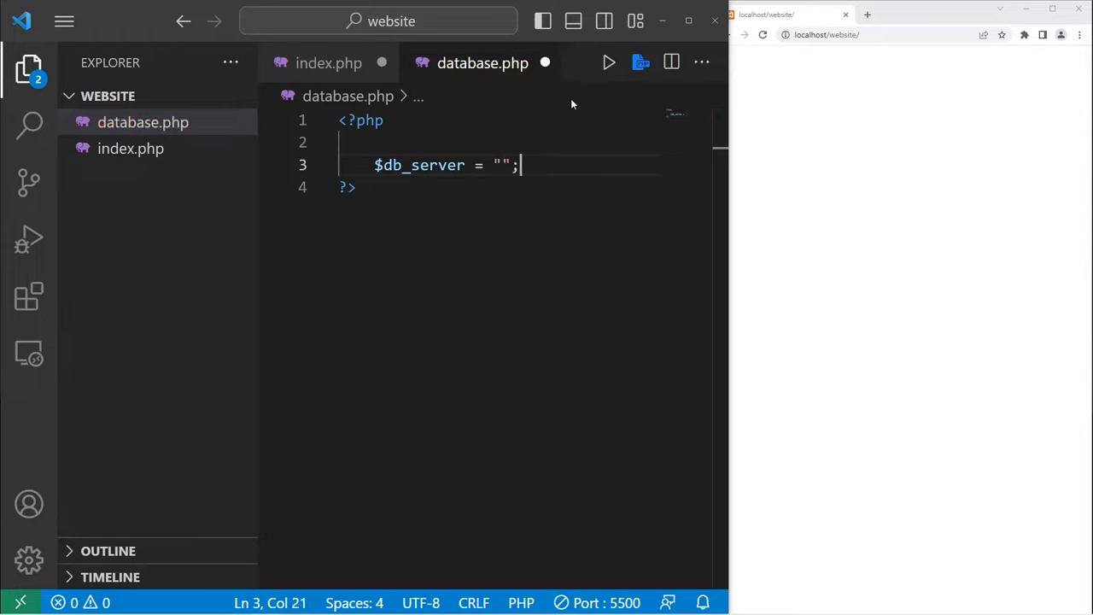
pyautogui.write('localhost')
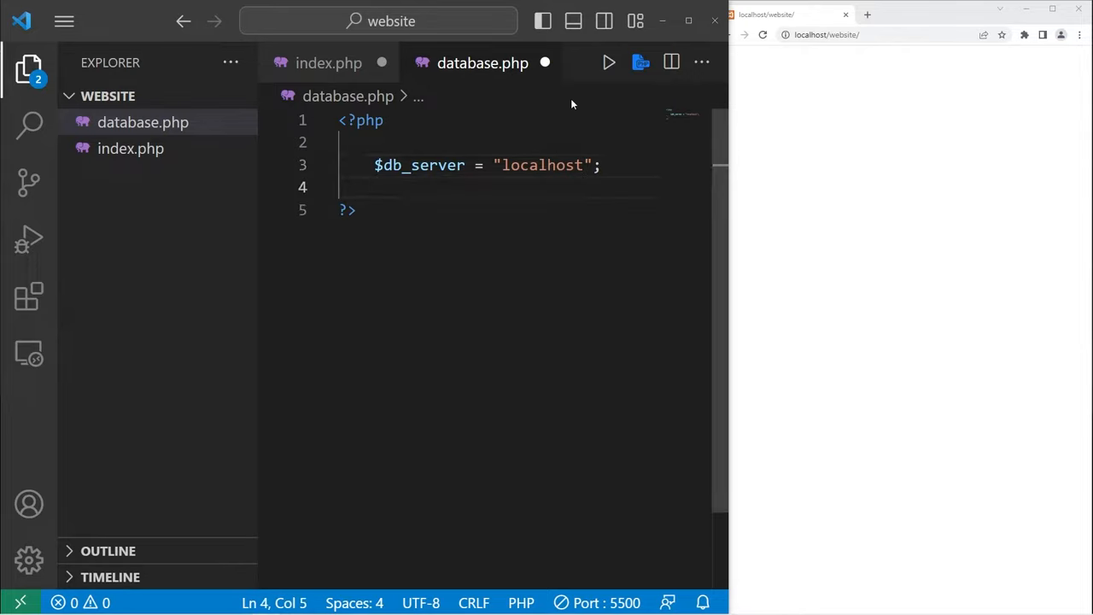
pyautogui.write('$db_')
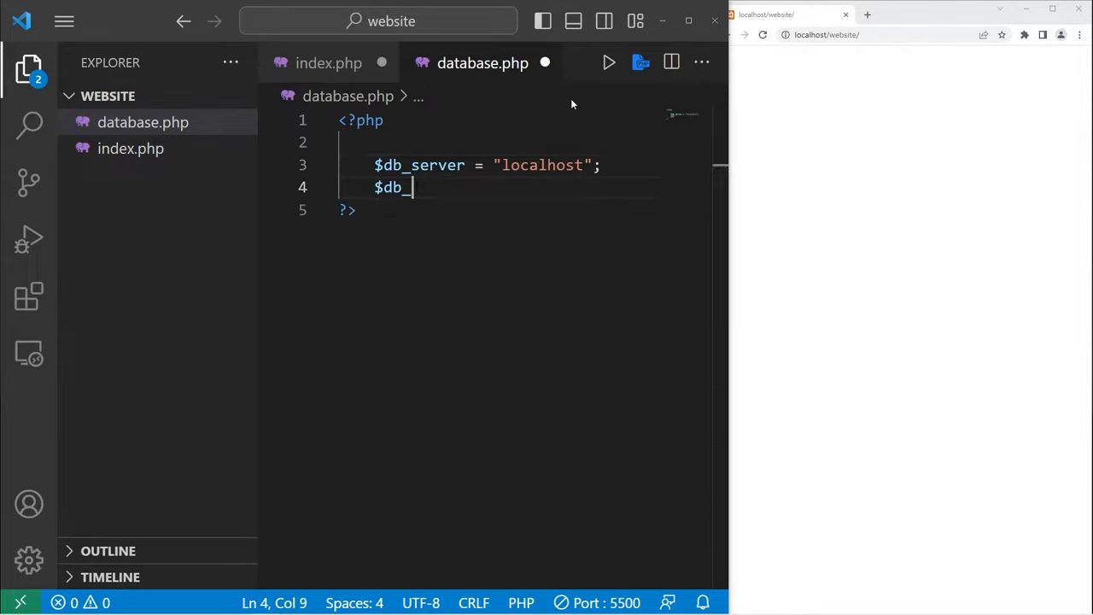
pyautogui.write('user = ""')
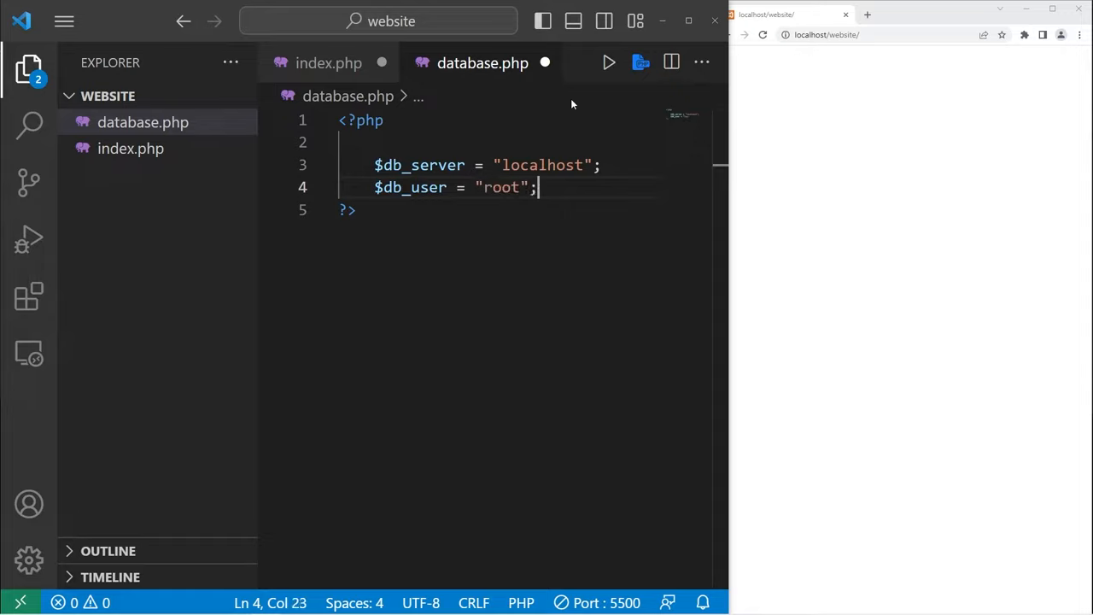
# Declare an empty $db_pass, $db_name = "businessdb", and an empty $conn
pyautogui.write('$db_')
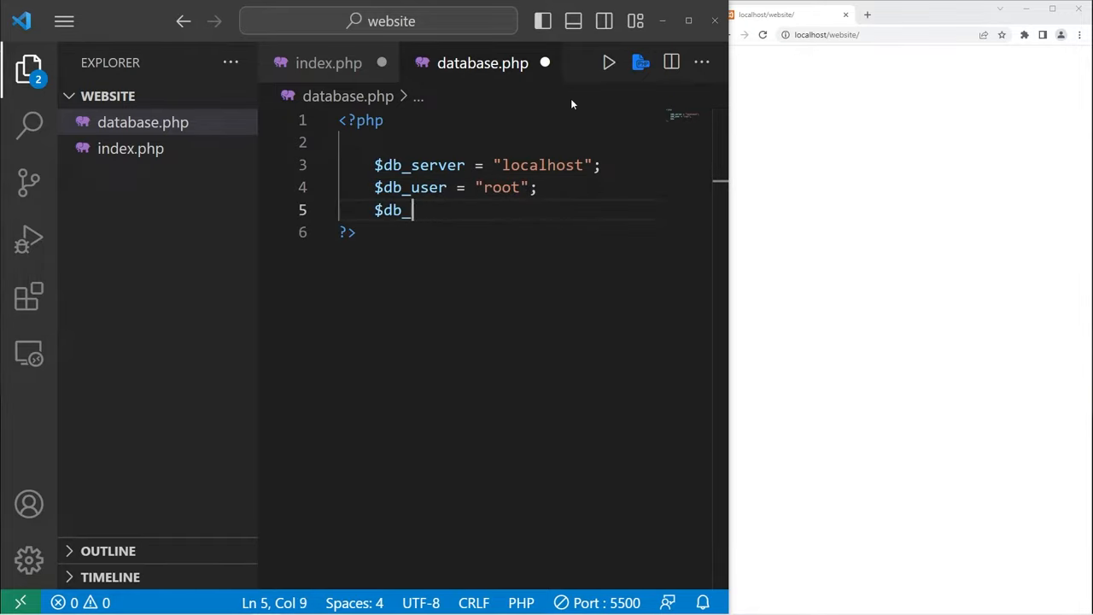
pyautogui.write('pass')
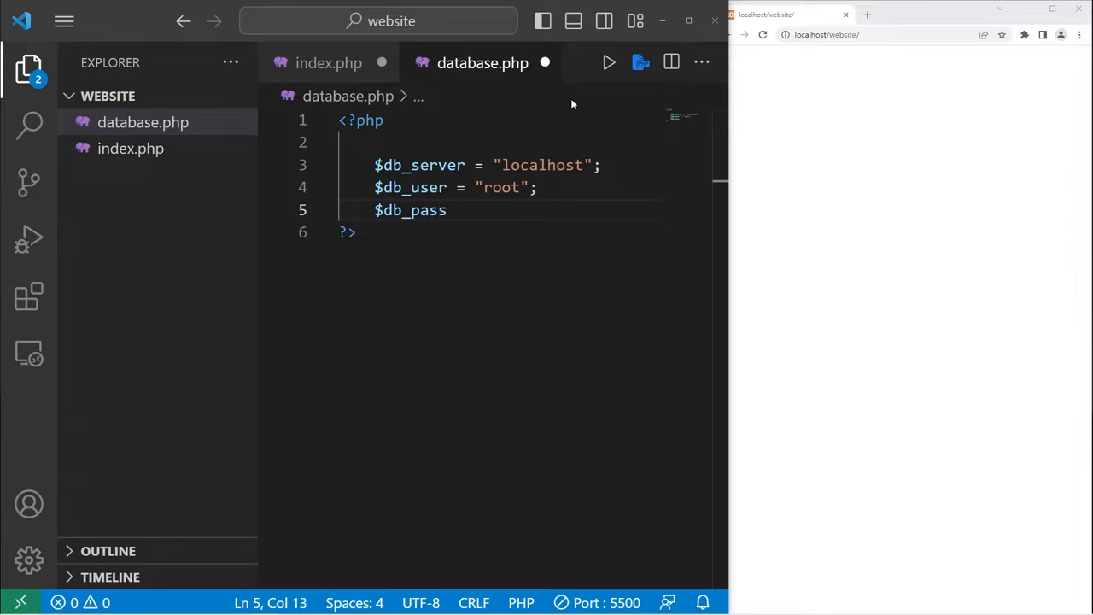
pyautogui.write('= ""')
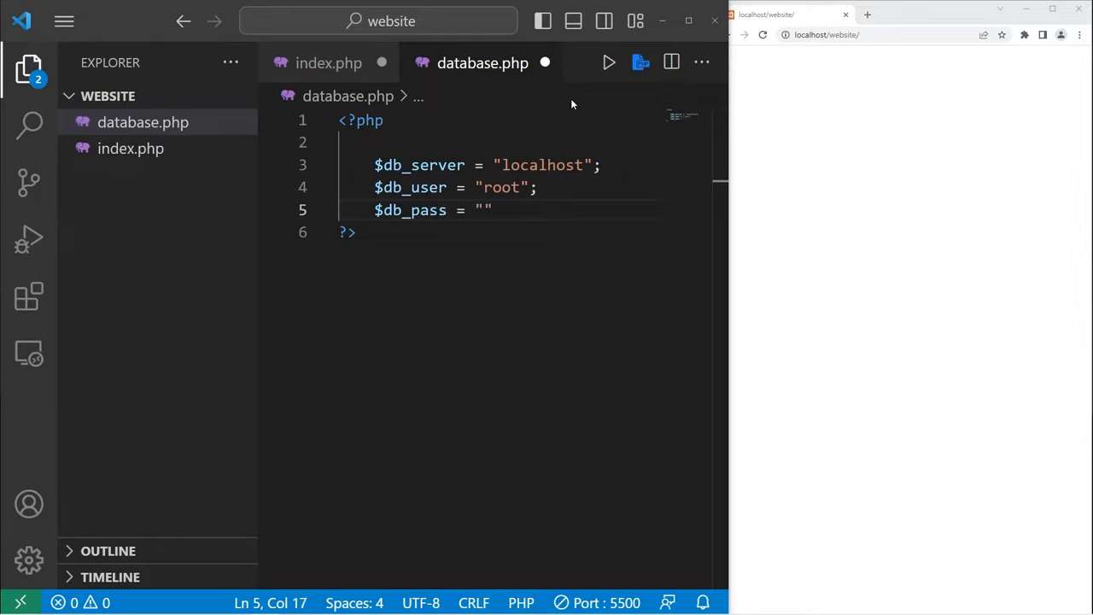
pyautogui.write(';')
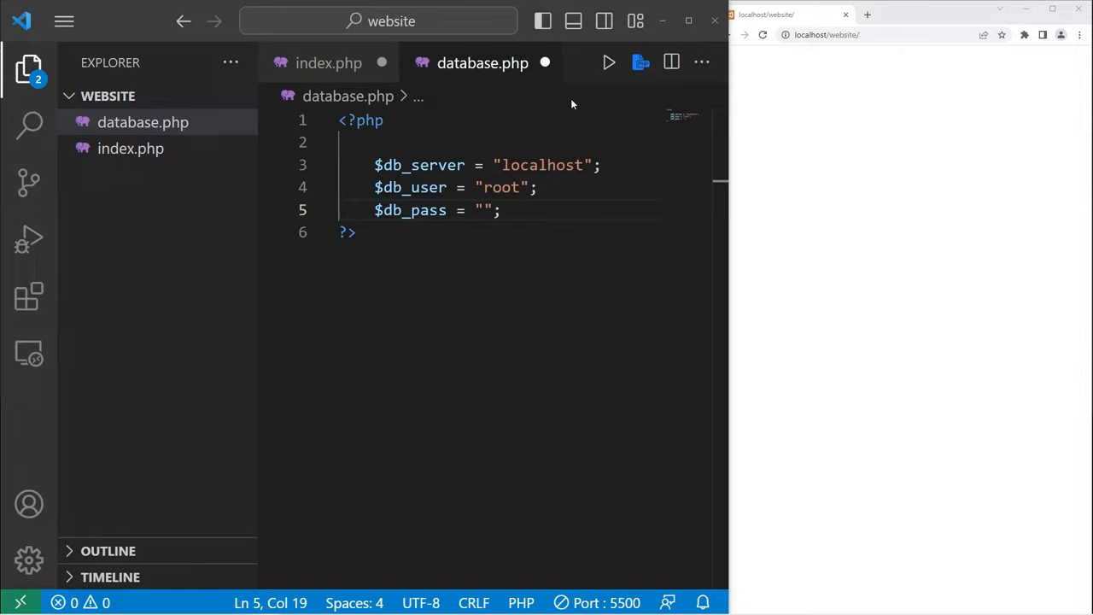
pyautogui.write('$d')
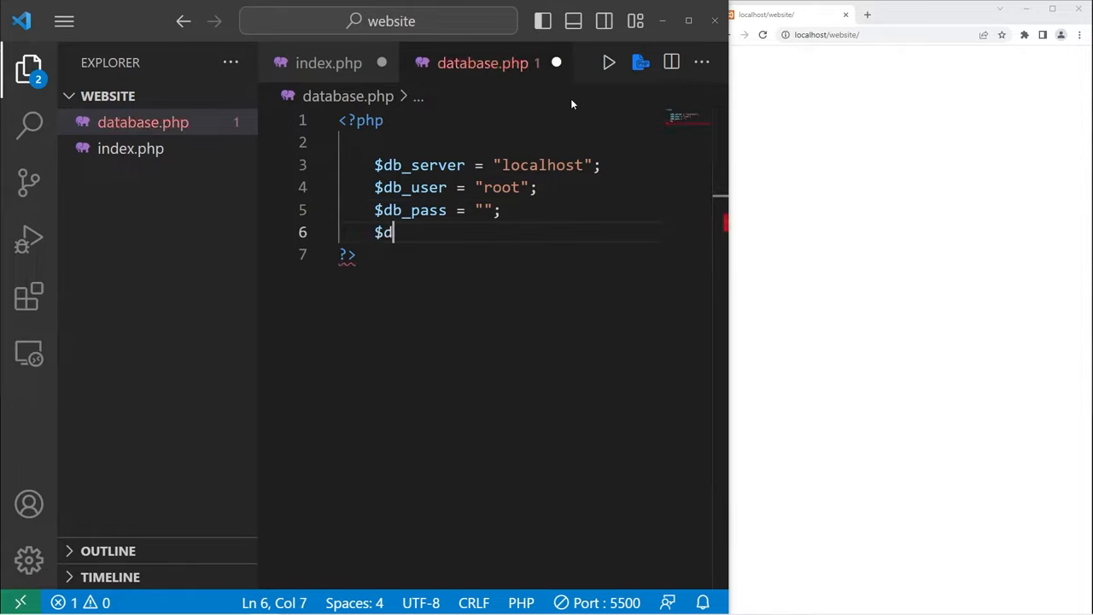
pyautogui.write('b_name')
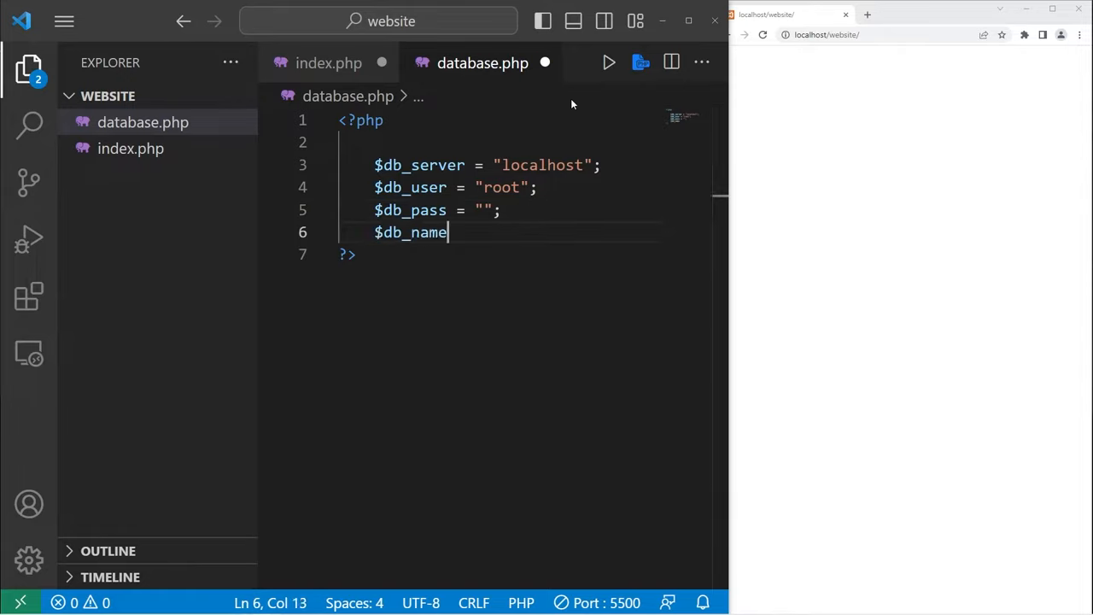
pyautogui.write('= ""')
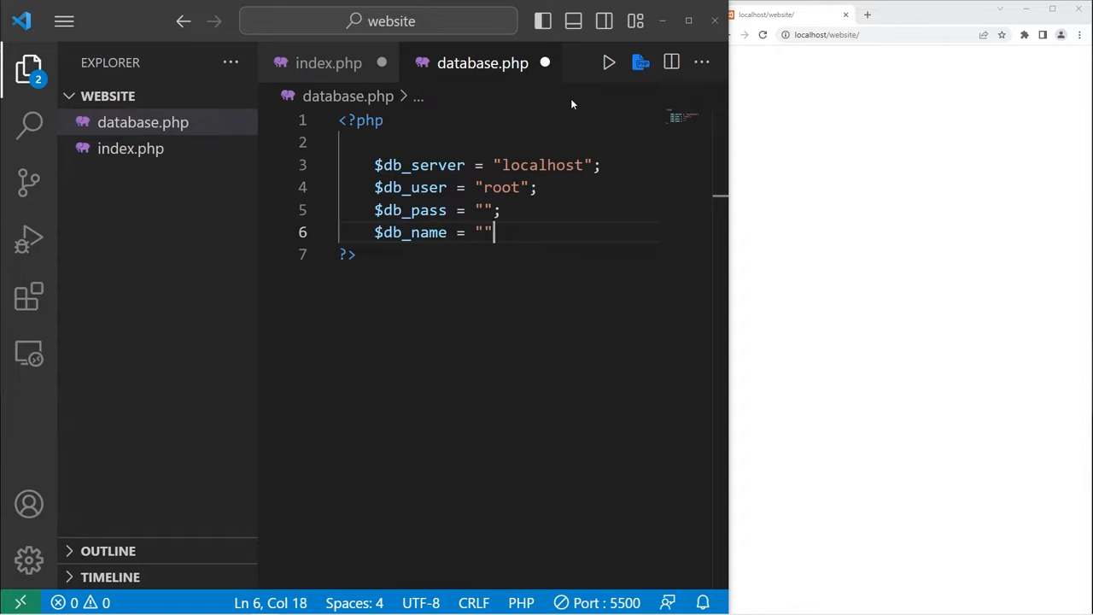
pyautogui.write('busine')
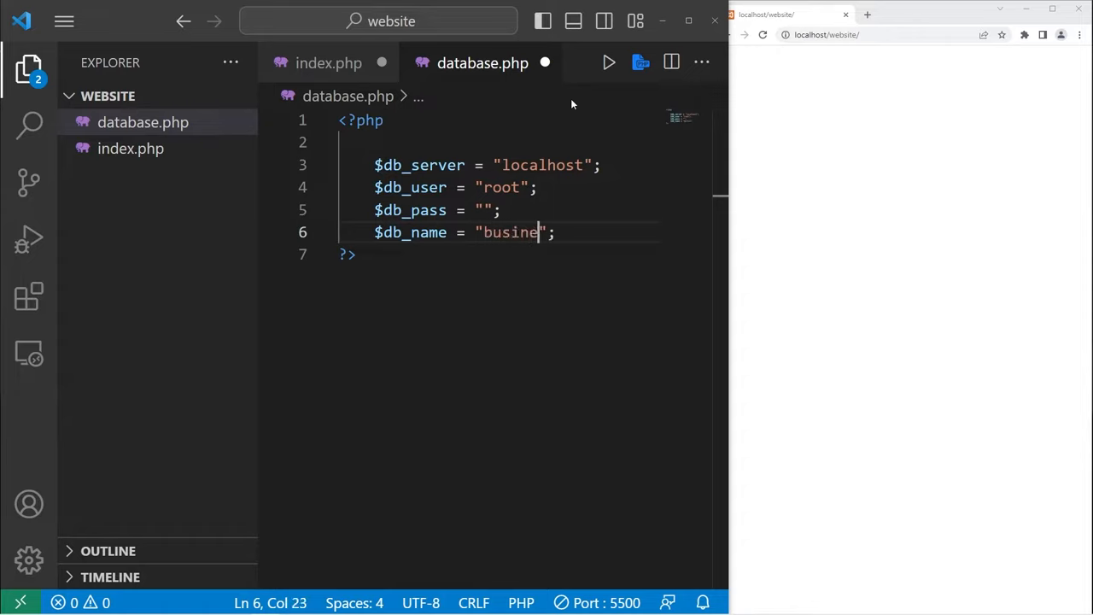
pyautogui.write('ssdb')
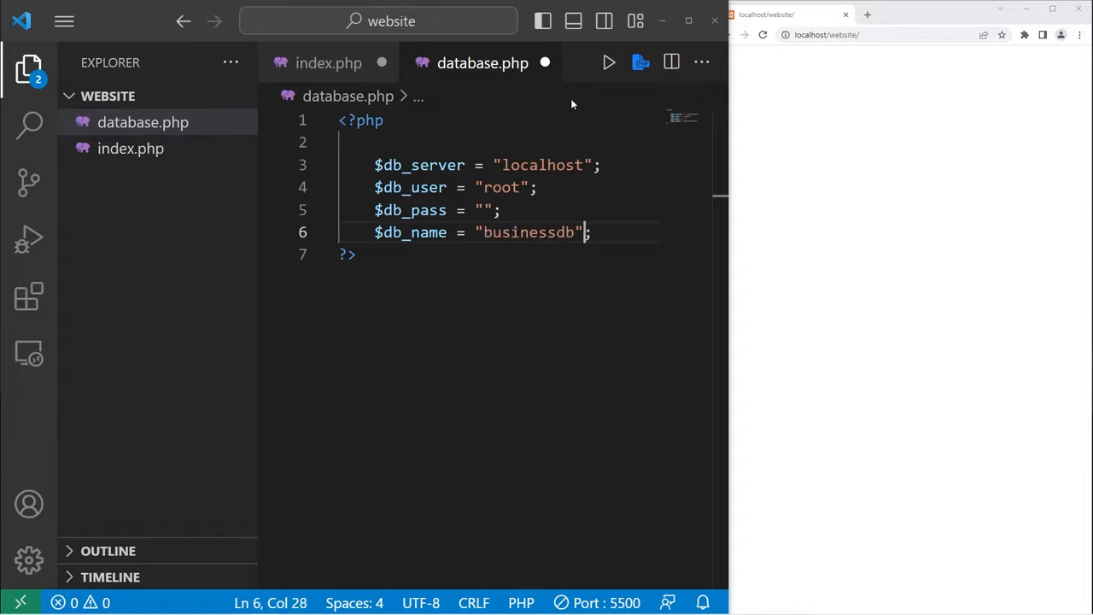
pyautogui.write('$con')
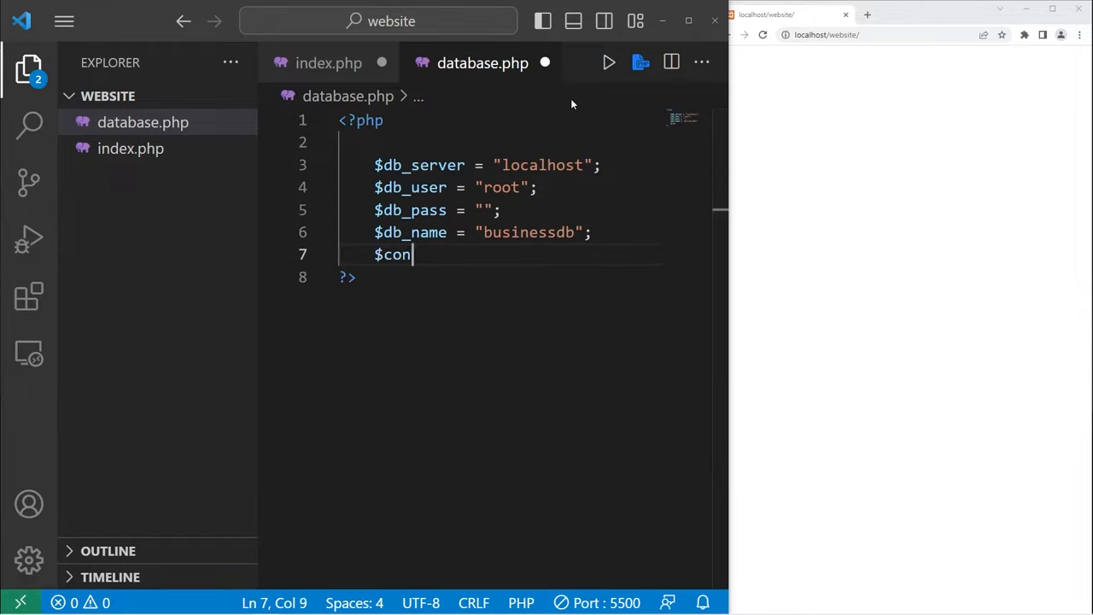
pyautogui.write('n')
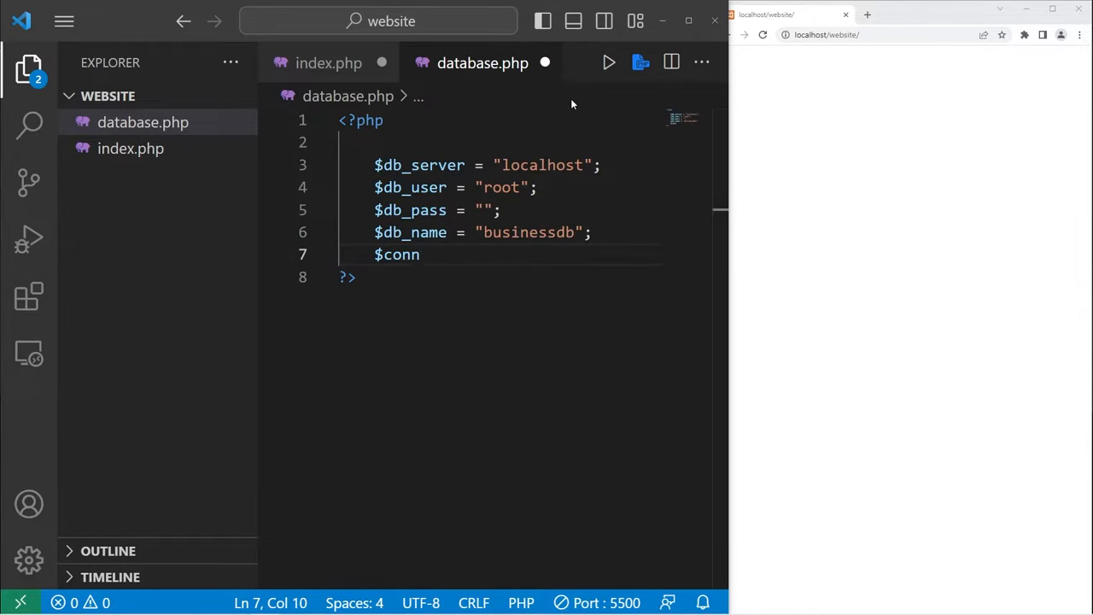
pyautogui.write('=')
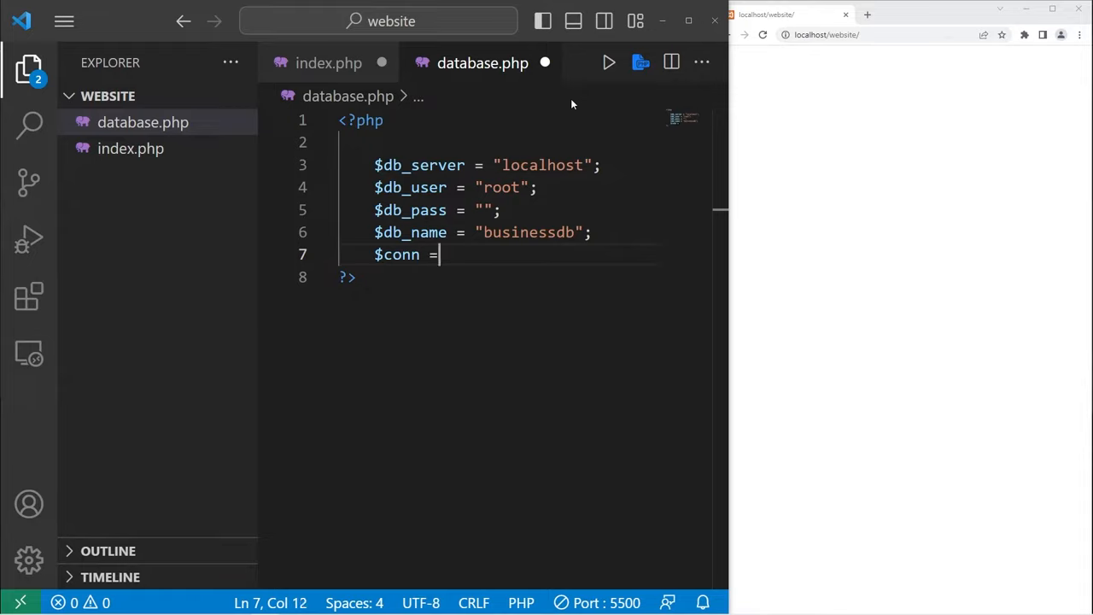
pyautogui.write('""')
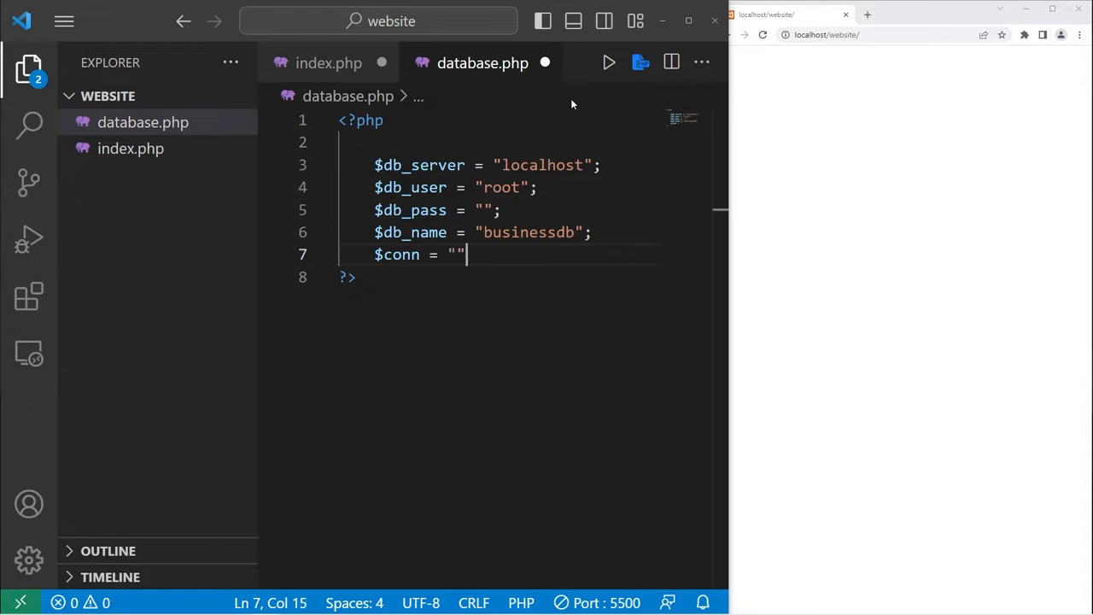
pyautogui.write(';')
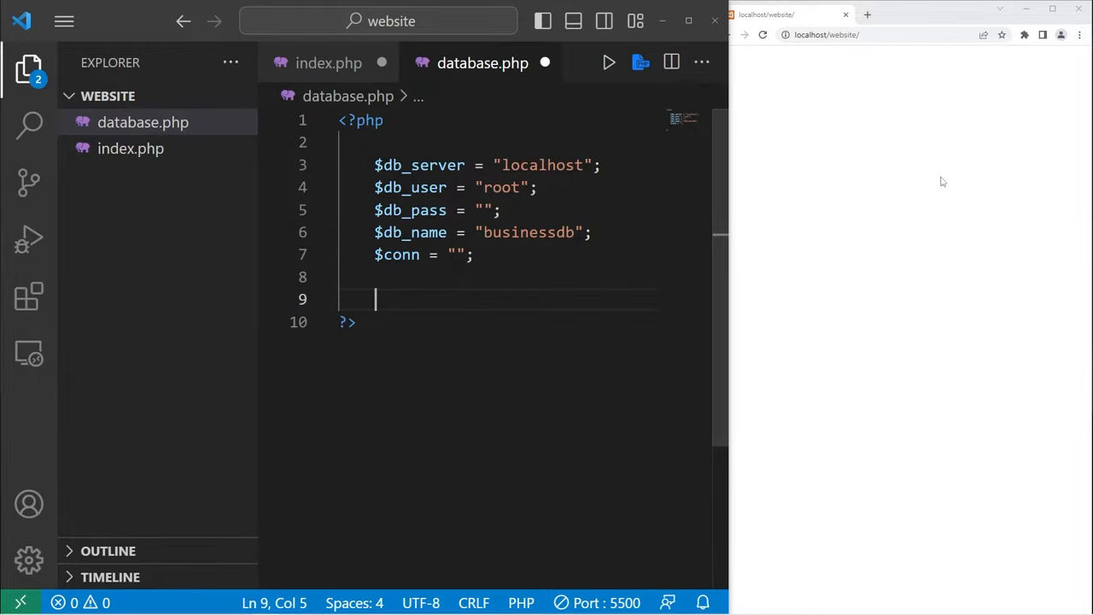
# Write $conn = mysqli_connect() and copy $db_server, $db_user, $db_pass into its arguments
pyautogui.doubleClick(396, 254)
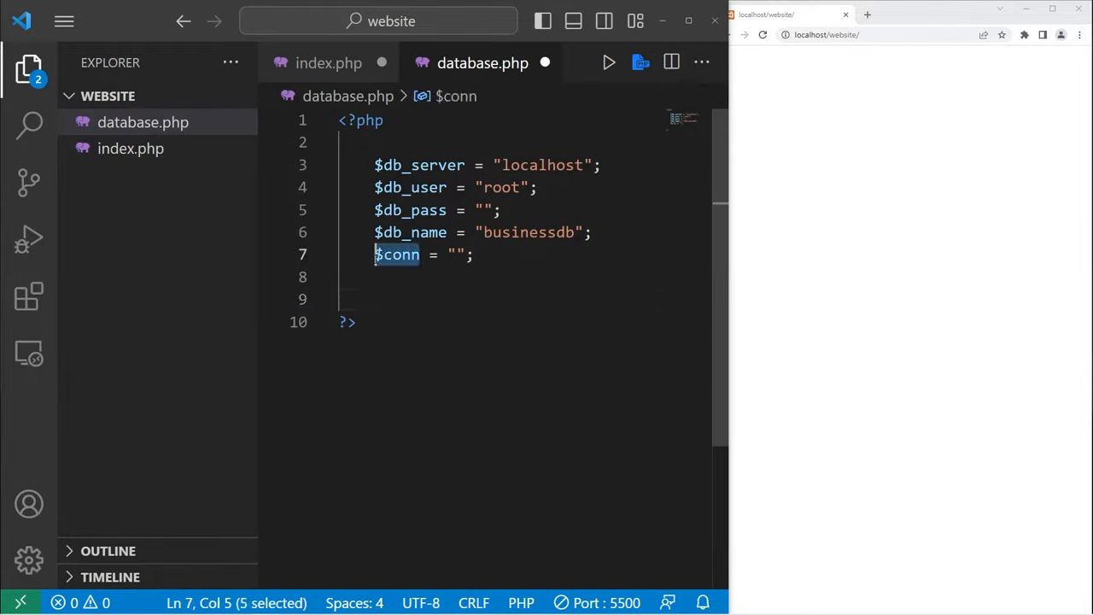
pyautogui.write('$conn')
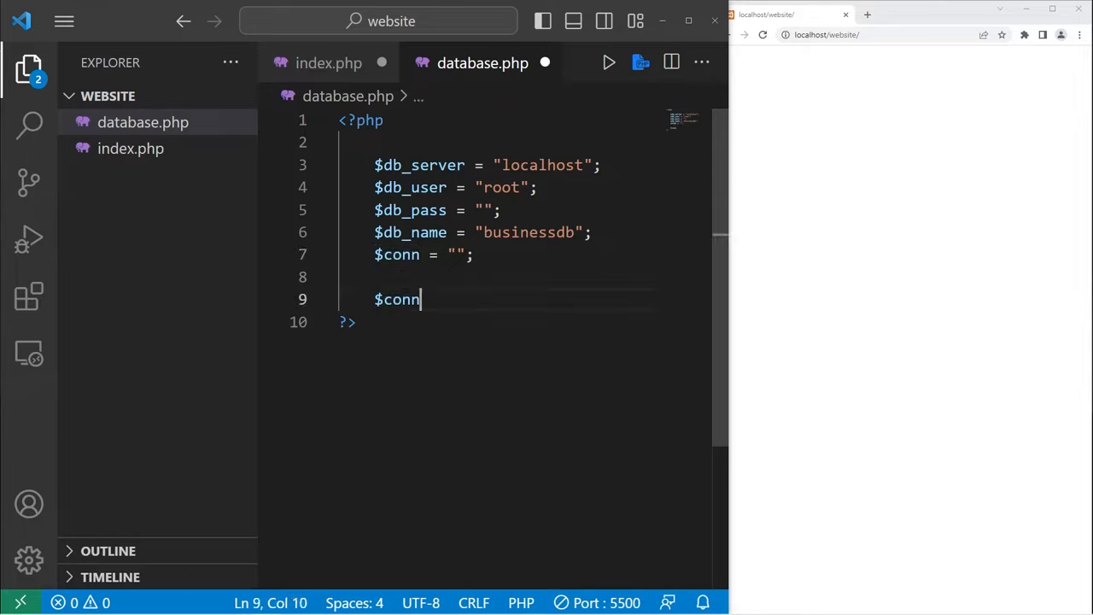
pyautogui.write('= my')
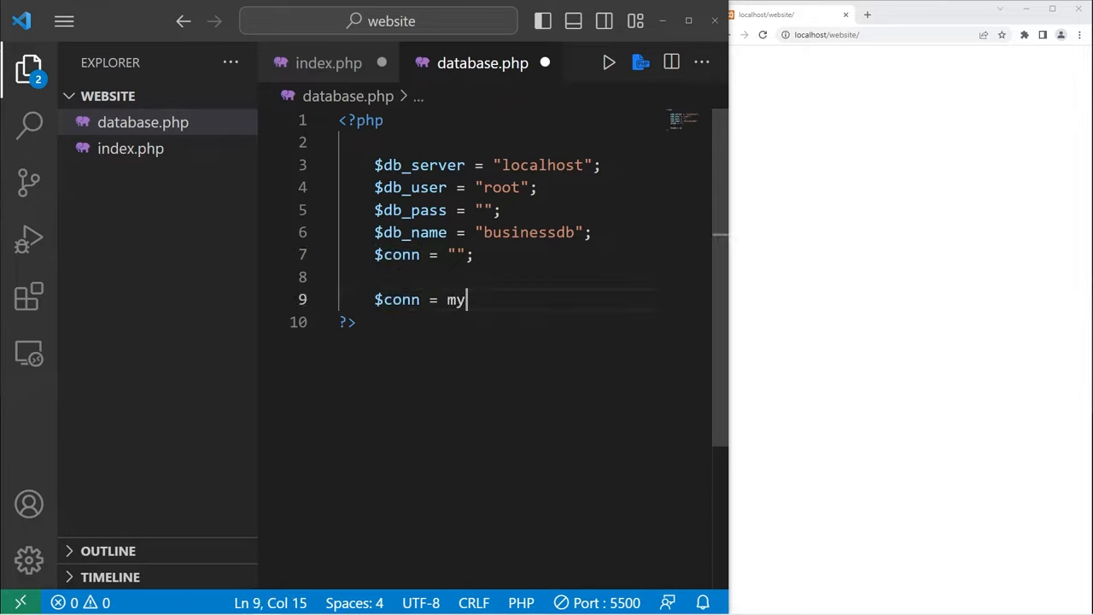
pyautogui.write('sqli')
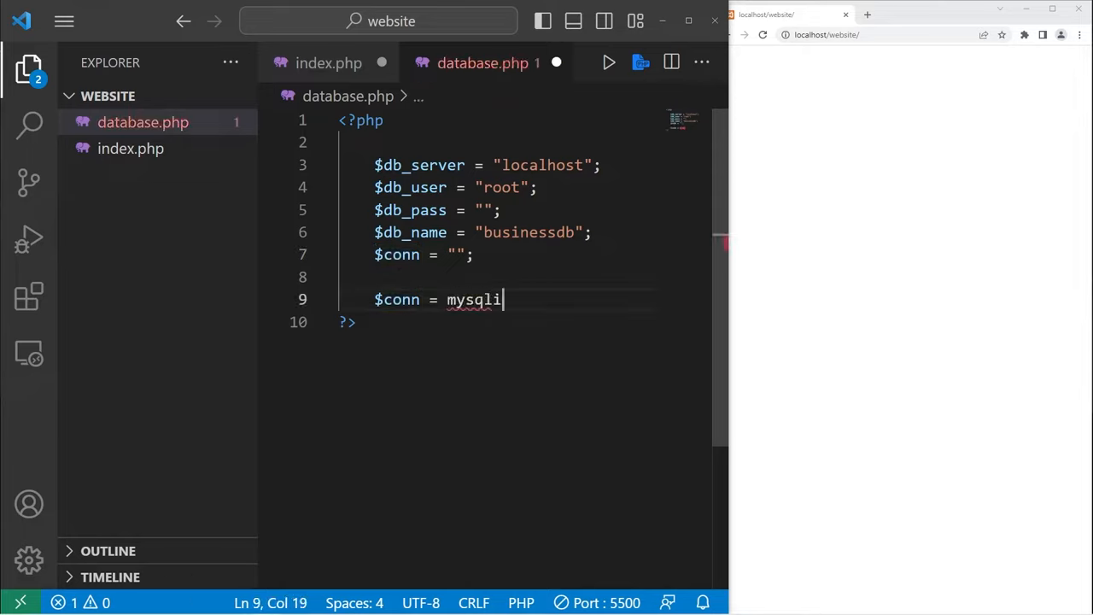
pyautogui.write('_connect')
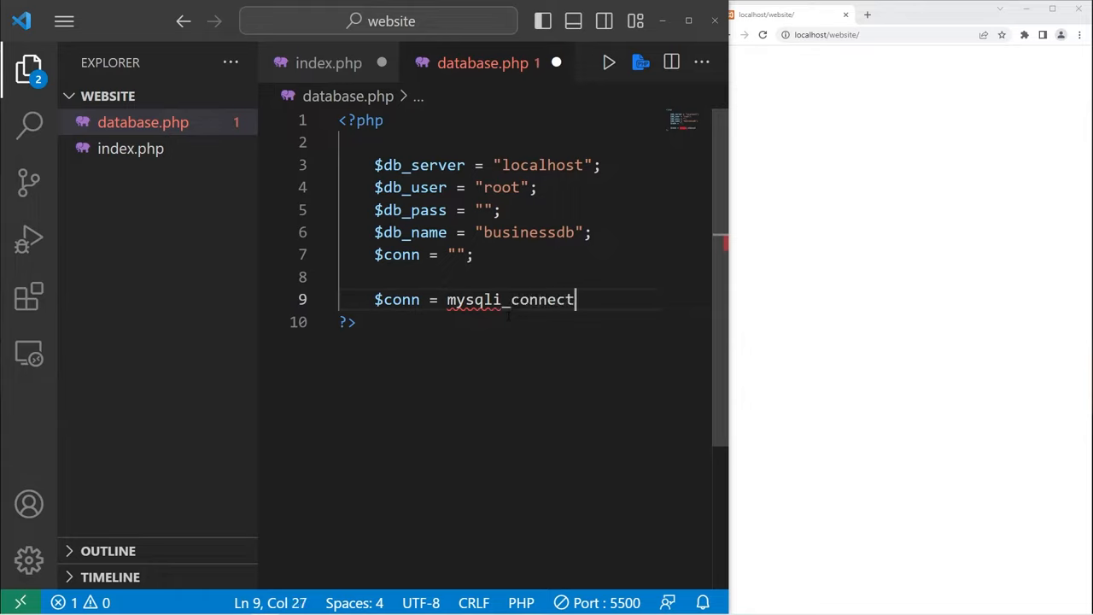
pyautogui.write('();')
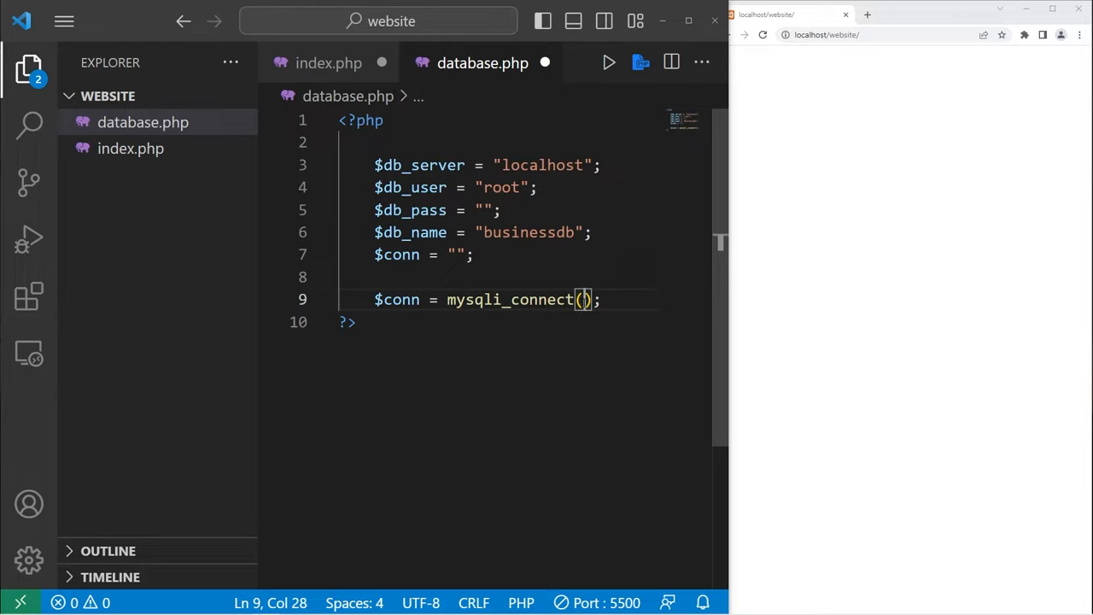
pyautogui.doubleClick(419, 165)
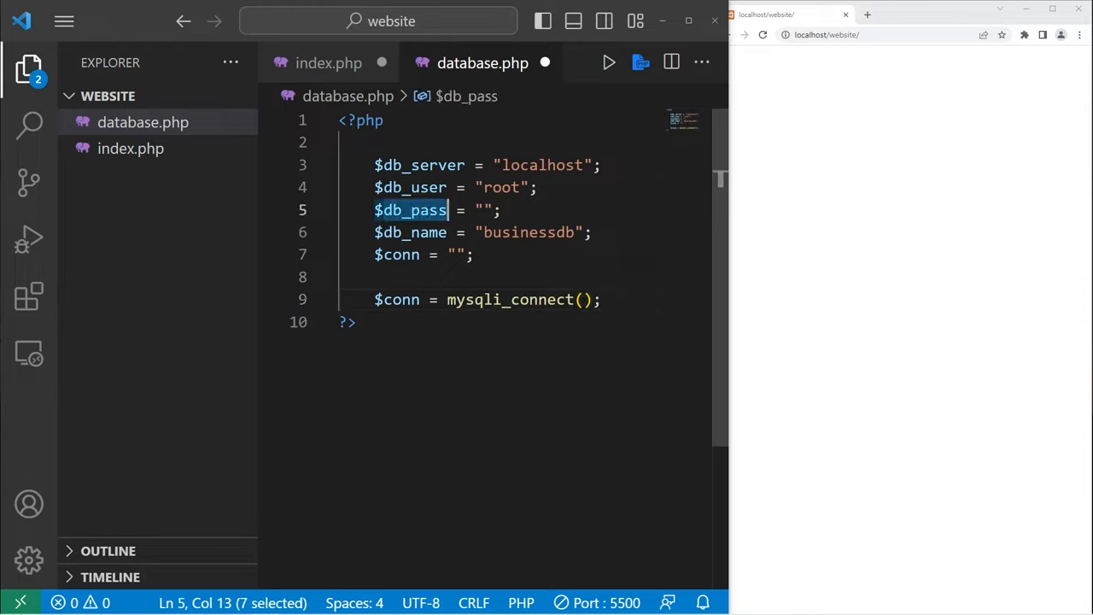
pyautogui.click(583, 299)
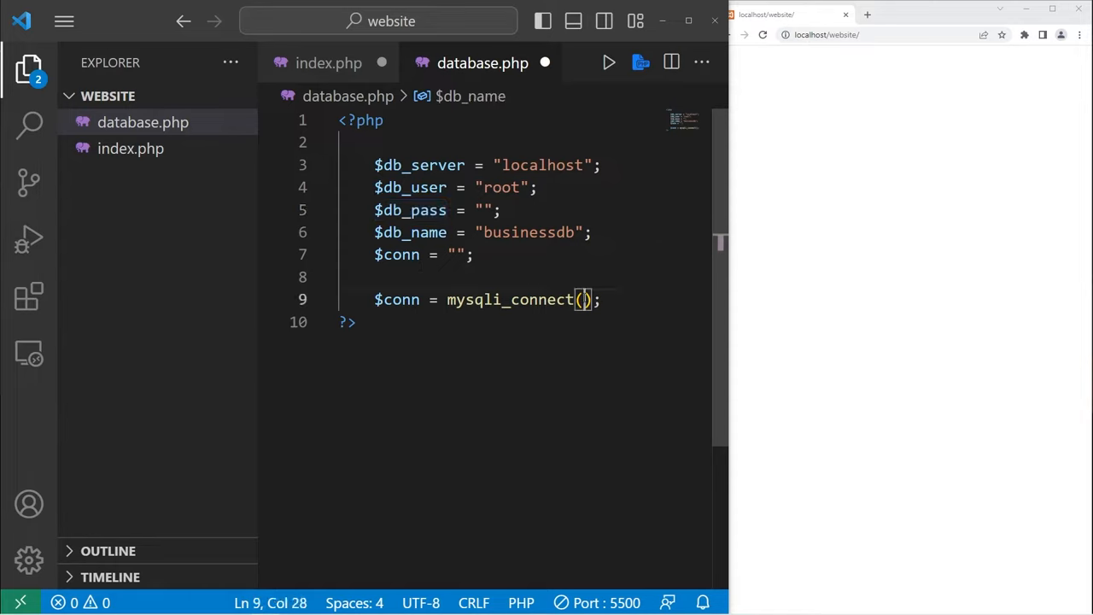
pyautogui.doubleClick(418, 165)
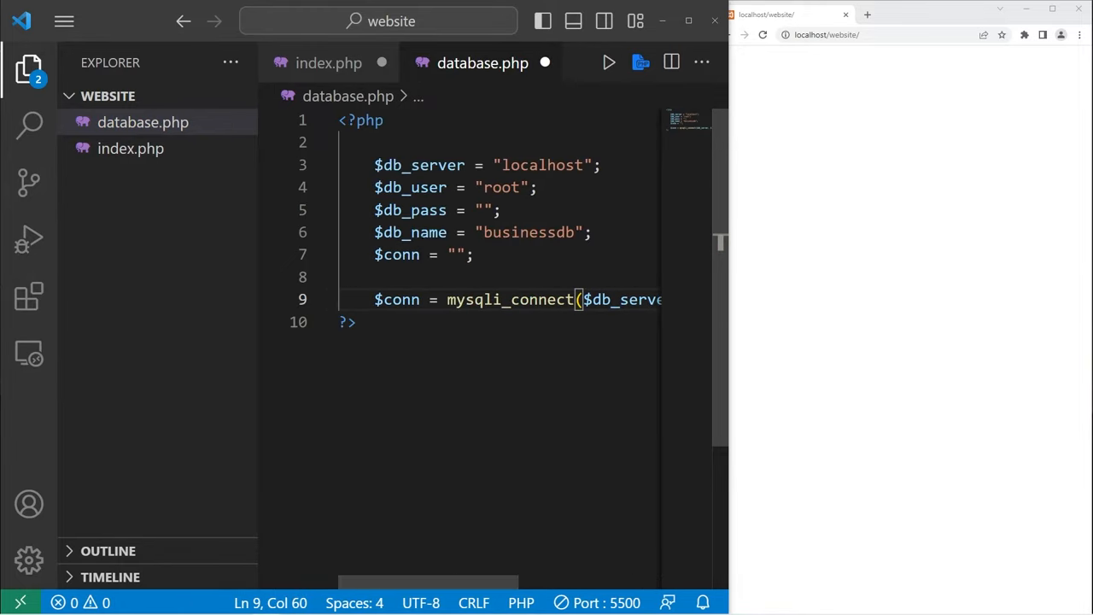
pyautogui.doubleClick(410, 232)
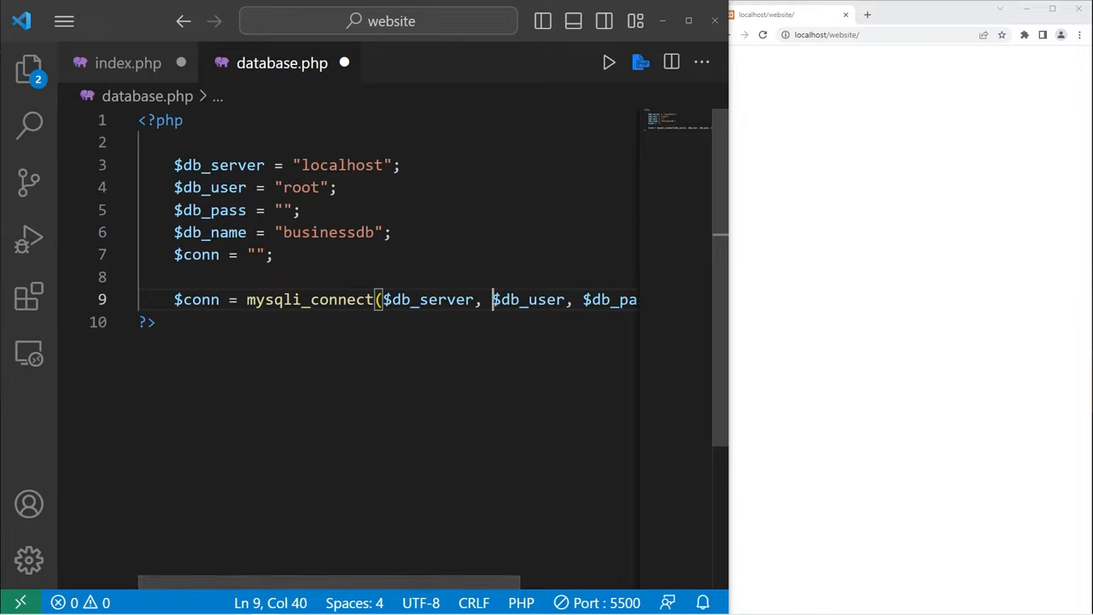
# Place $db_server, $db_user, $db_pass and $db_name arguments on separate lines
pyautogui.press('Enter')
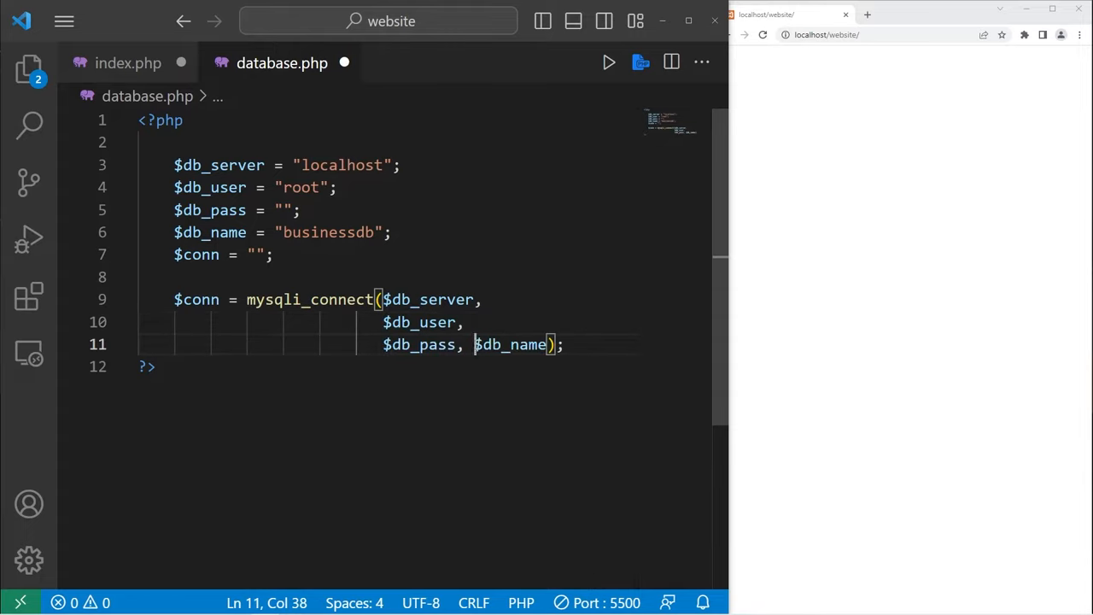
pyautogui.press('Enter')
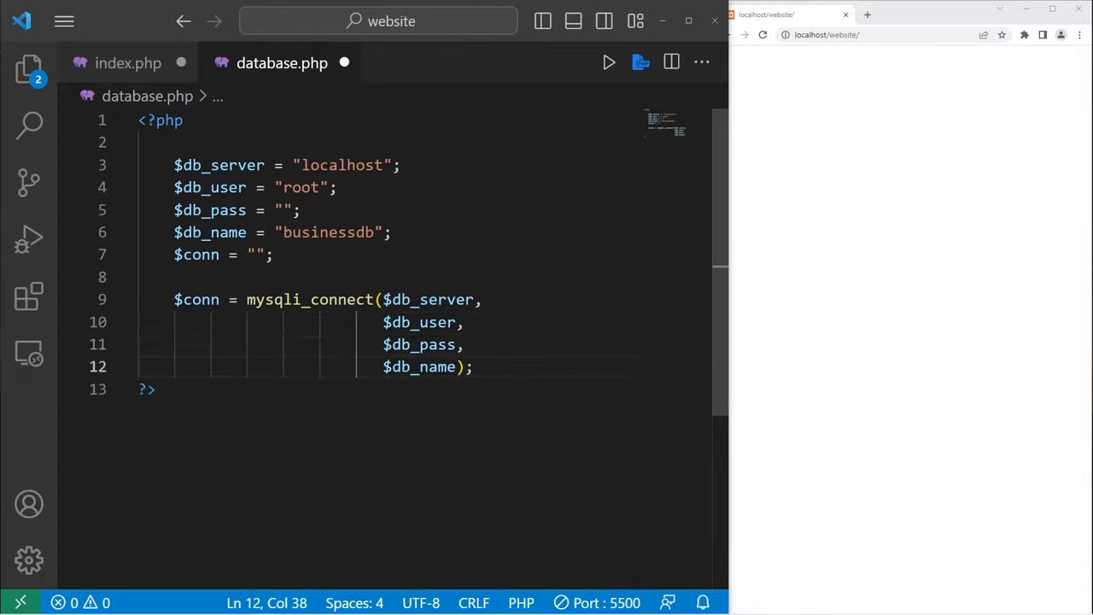
pyautogui.doubleClick(196, 299)
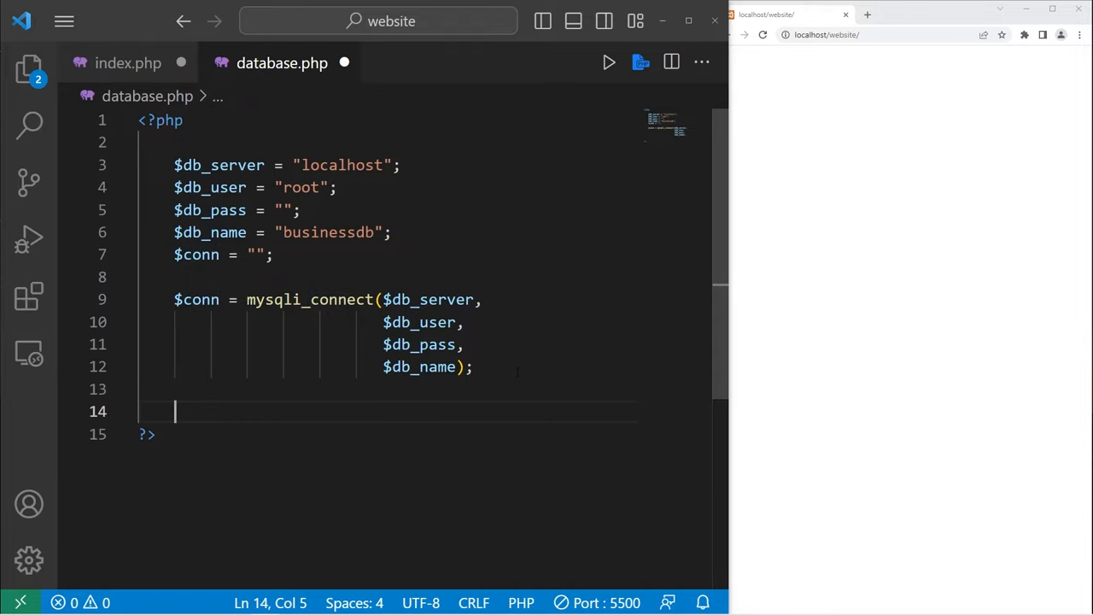
# Add if($conn) echoing "You are connected!", else "Could not connect!", and save
pyautogui.write('if(){')
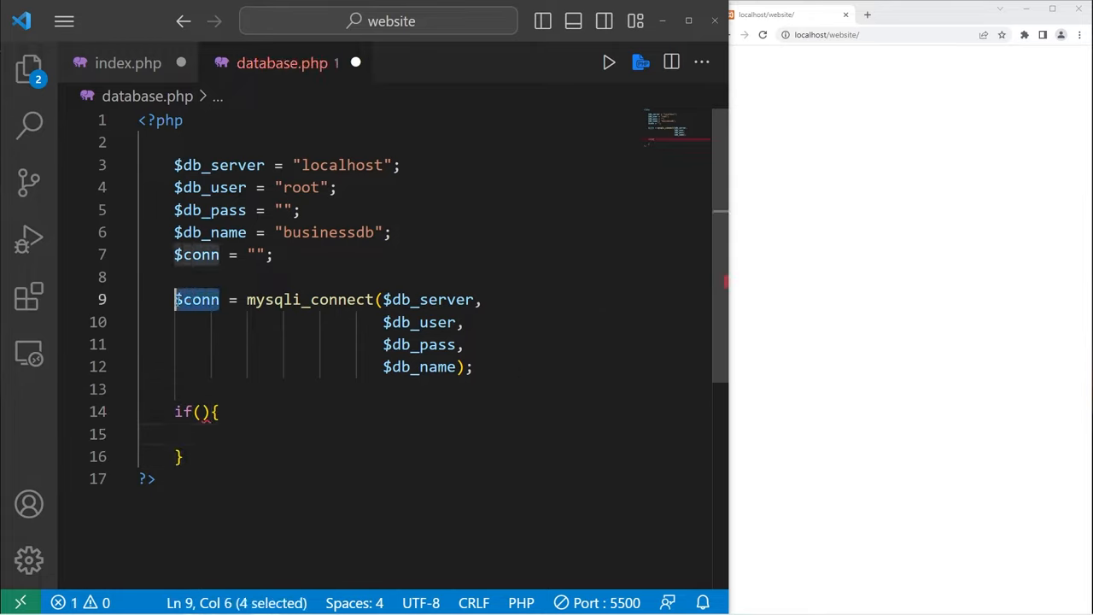
pyautogui.write('$conn')
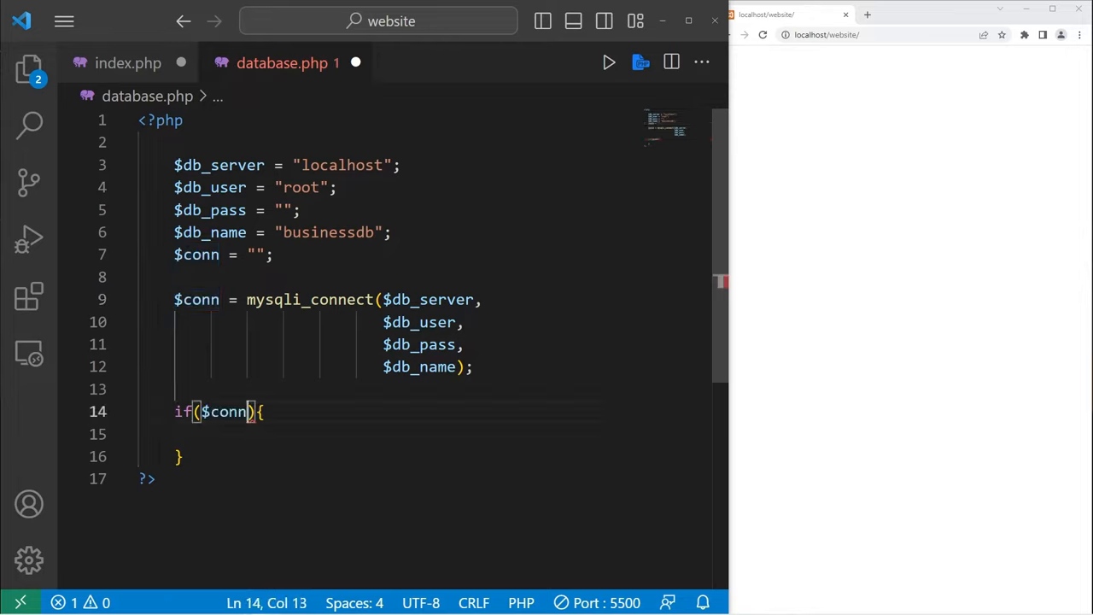
pyautogui.doubleClick(224, 412)
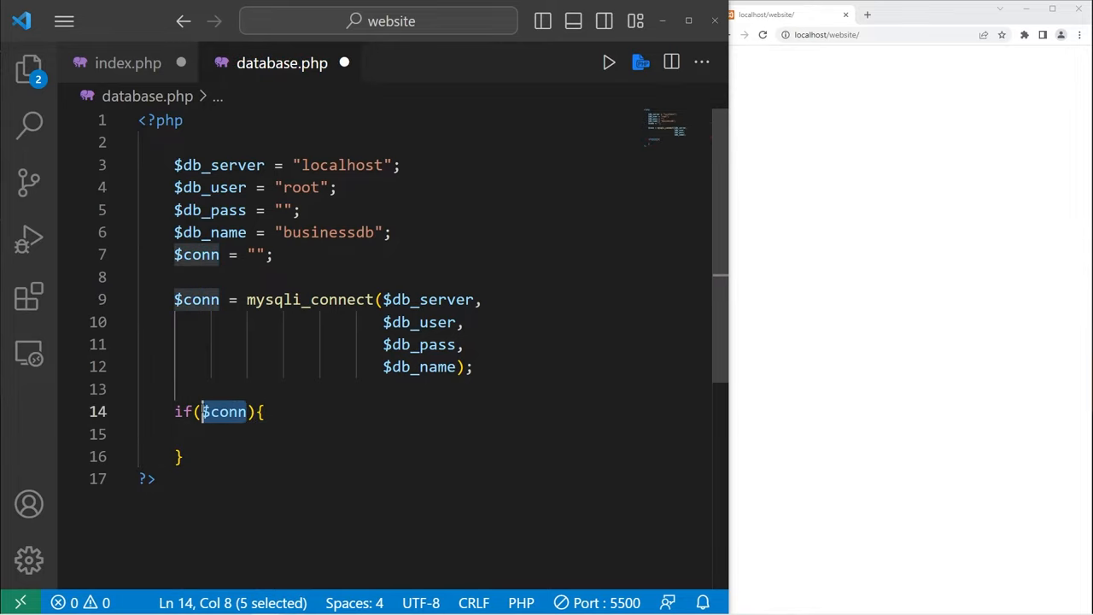
pyautogui.write('echo"";')
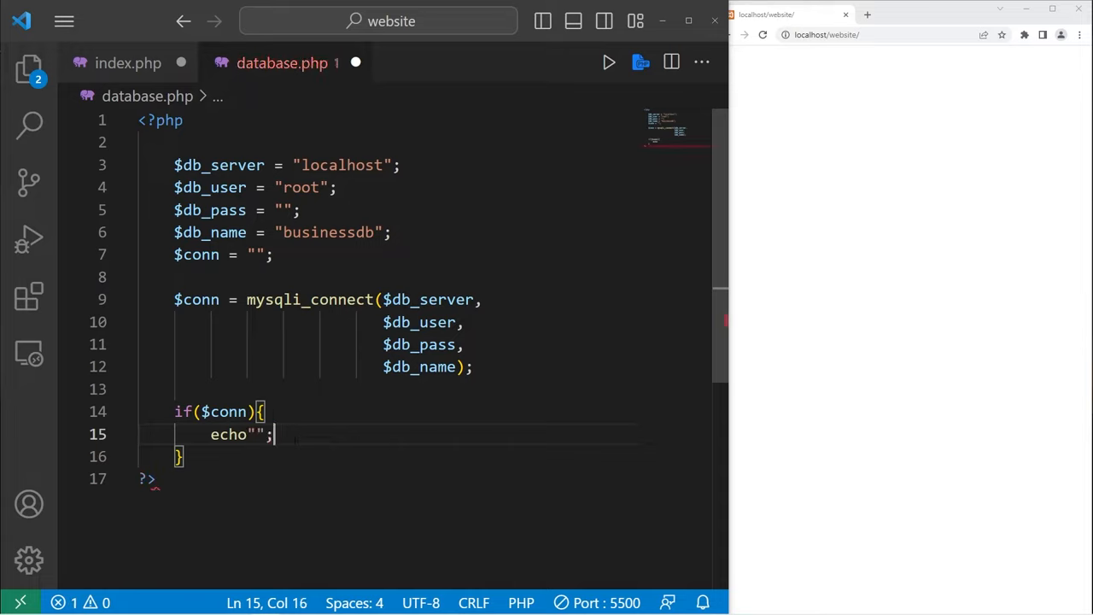
pyautogui.write('You are conn')
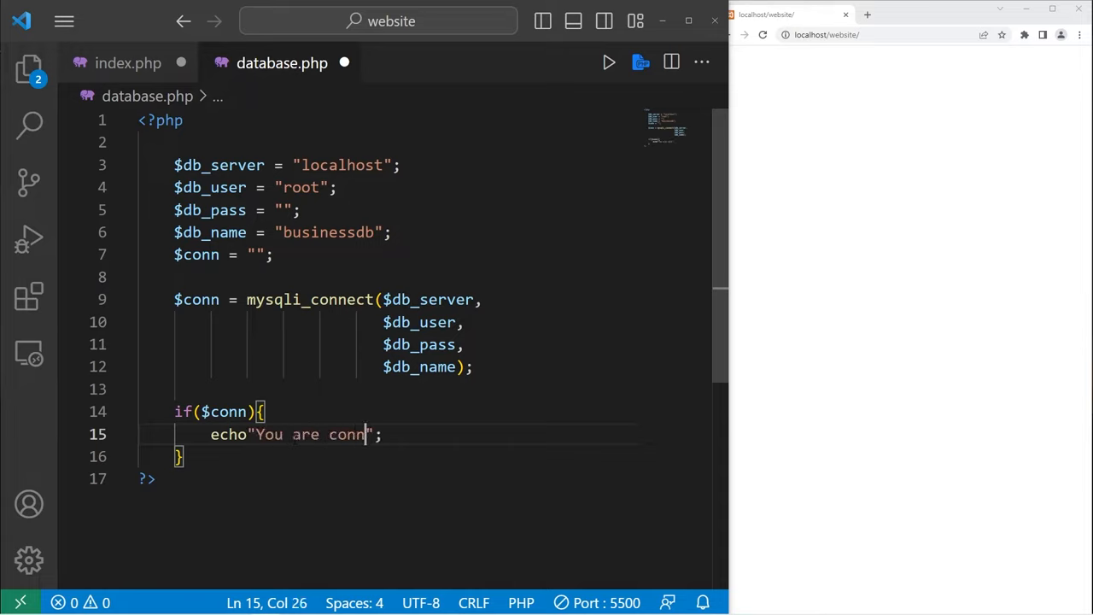
pyautogui.write('ected!')
pyautogui.write('else{')
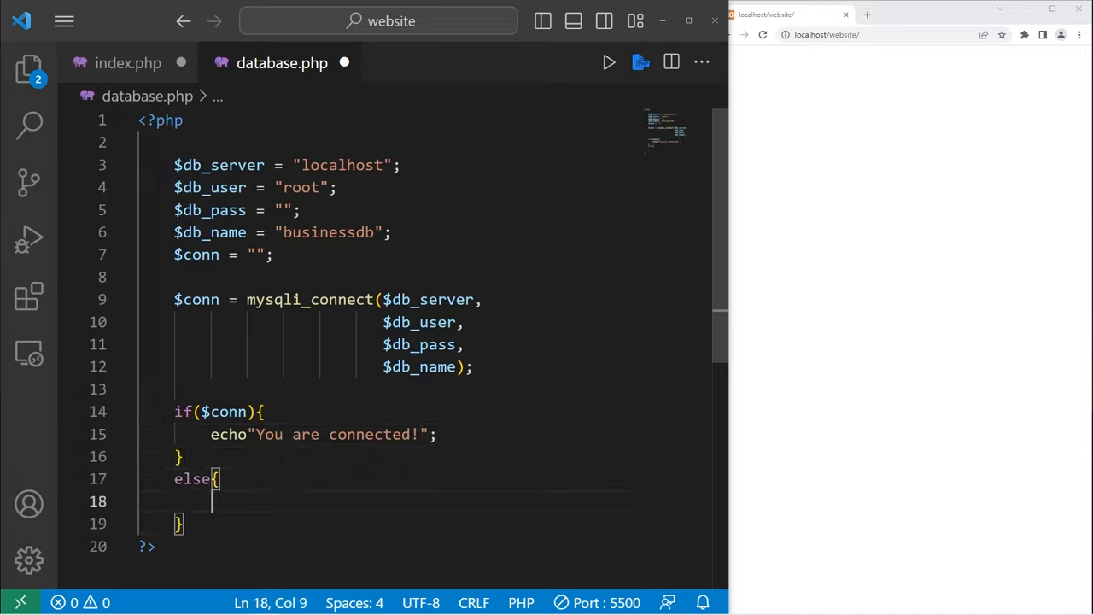
pyautogui.write('echo')
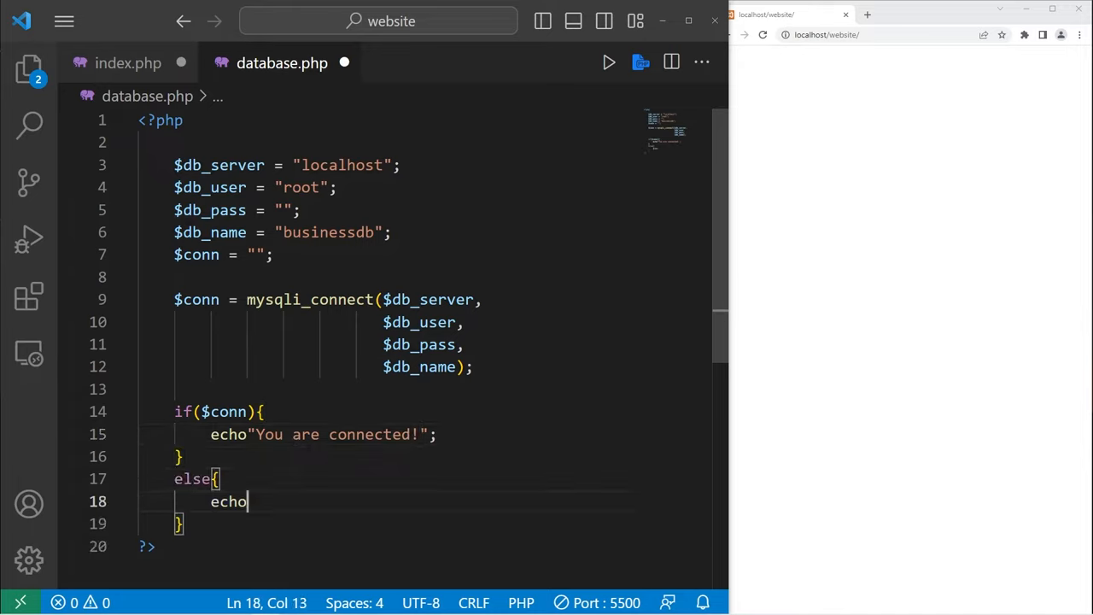
pyautogui.write('"C";')
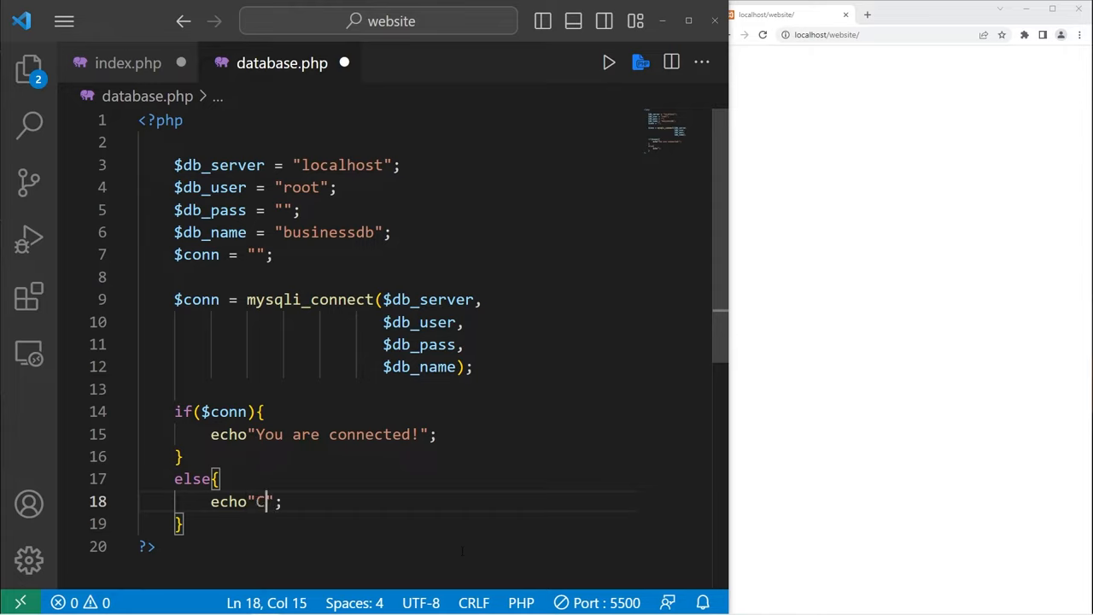
pyautogui.write('ould not connect!')
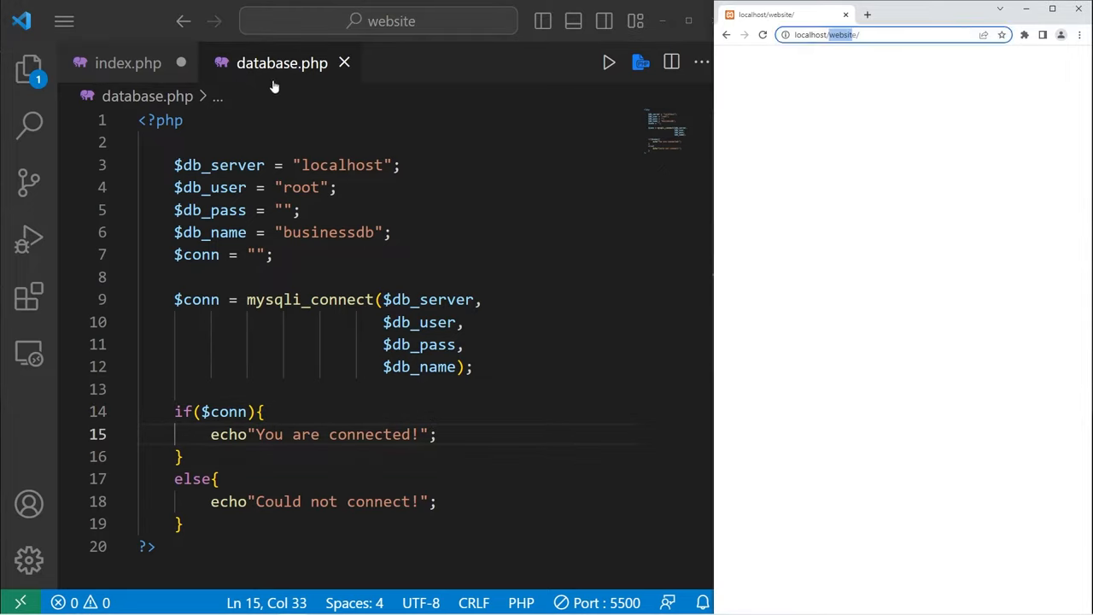
# Load localhost/website/database.php and reset zoom on the mysqli_sql_exception error page
pyautogui.click(854, 34)
pyautogui.write('d')
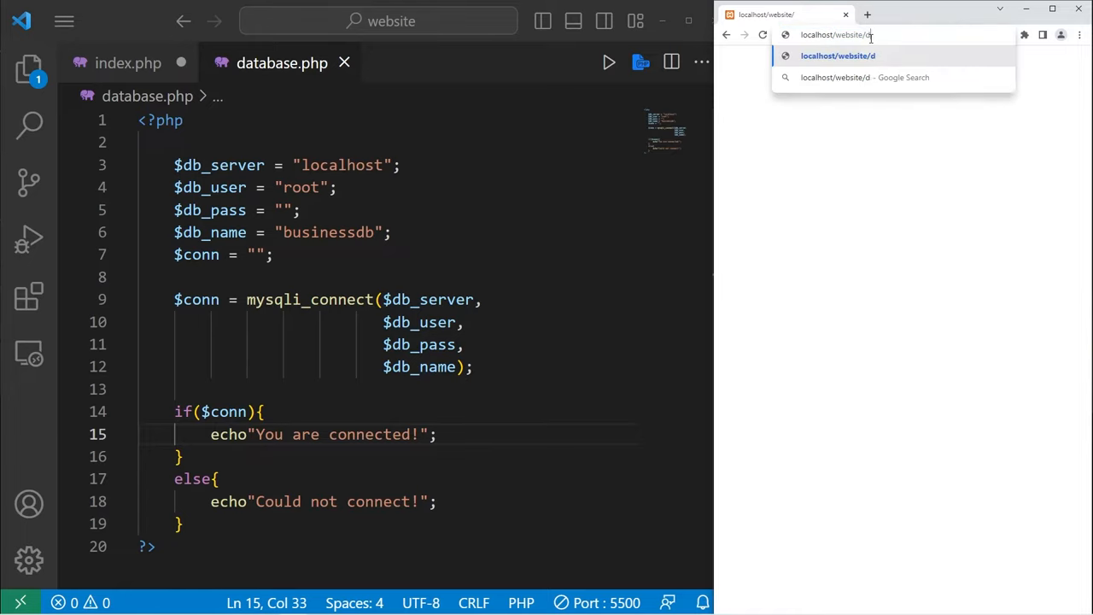
pyautogui.write('atabase.php')
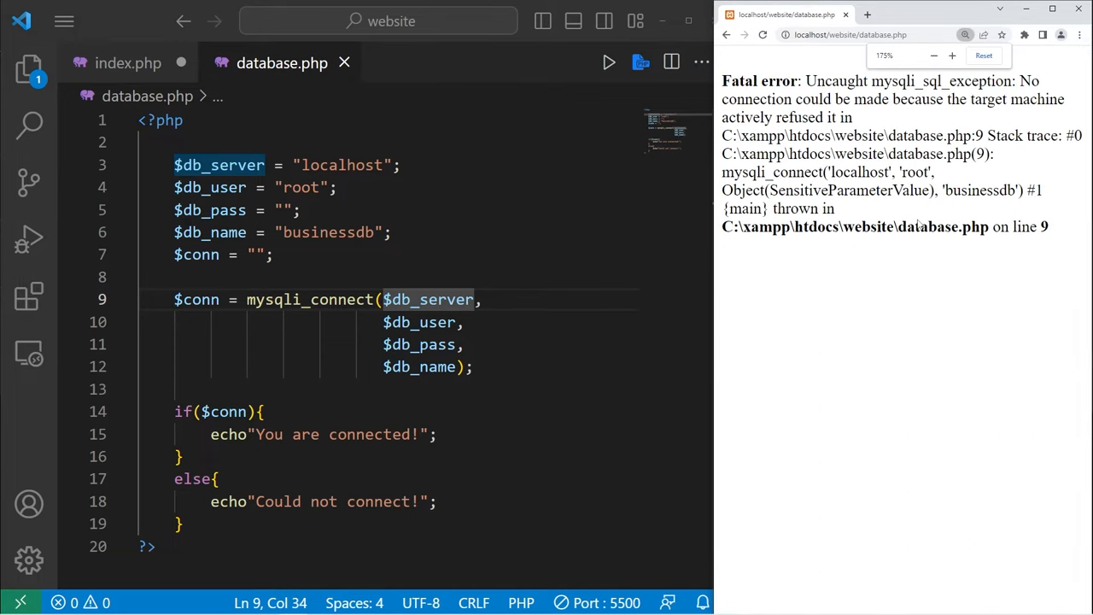
pyautogui.click(983, 55)
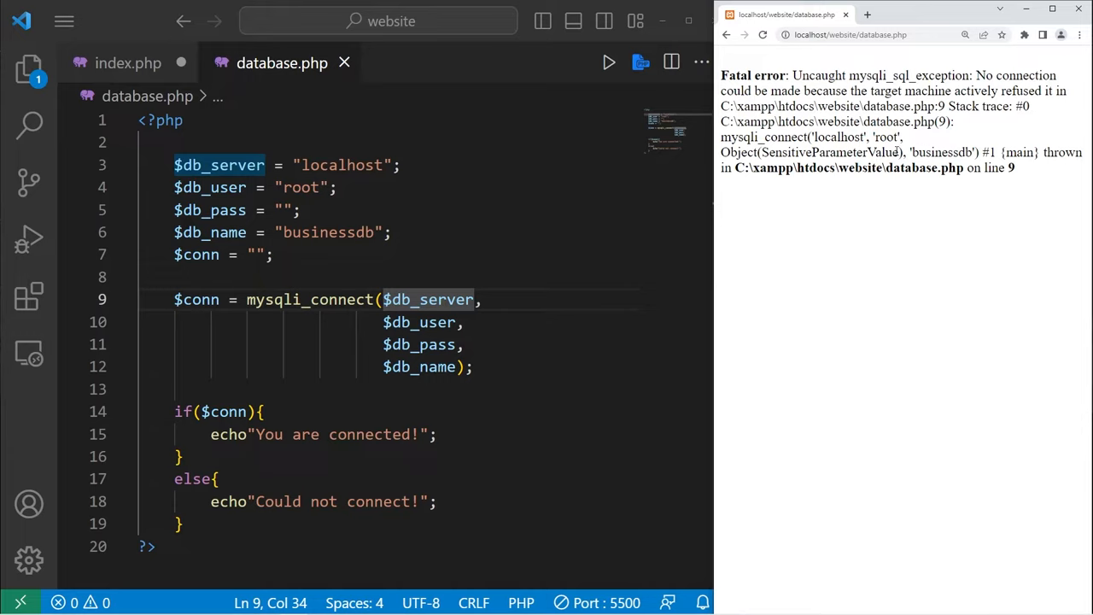
pyautogui.doubleClick(768, 75)
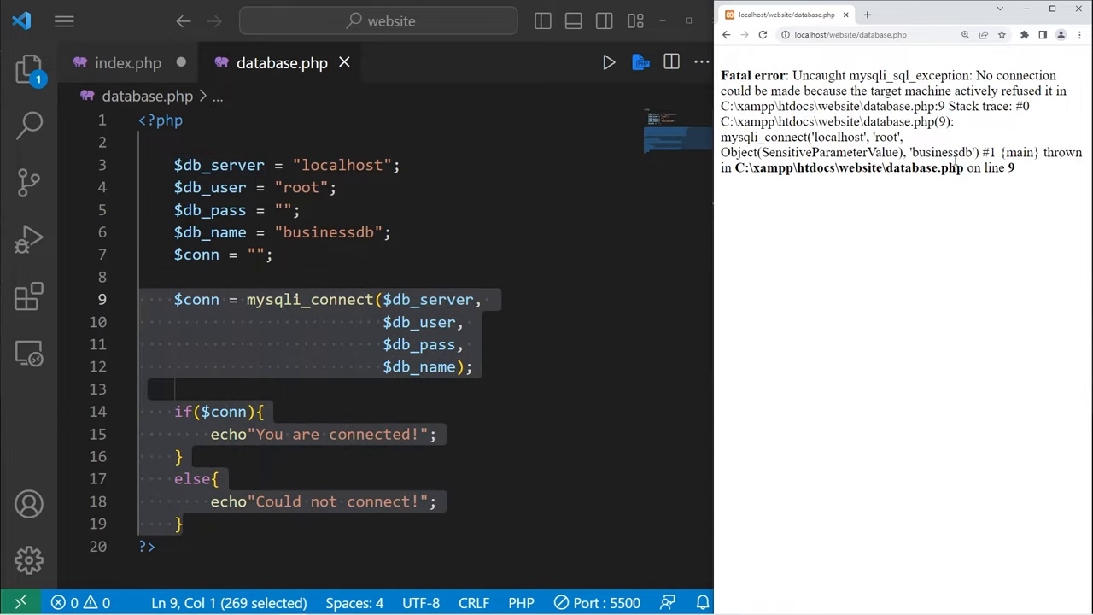
pyautogui.moveTo(848, 228)
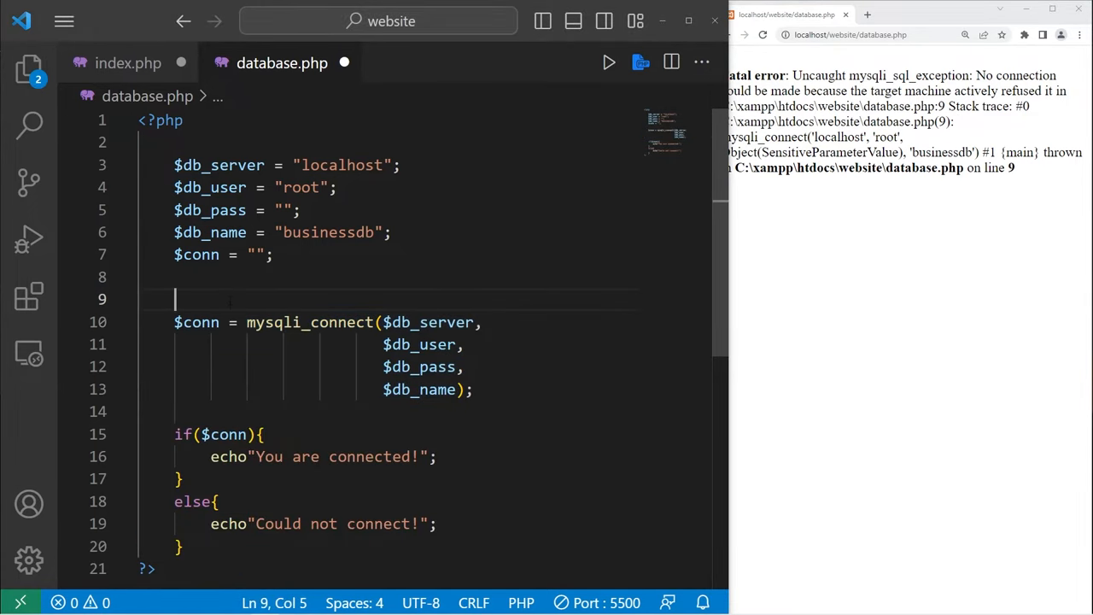
# Move mysqli_connect into try{} and add catch(mysqli_sql_exception) echoing "Could not connect!"
pyautogui.write('try{')
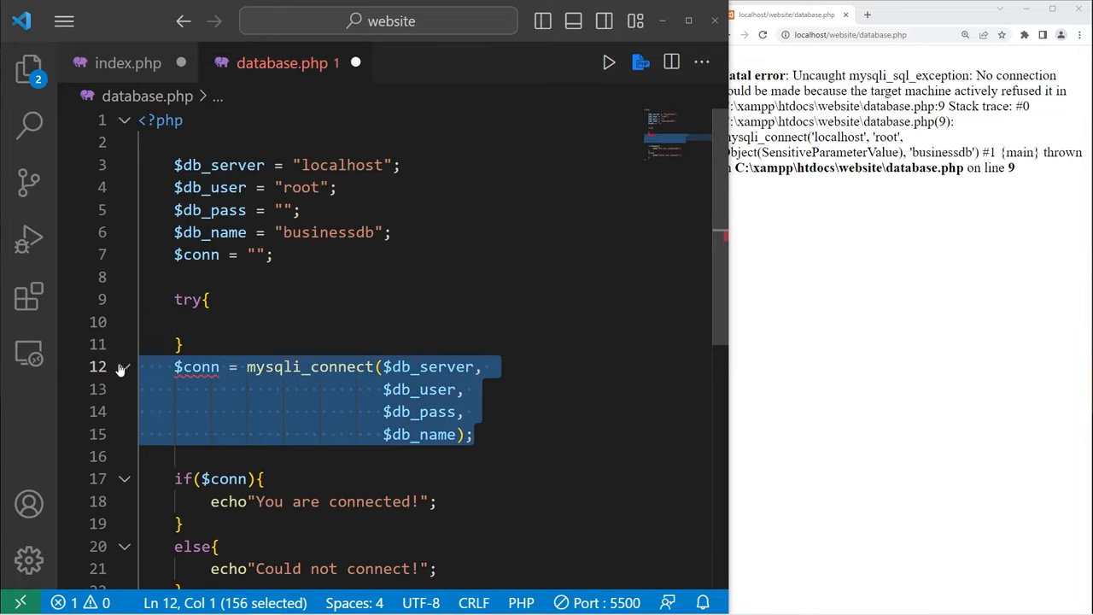
pyautogui.press('Delete')
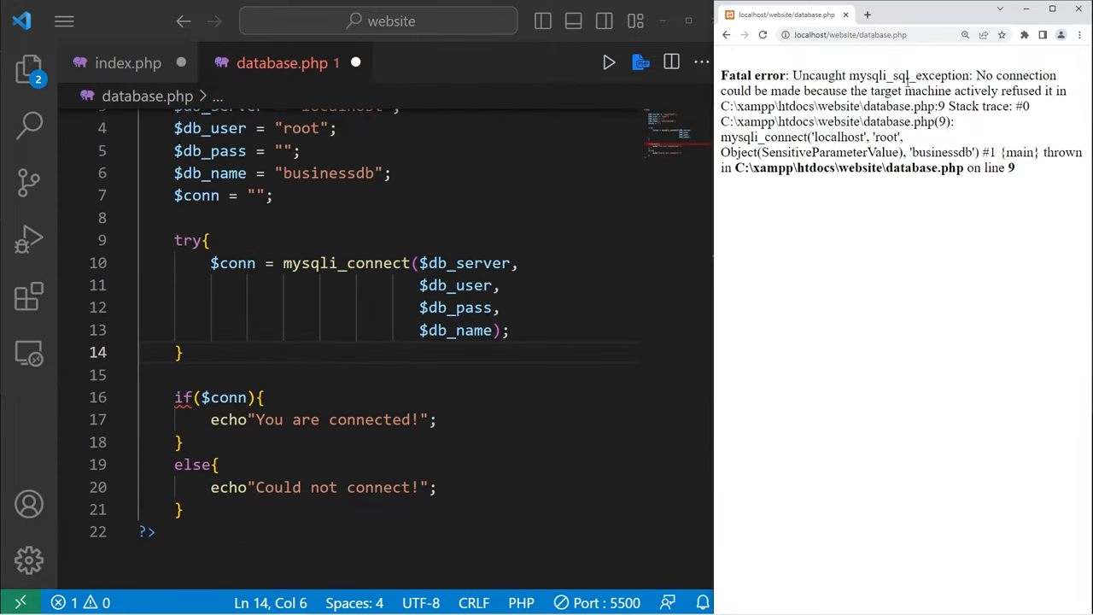
pyautogui.doubleClick(908, 76)
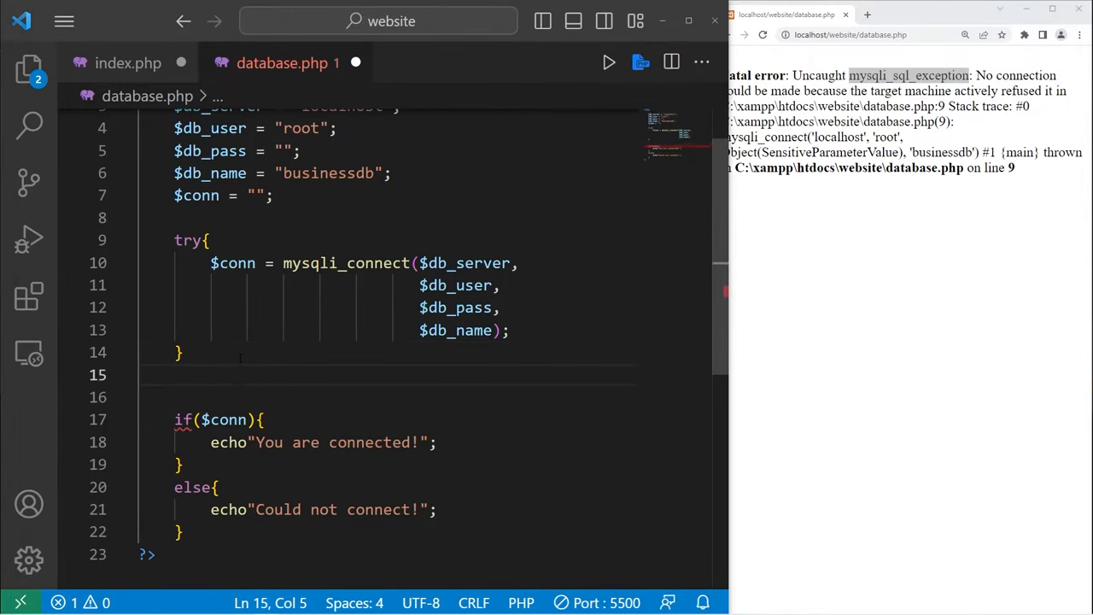
pyautogui.write('catch(){')
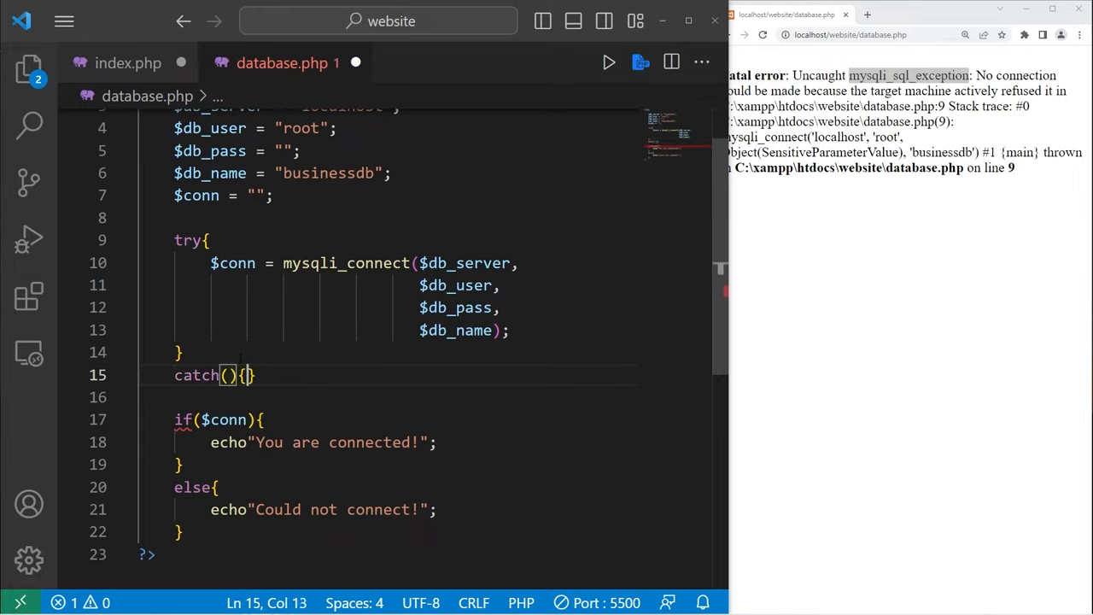
pyautogui.press('Enter')
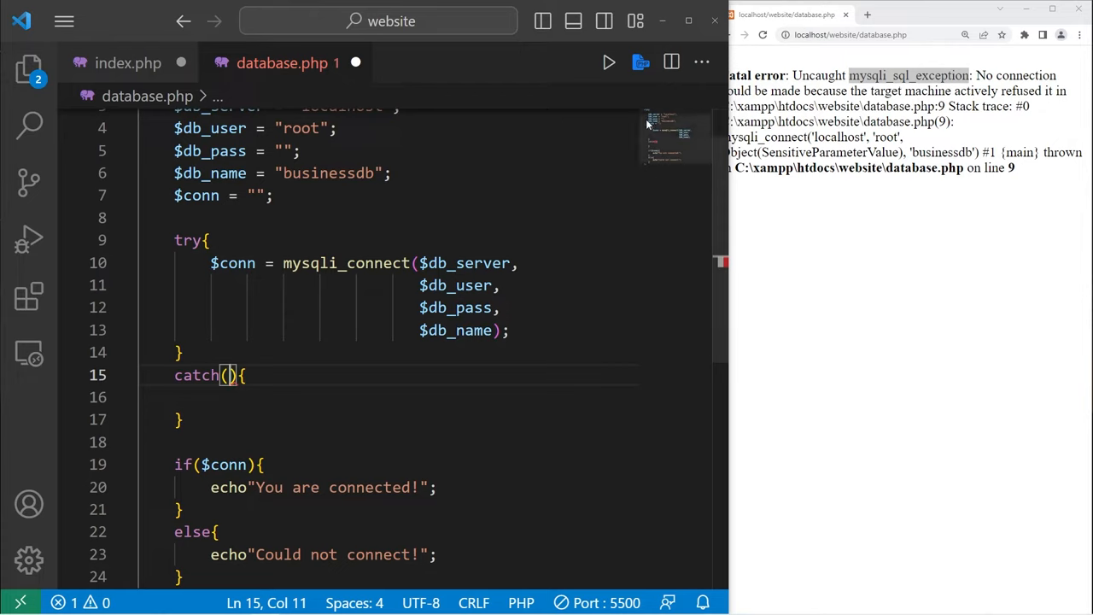
pyautogui.write('mysqli_sql_exception')
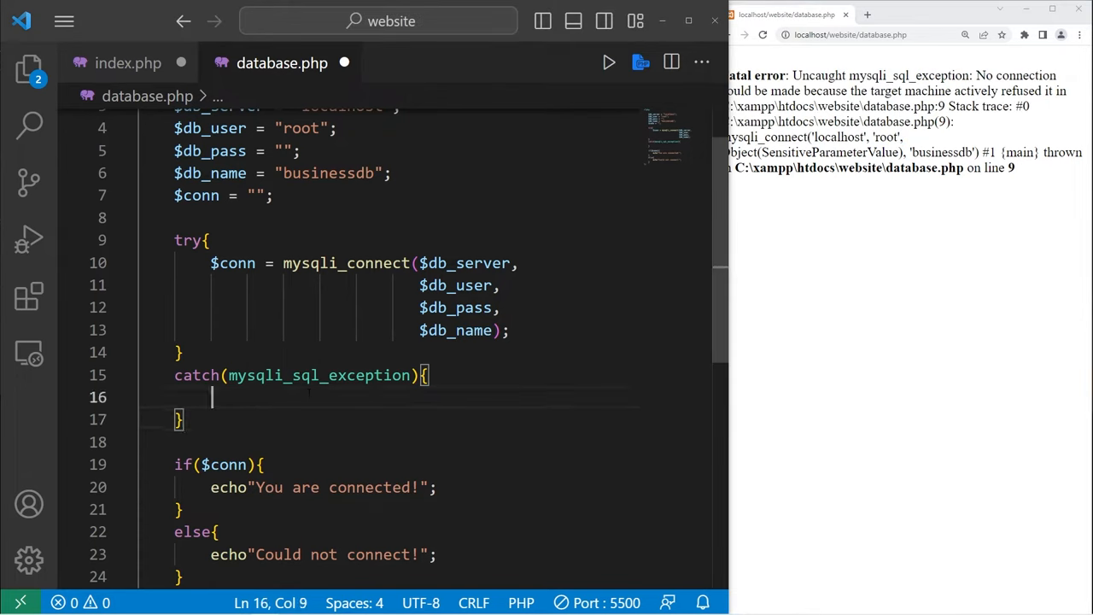
pyautogui.write('echo"Could not connect!";')
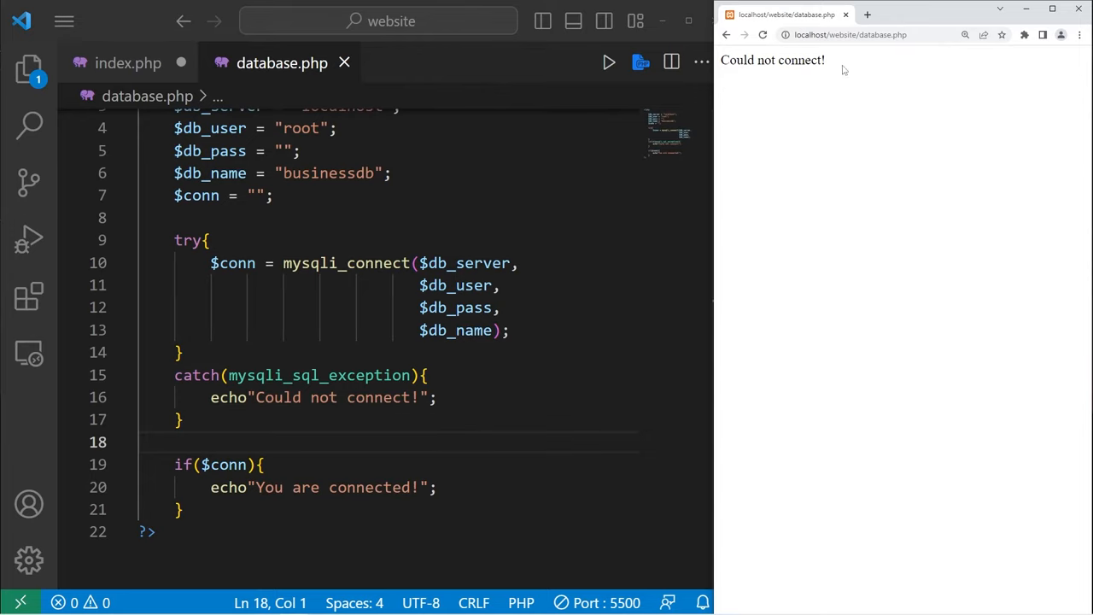
pyautogui.moveTo(809, 133)
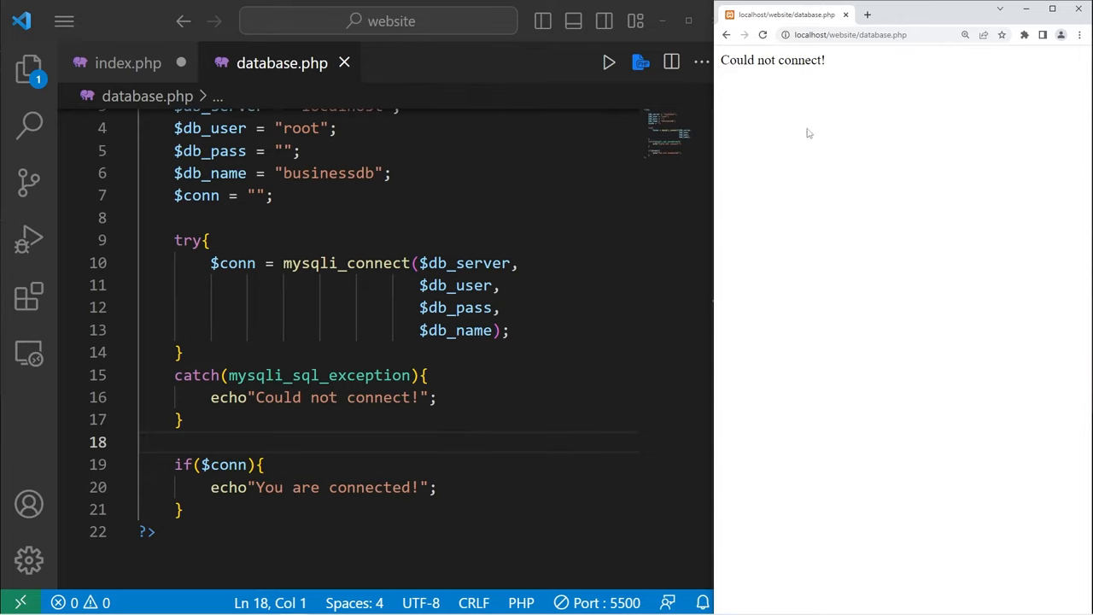
pyautogui.moveTo(786, 76)
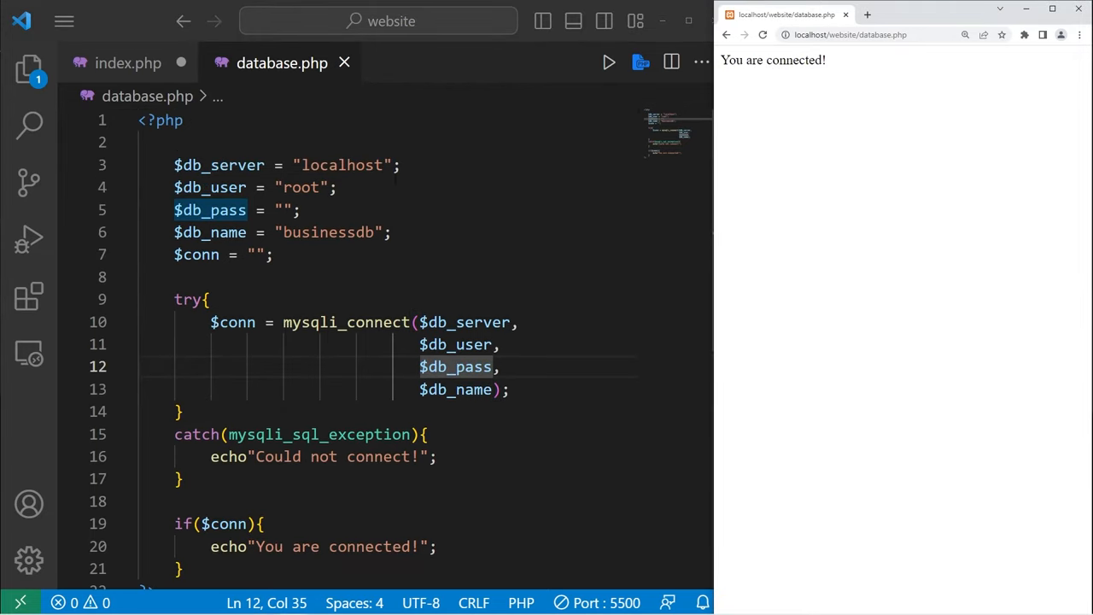
# Reload the localhost/website page in Chrome to check the connection message
pyautogui.click(357, 232)
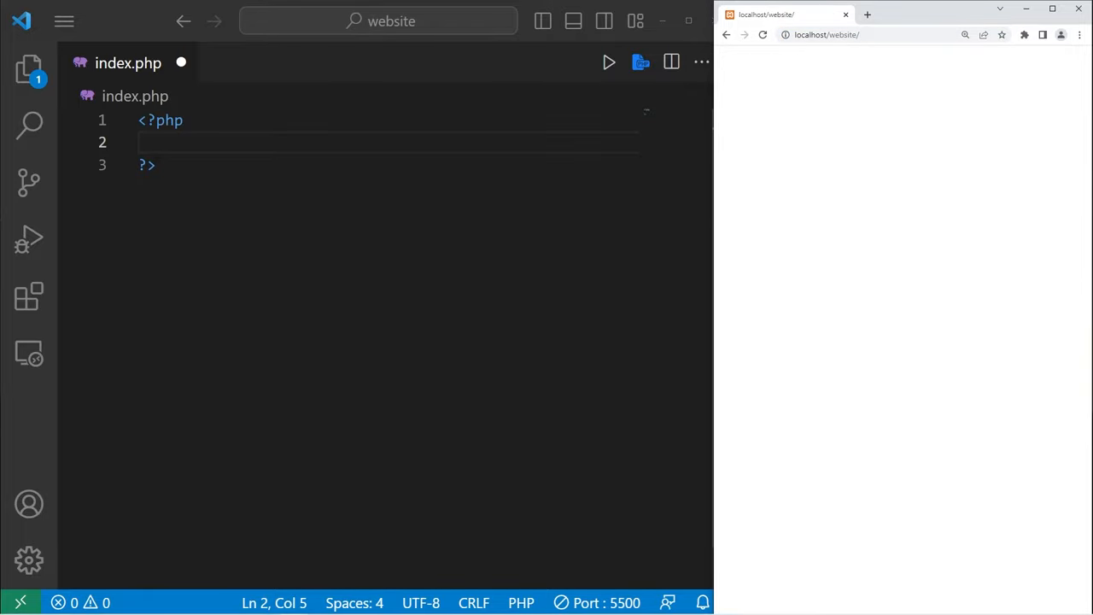
# Add an html:5 skeleton below the PHP block in index.php, with Hello<br> in the body
pyautogui.press('Enter')
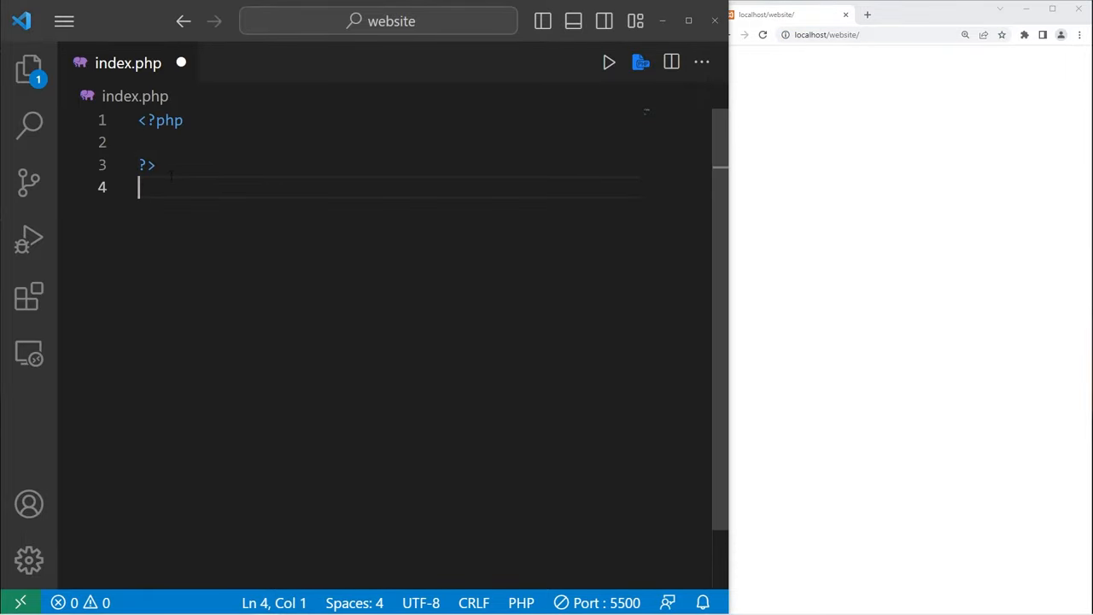
pyautogui.write('html:5')
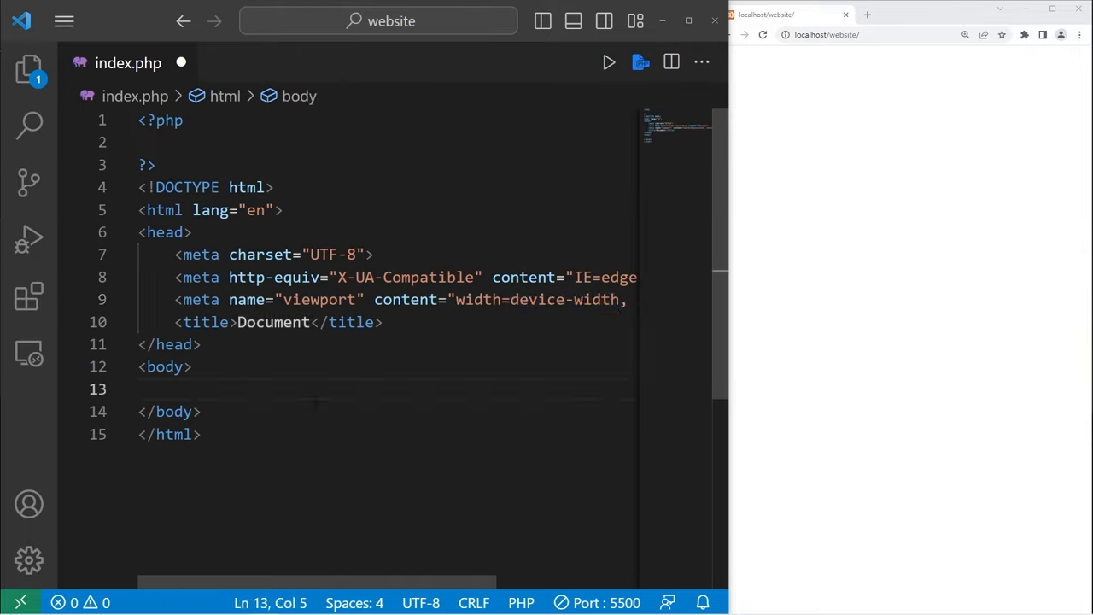
pyautogui.write('Hello<>')
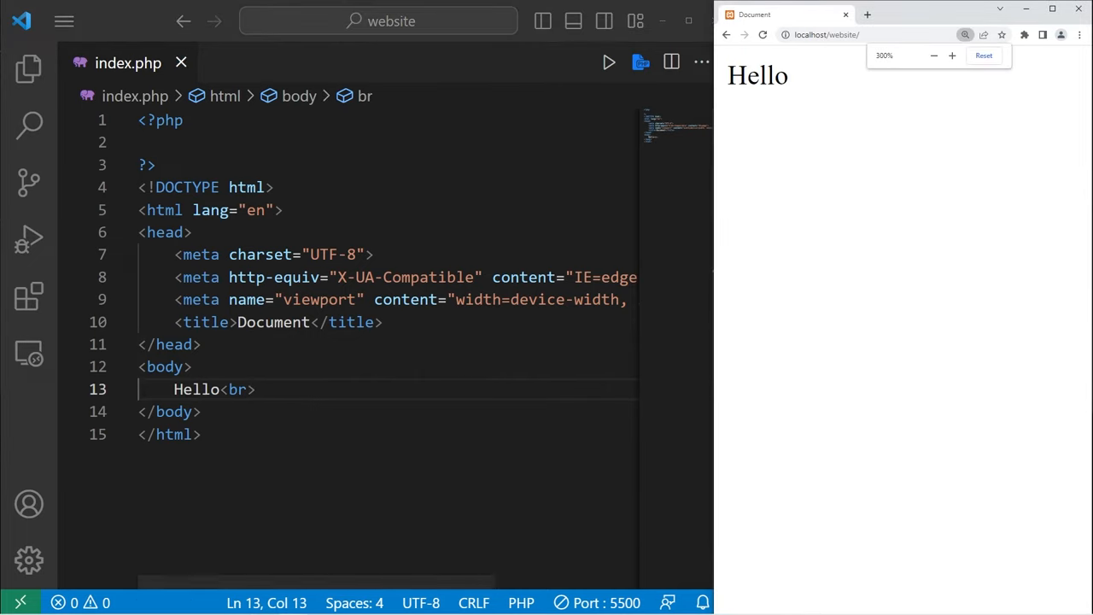
pyautogui.click(280, 63)
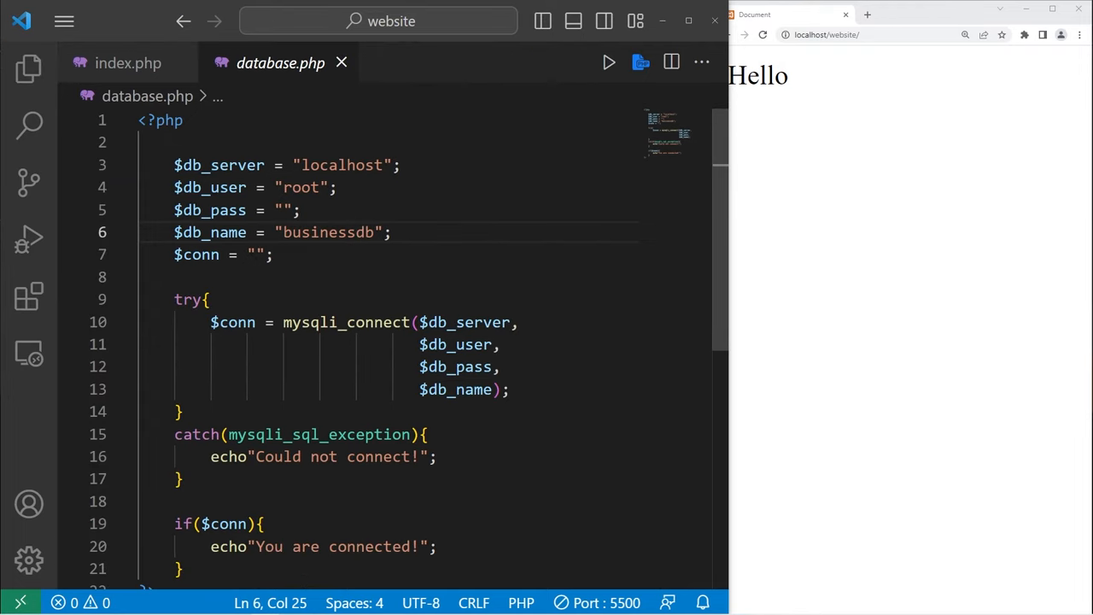
# Insert include("database.php"); into the PHP block of index.php
pyautogui.click(128, 63)
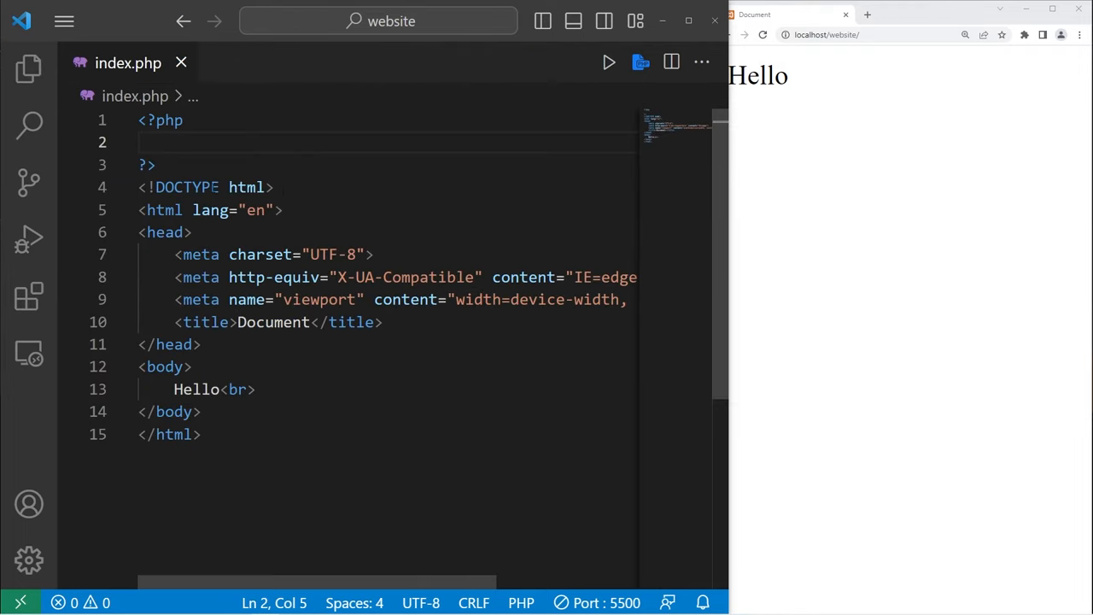
pyautogui.click(28, 68)
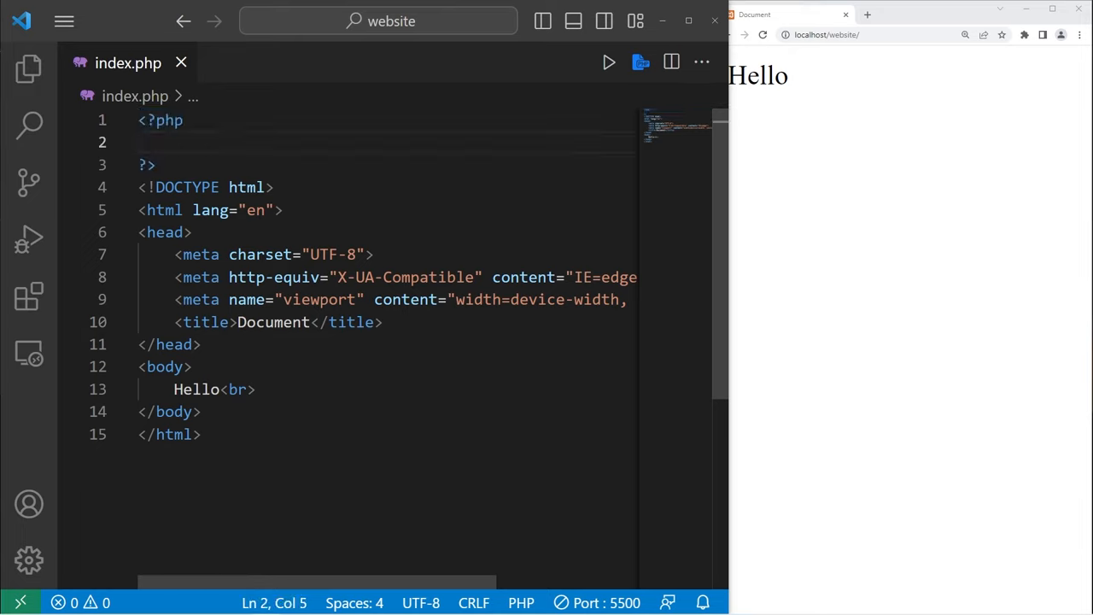
pyautogui.write('in')
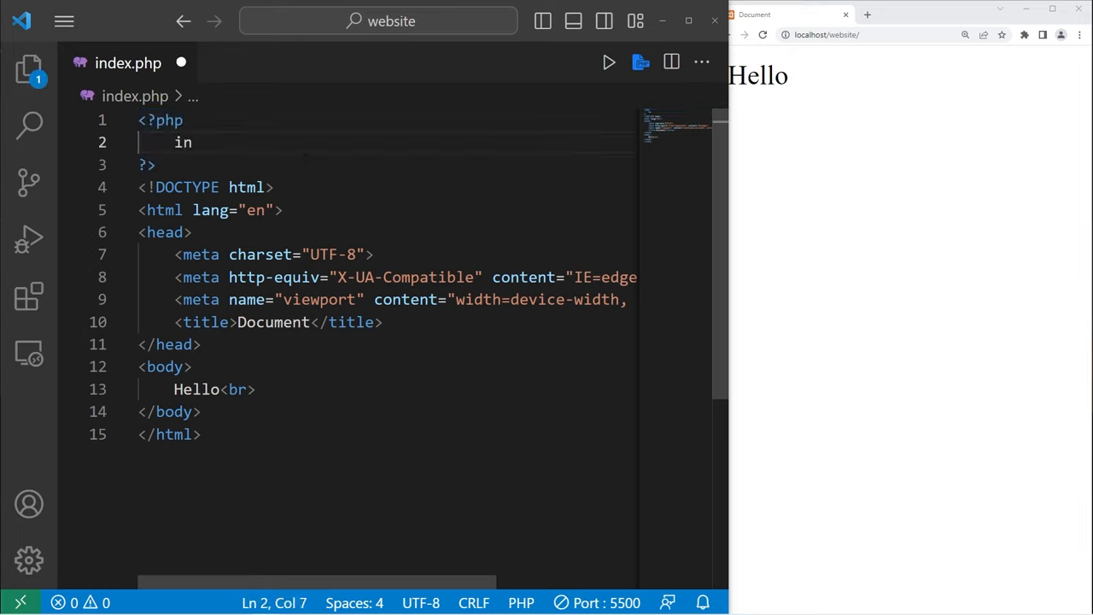
pyautogui.write('clude();')
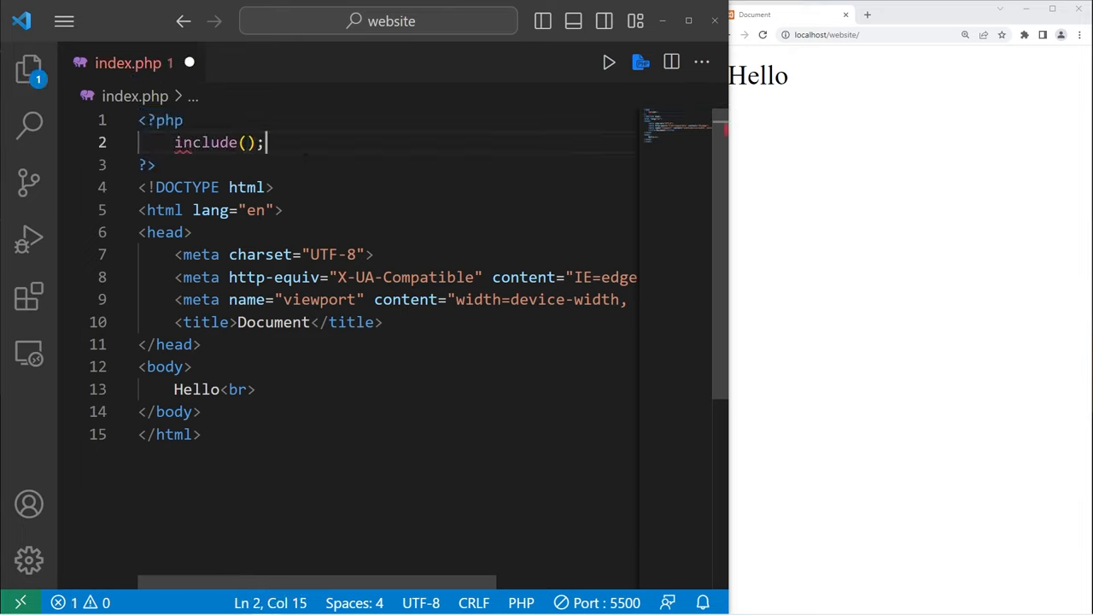
pyautogui.write('"d"')
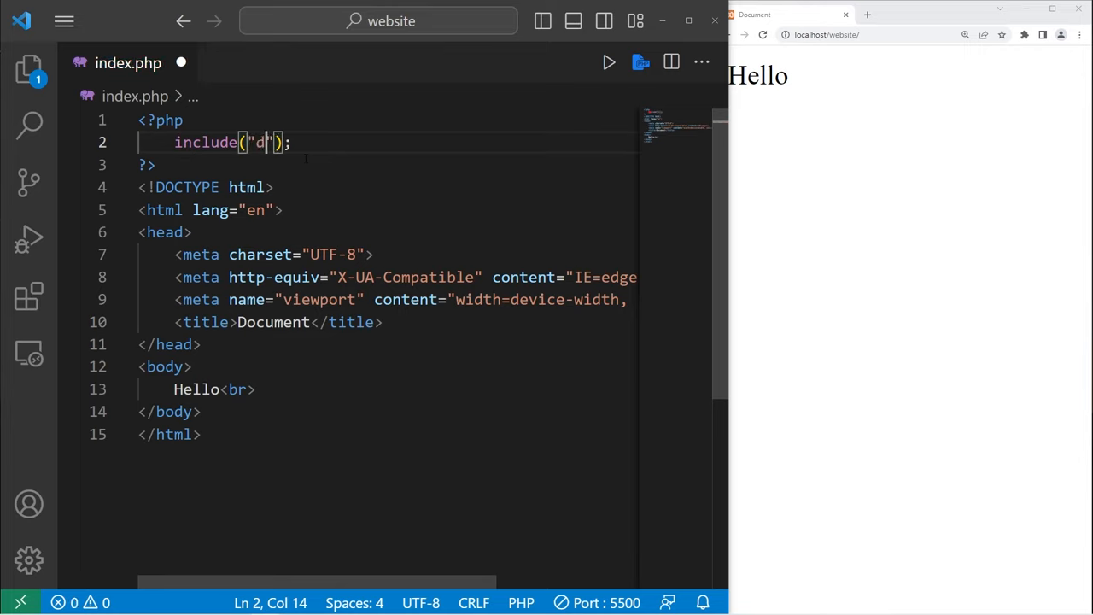
pyautogui.write('atabase.php')
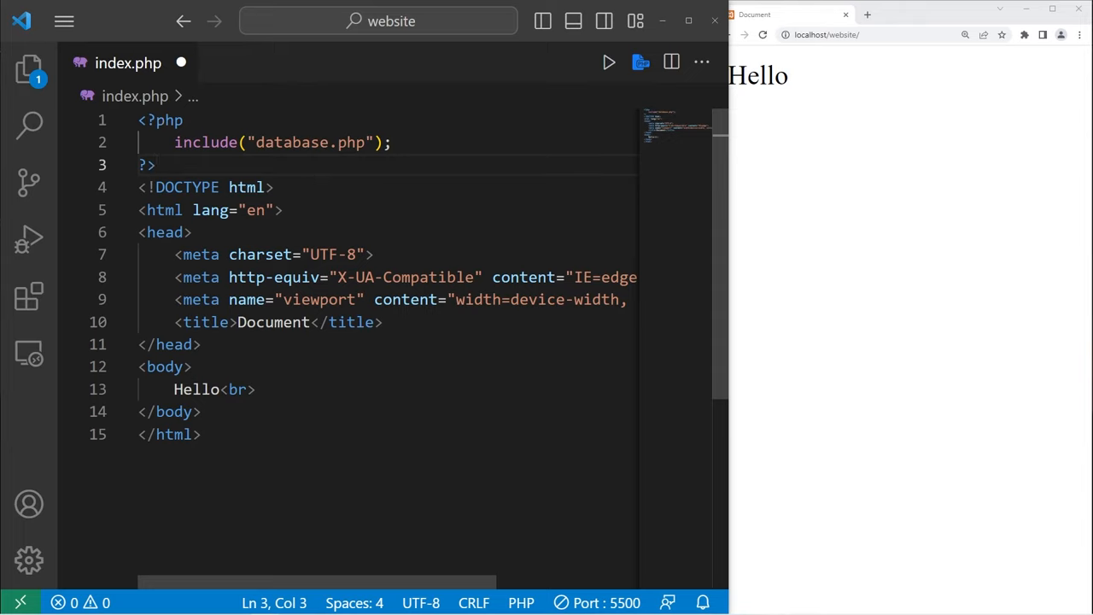
pyautogui.click(254, 388)
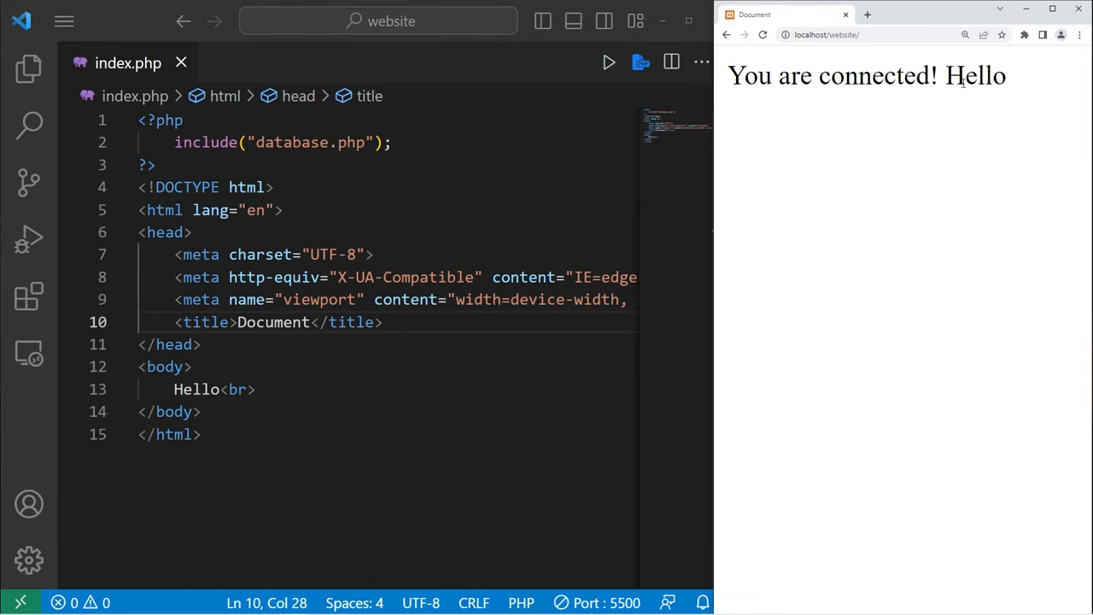
pyautogui.click(28, 68)
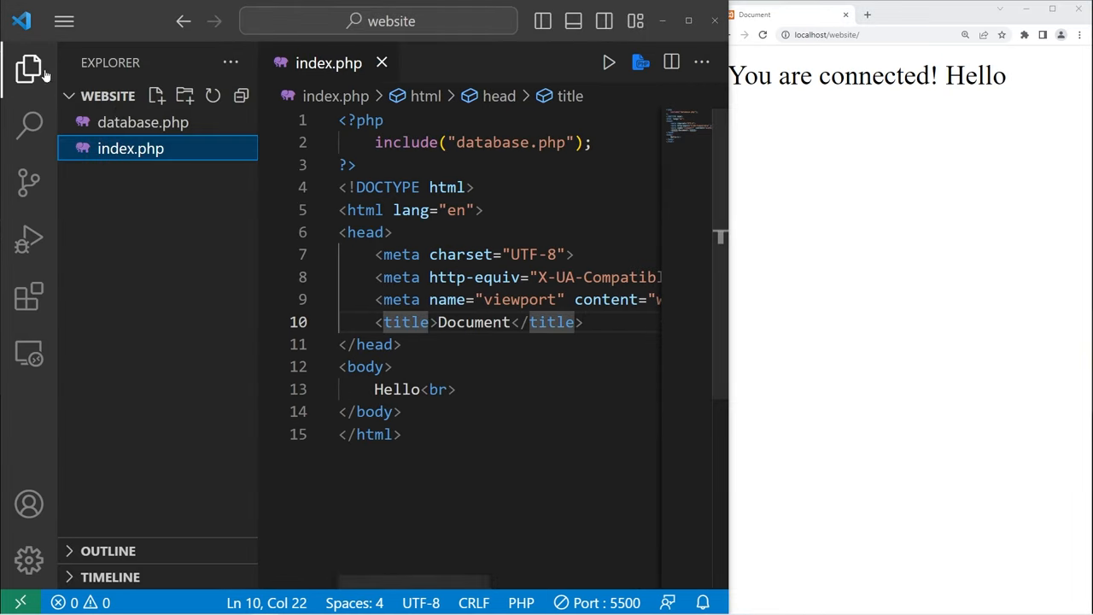
# Append <br> to the echo messages in database.php
pyautogui.click(143, 121)
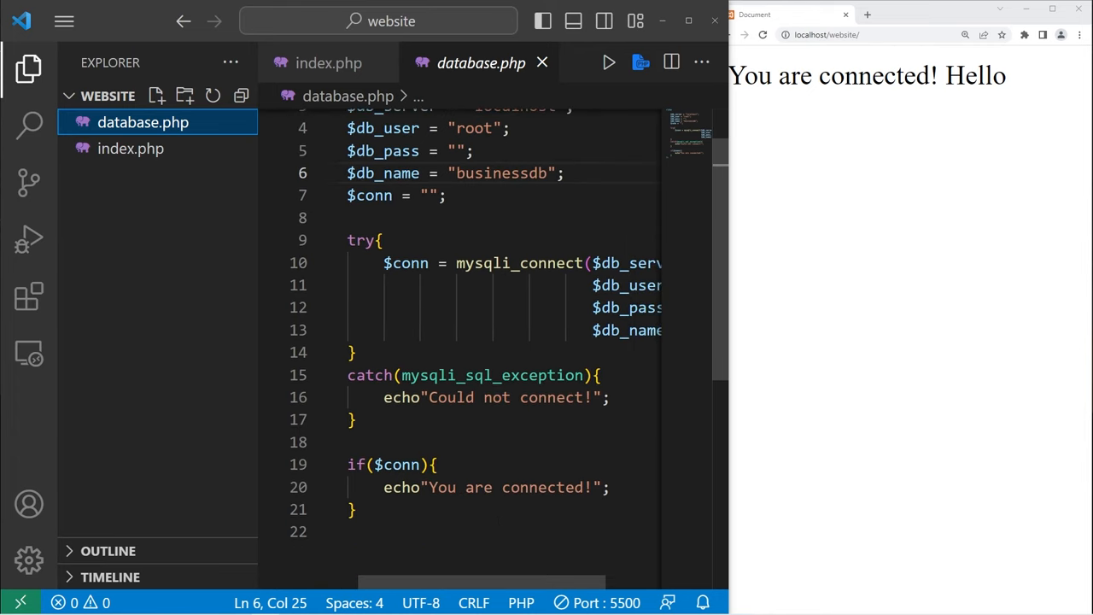
pyautogui.write('<>')
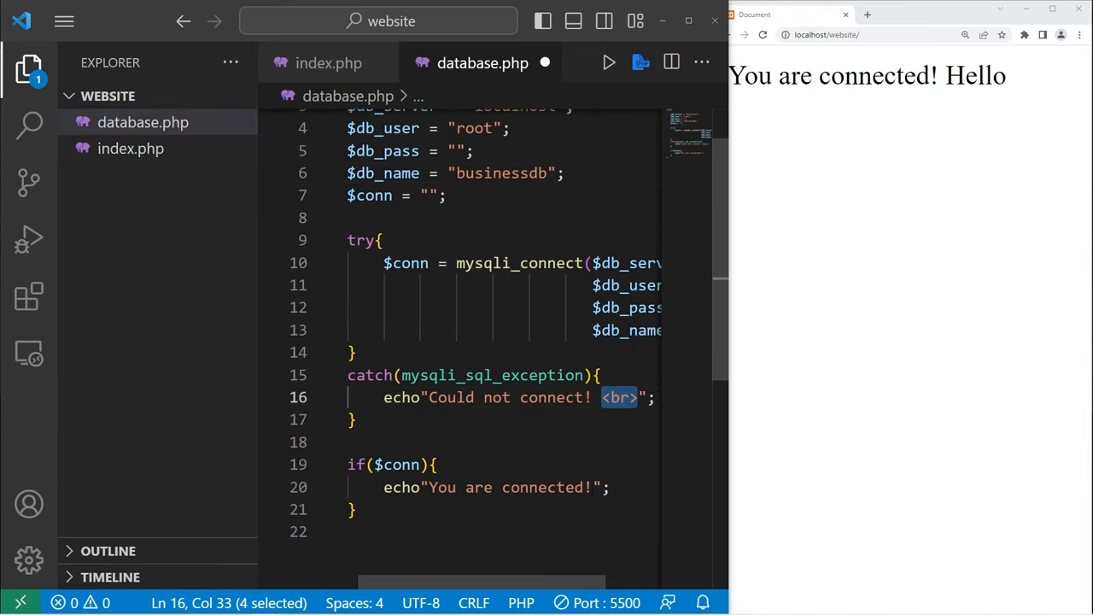
pyautogui.write('<br>')
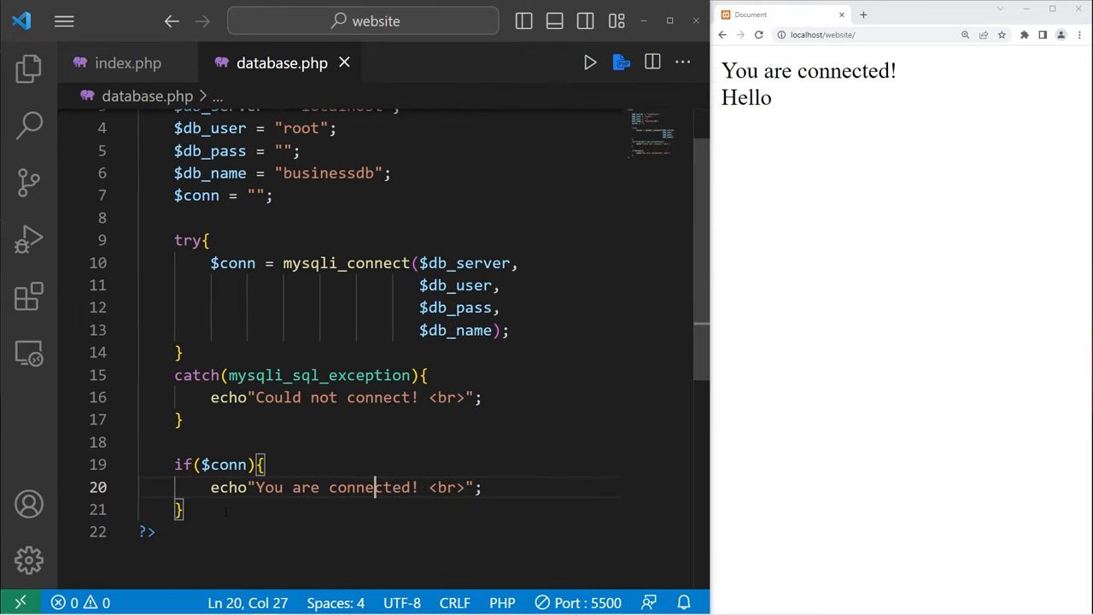
# Delete the if($conn) block that echoed You are connected!
pyautogui.moveTo(175, 463); pyautogui.dragTo(182, 509)
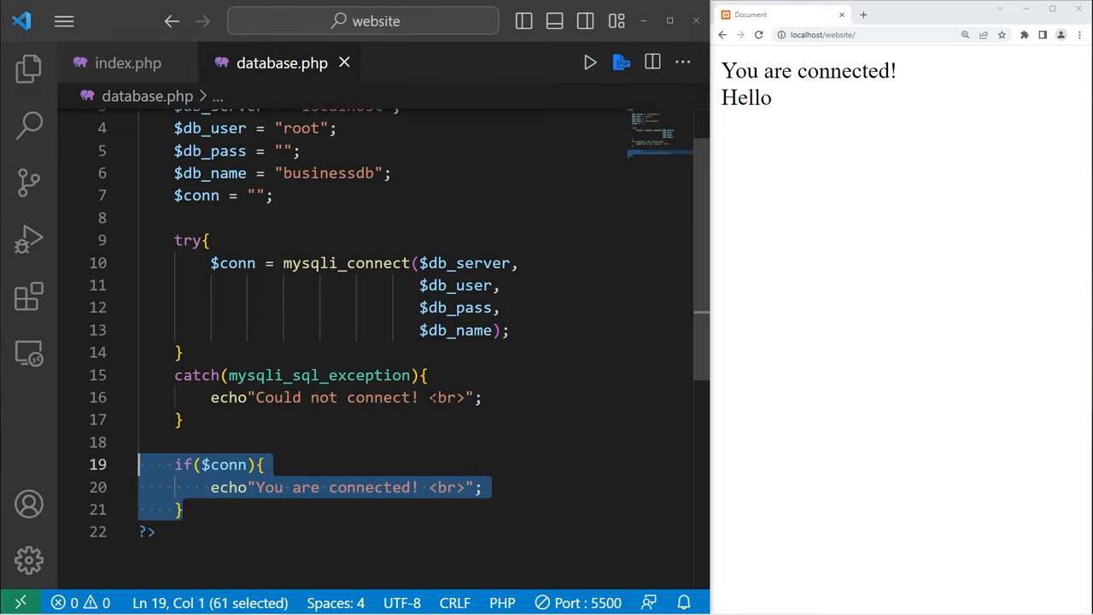
pyautogui.press('Delete')
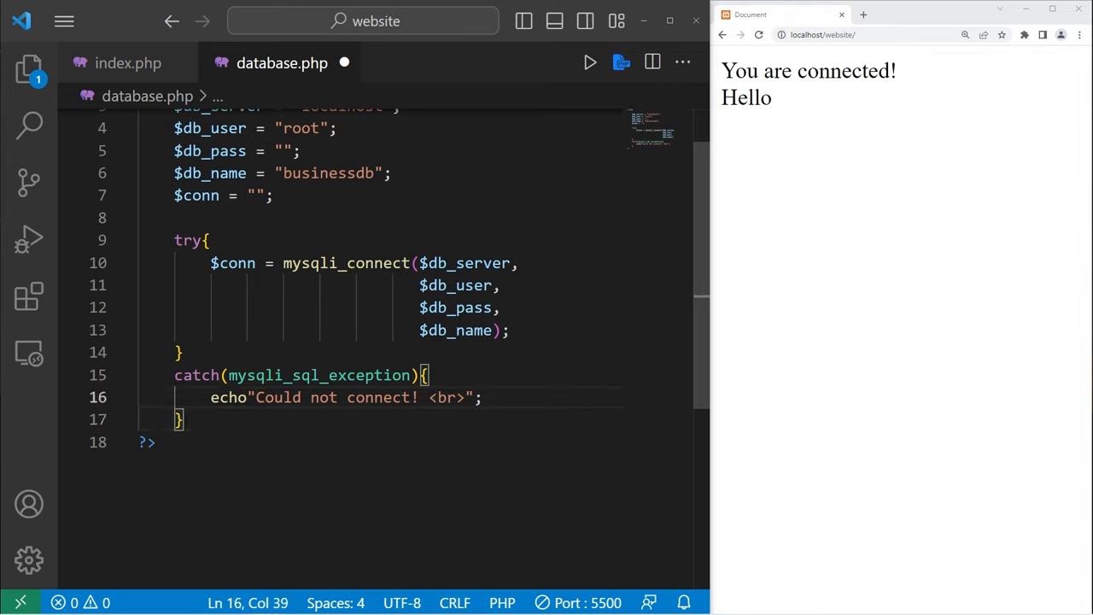
pyautogui.moveTo(256, 397); pyautogui.dragTo(467, 397)
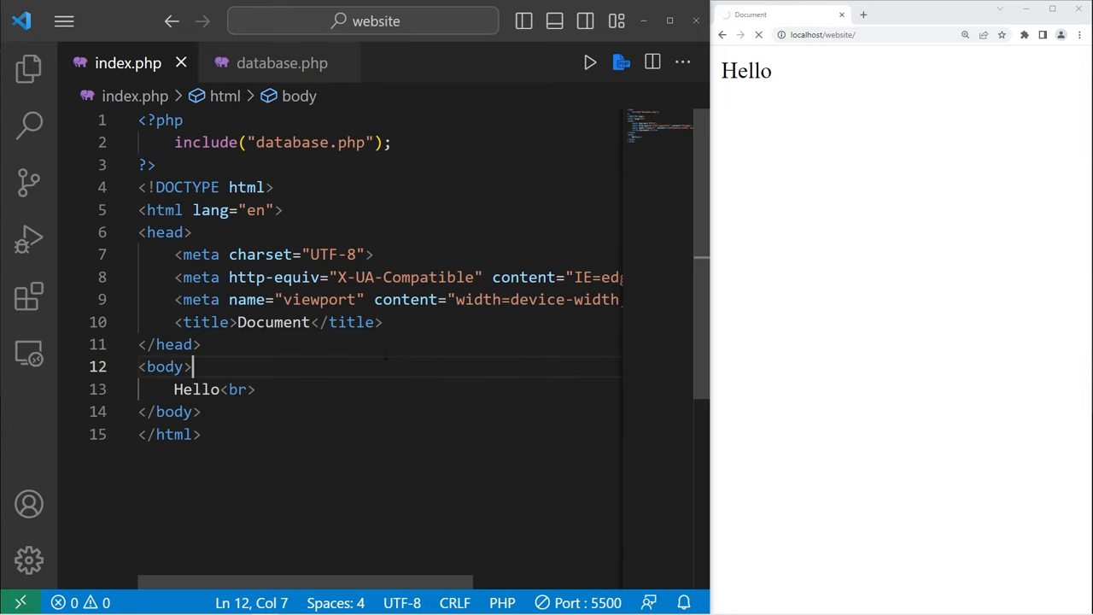
# Confirm Chrome shows Could not connect! above Hello, then select mysqli_sql_exception in database.php
pyautogui.click(758, 34)
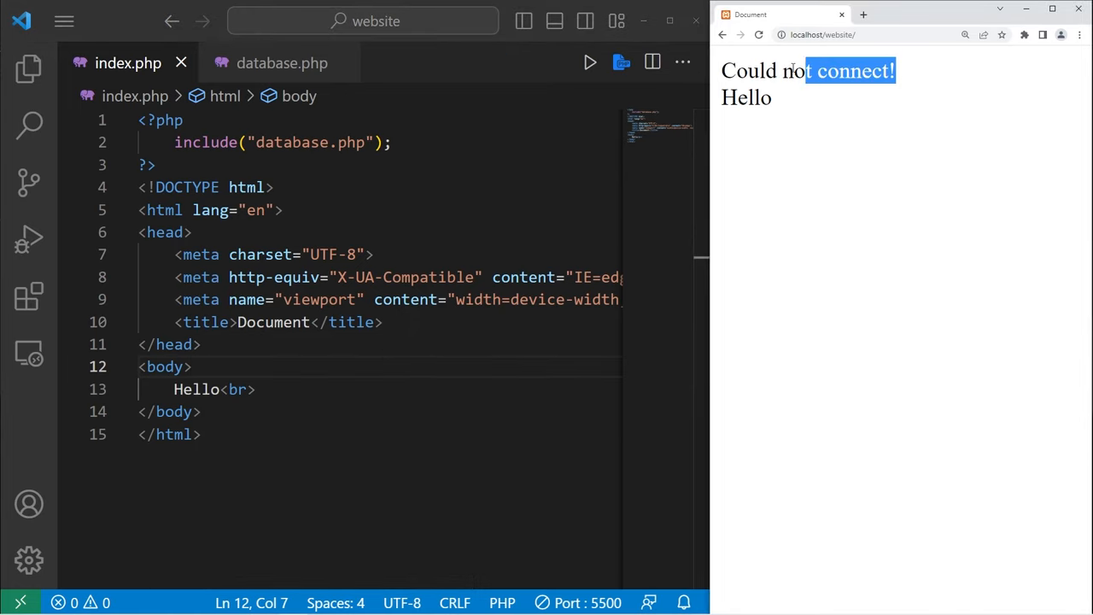
pyautogui.click(281, 63)
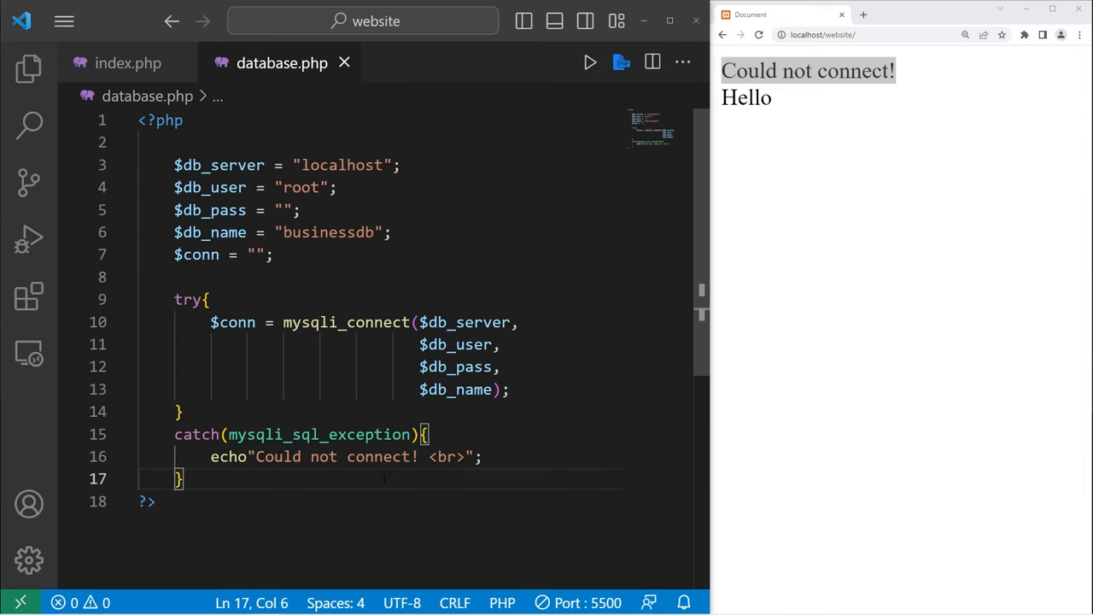
pyautogui.doubleClick(319, 434)
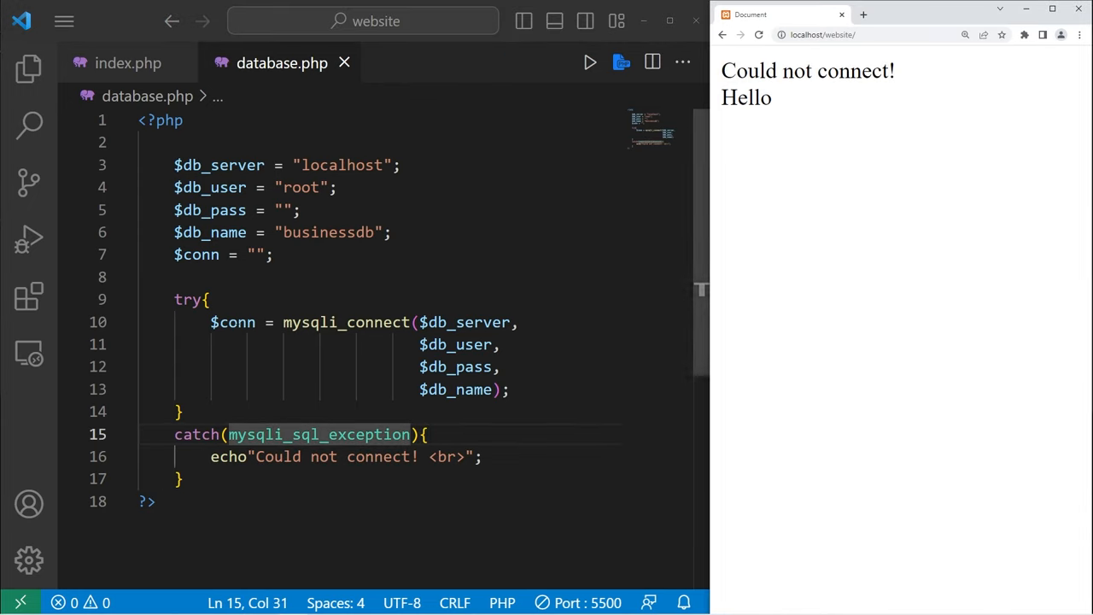